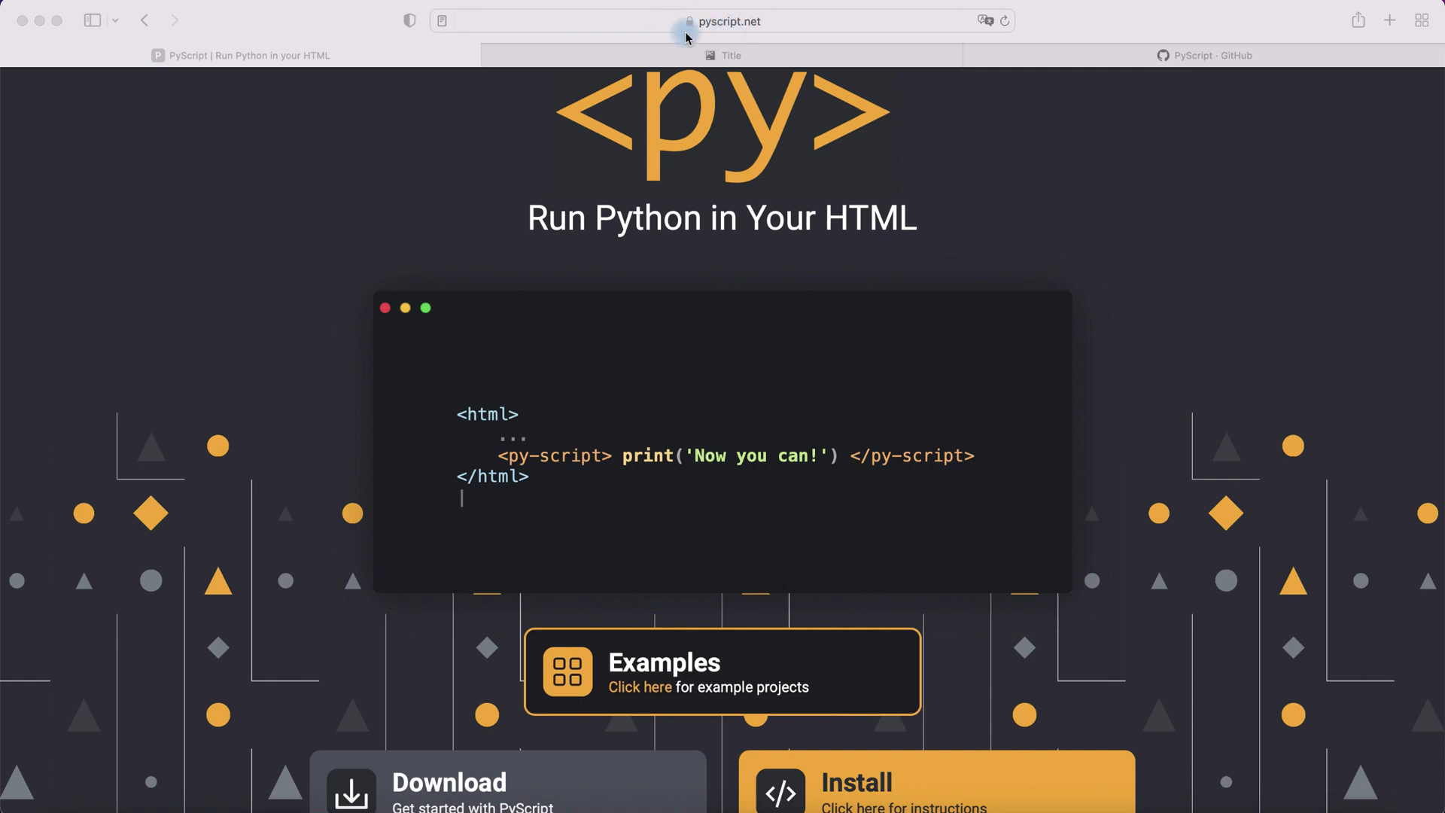
mouse_move(1109, 360)
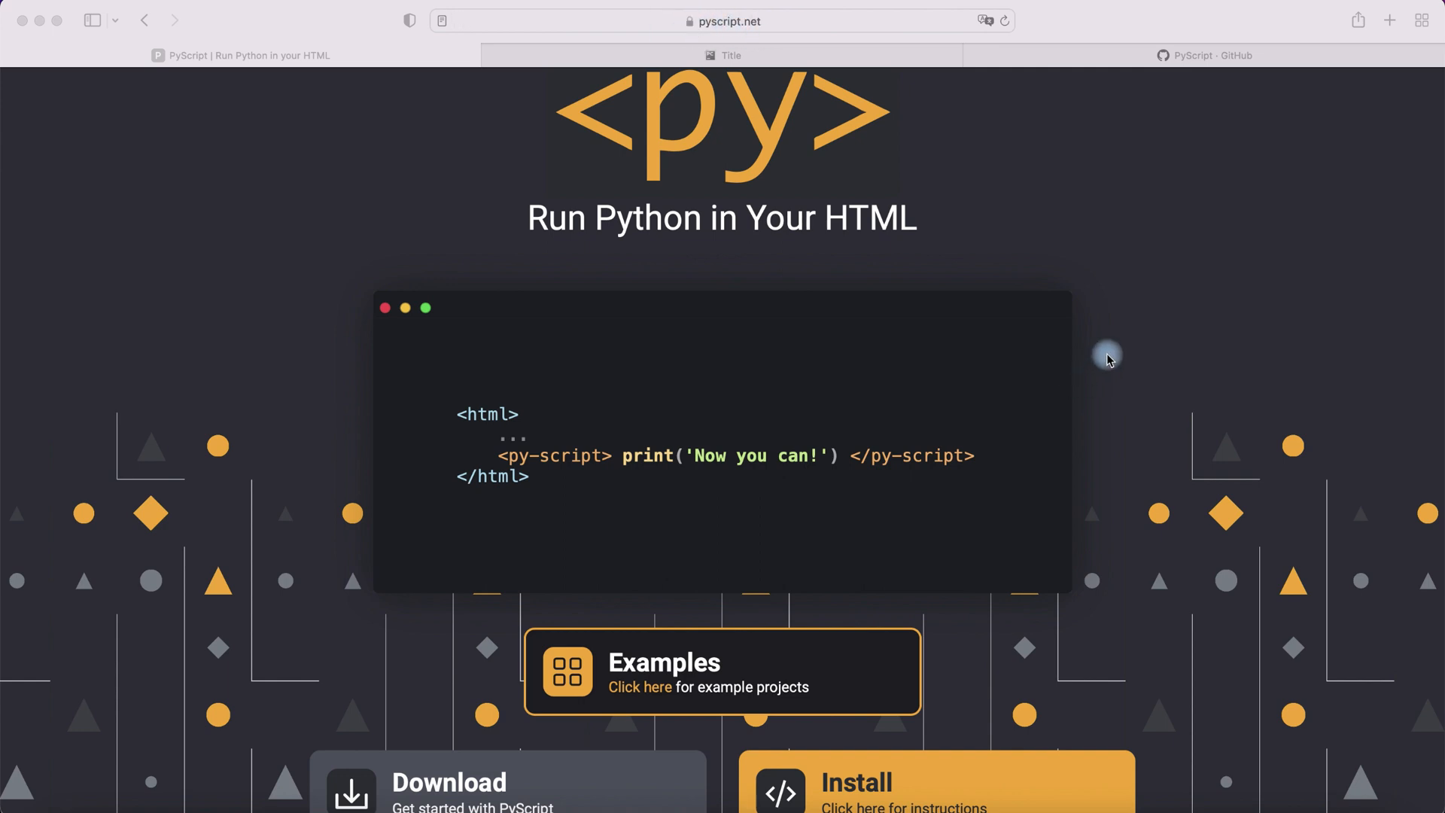
Copy the PyScript stylesheet and script install lines from the website's Install popup.
scroll("down", 3)
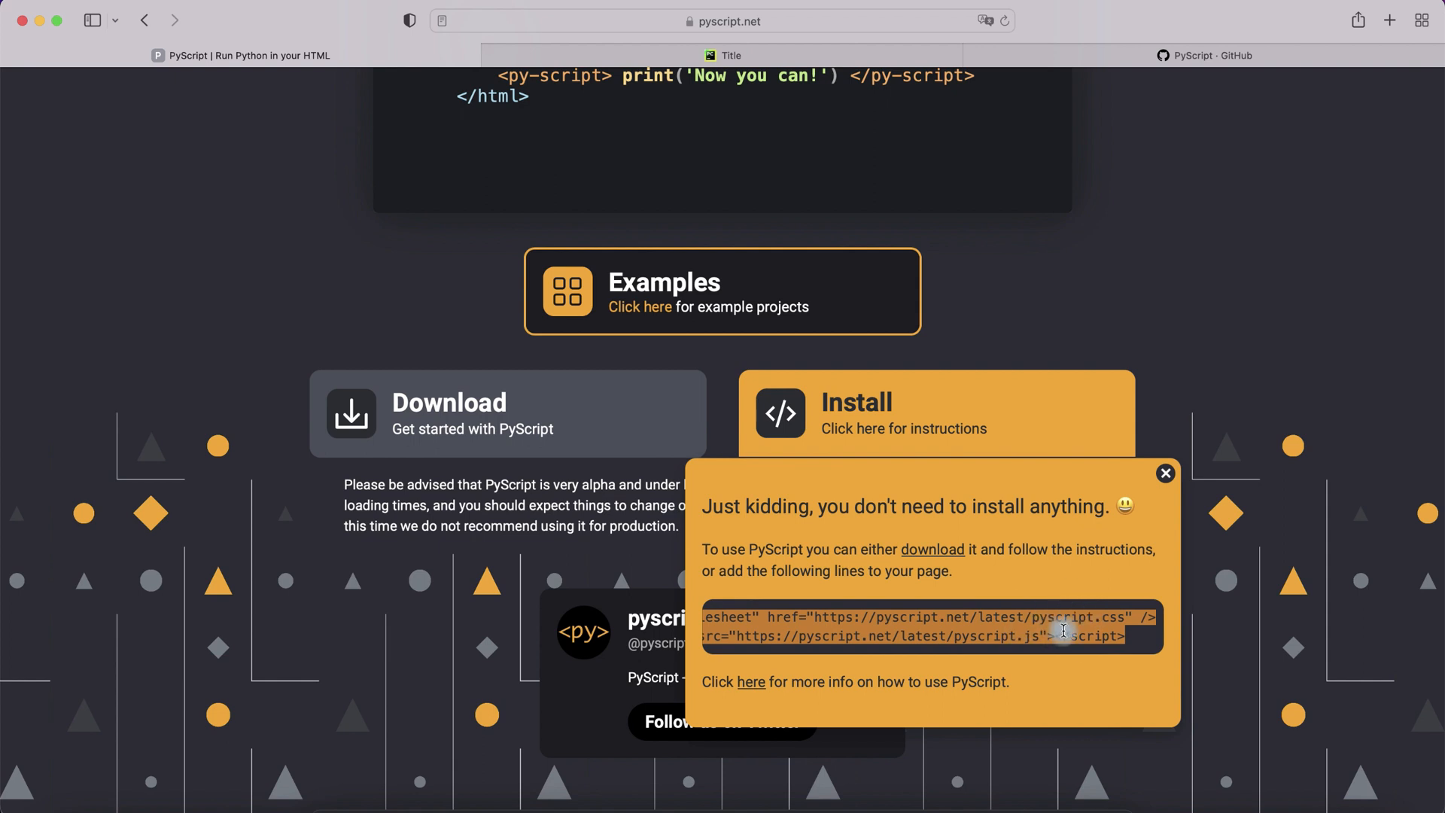
right_click(1063, 630)
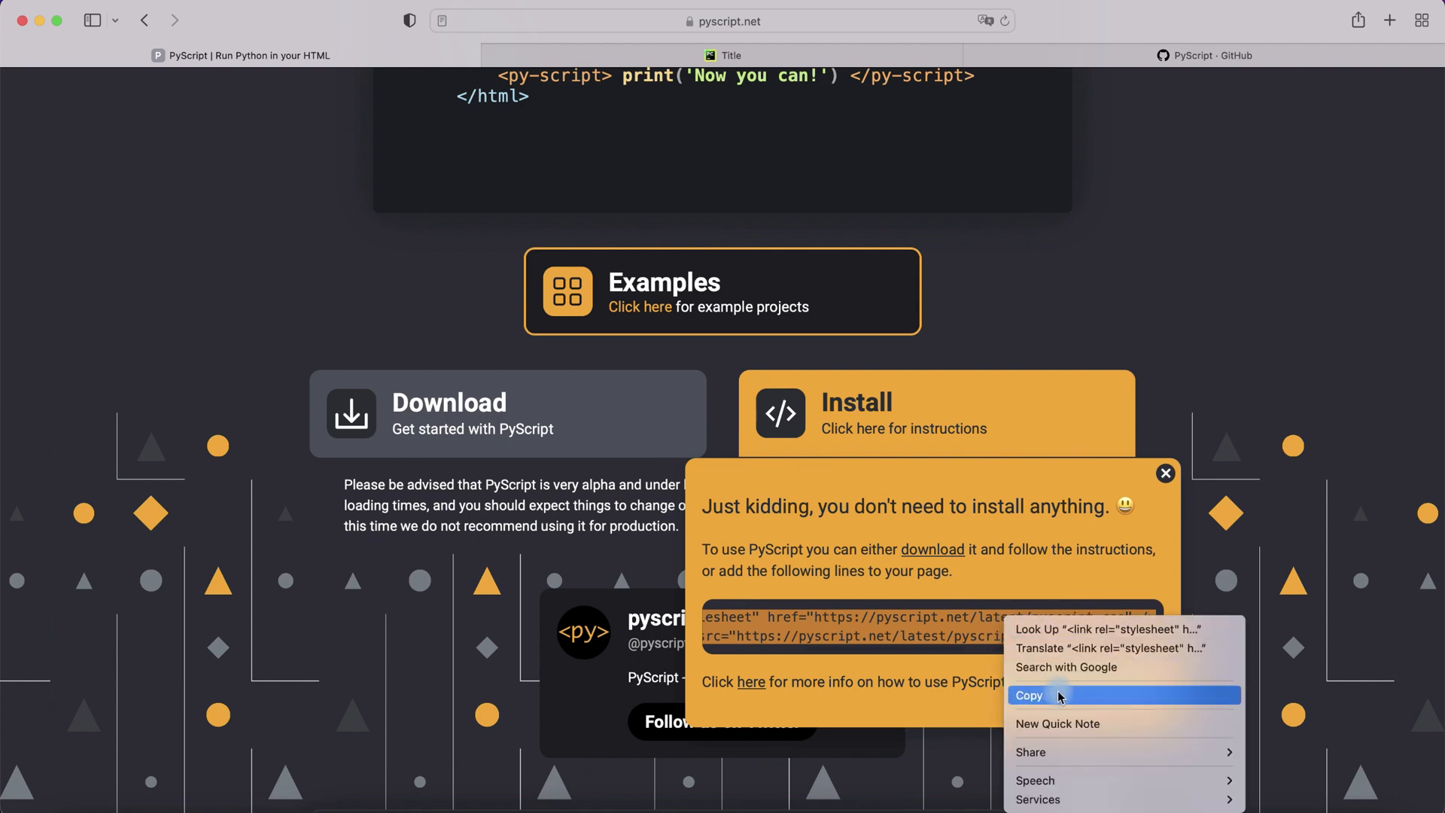
left_click(1029, 694)
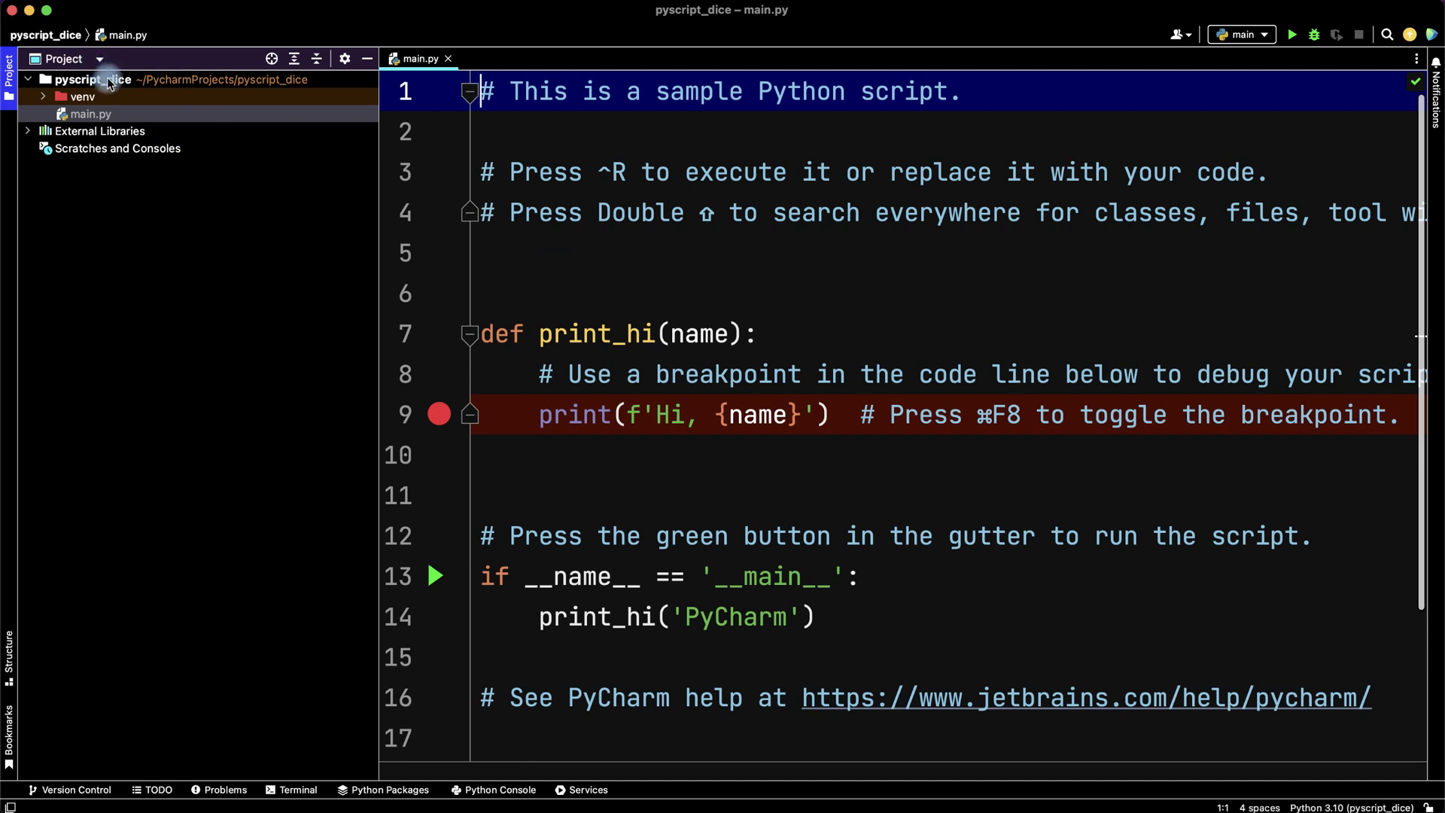
Create a new HTML file named index in the pyscript_dice project folder.
right_click(83, 79)
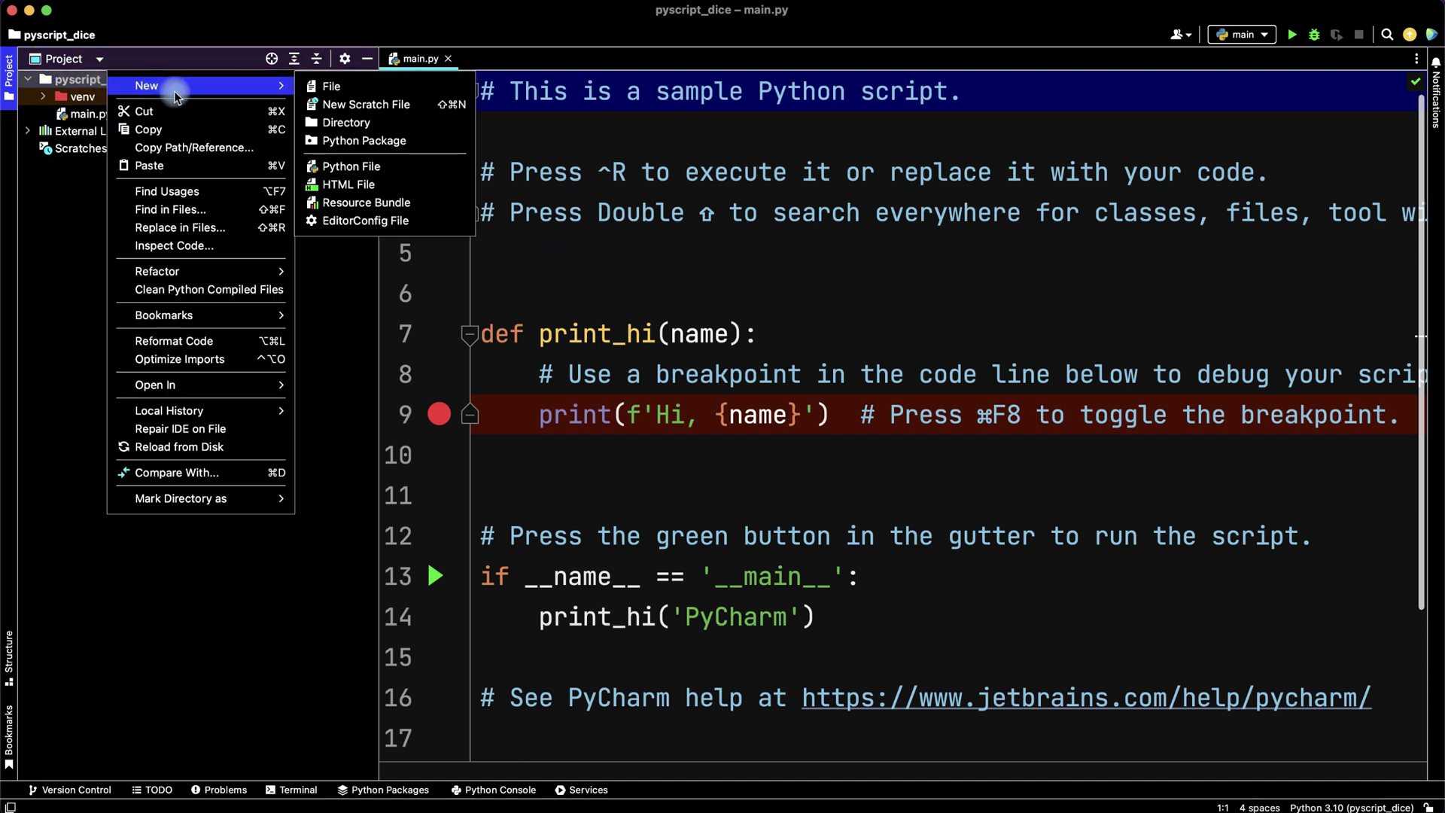
left_click(348, 184)
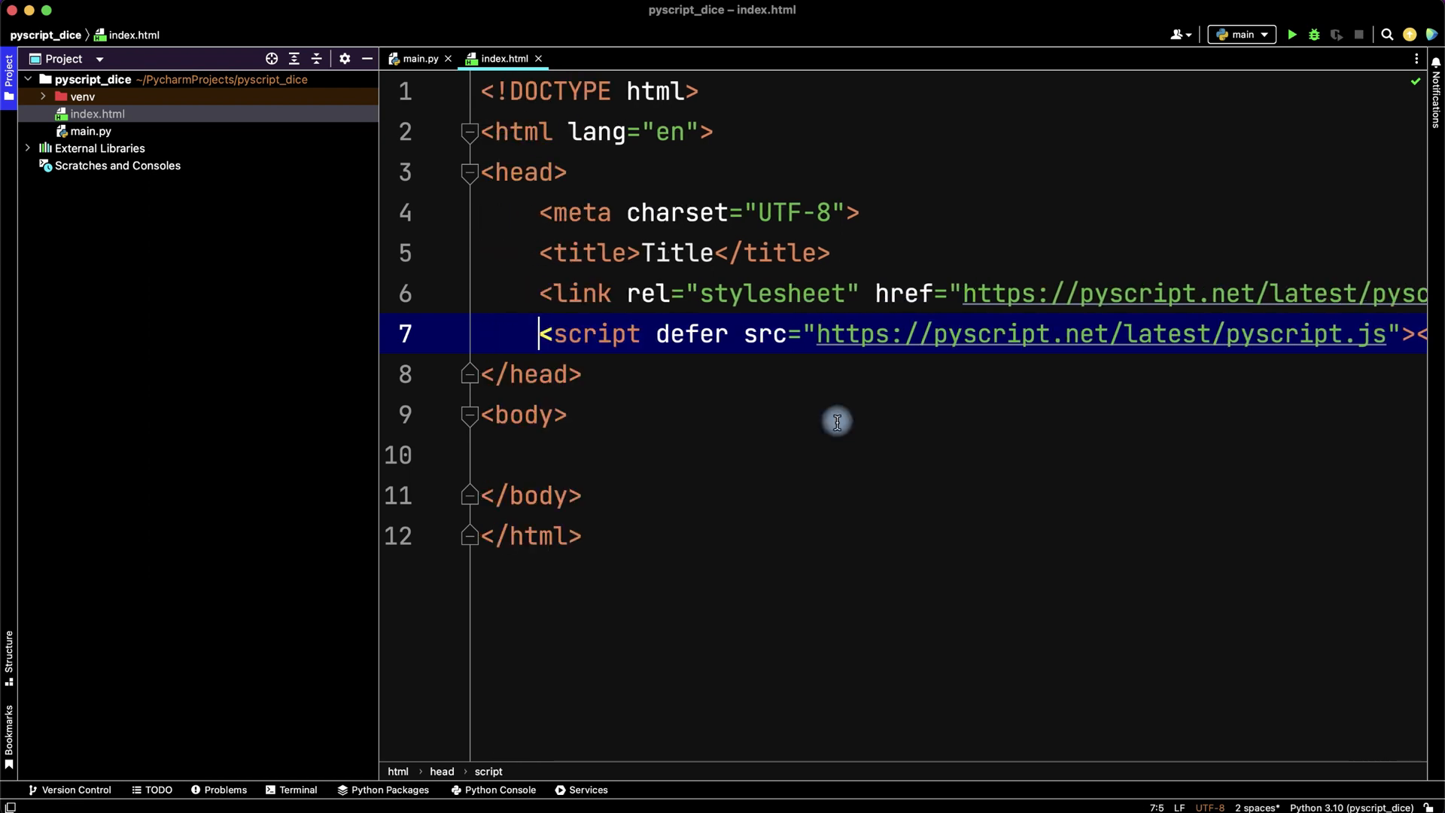
mouse_move(806, 367)
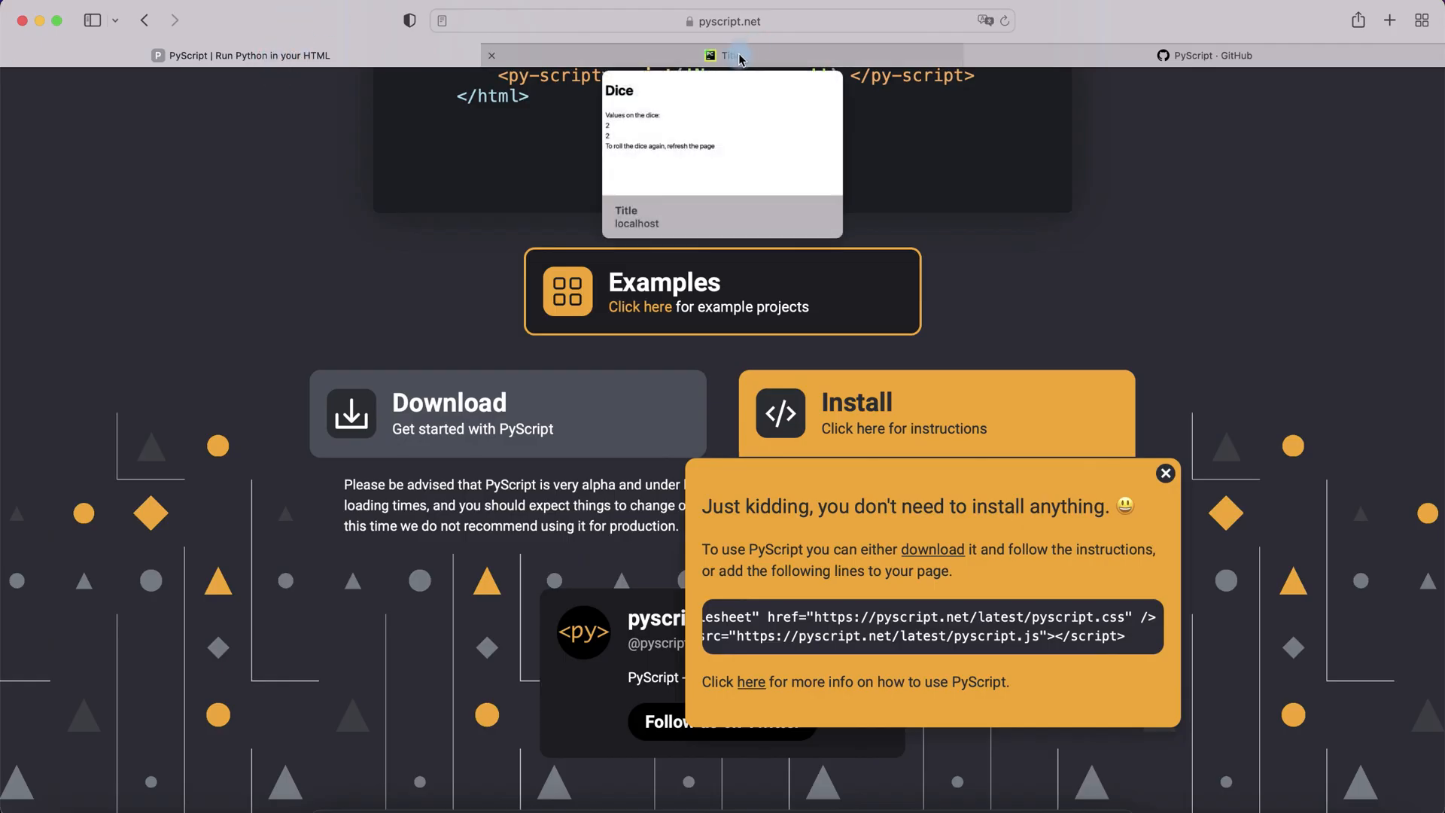
View the finished Dice page in Safari, select its two values, and reload it.
left_click(727, 54)
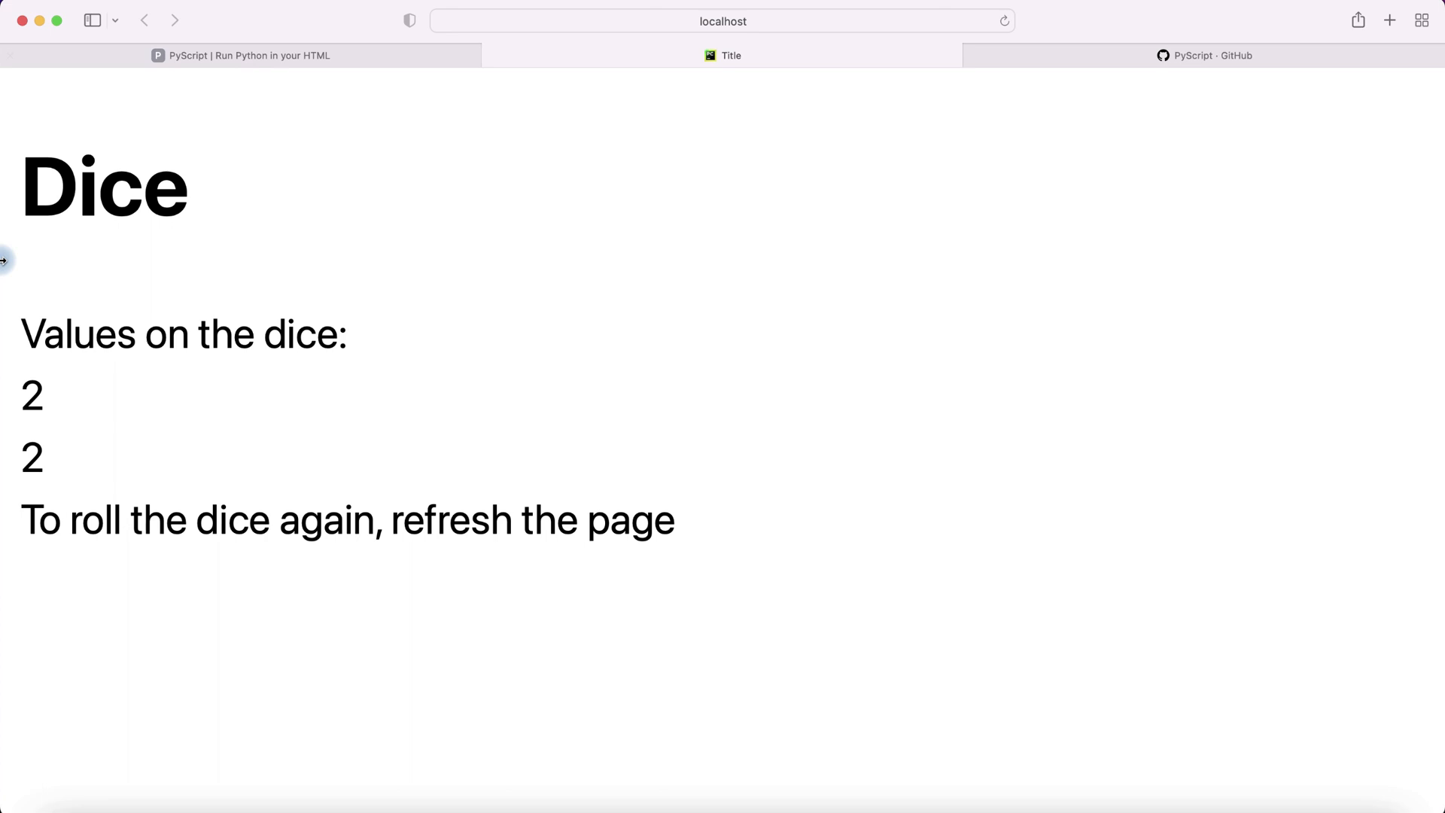
mouse_move(346, 274)
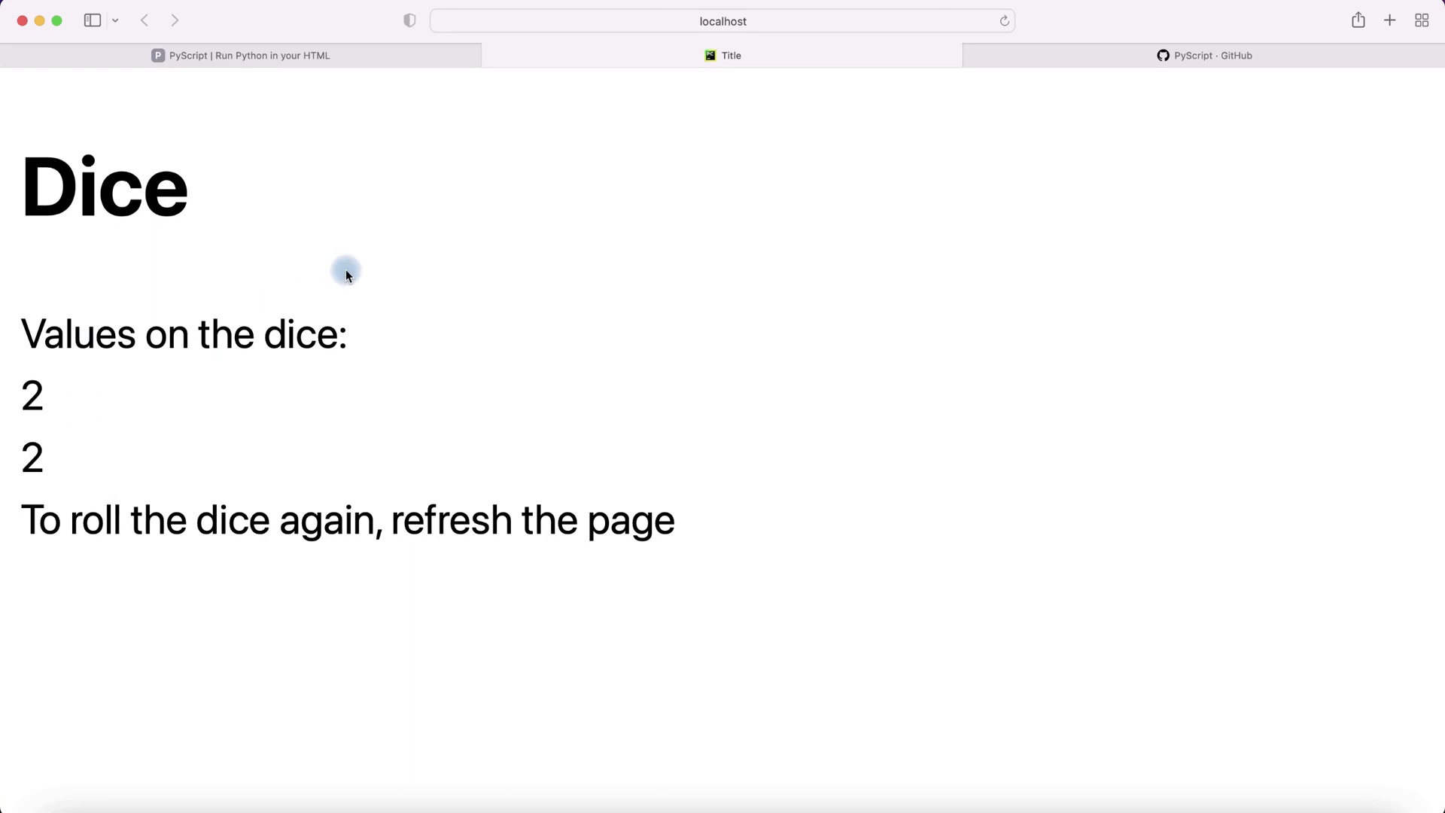
left_click_drag(22, 394, 46, 460)
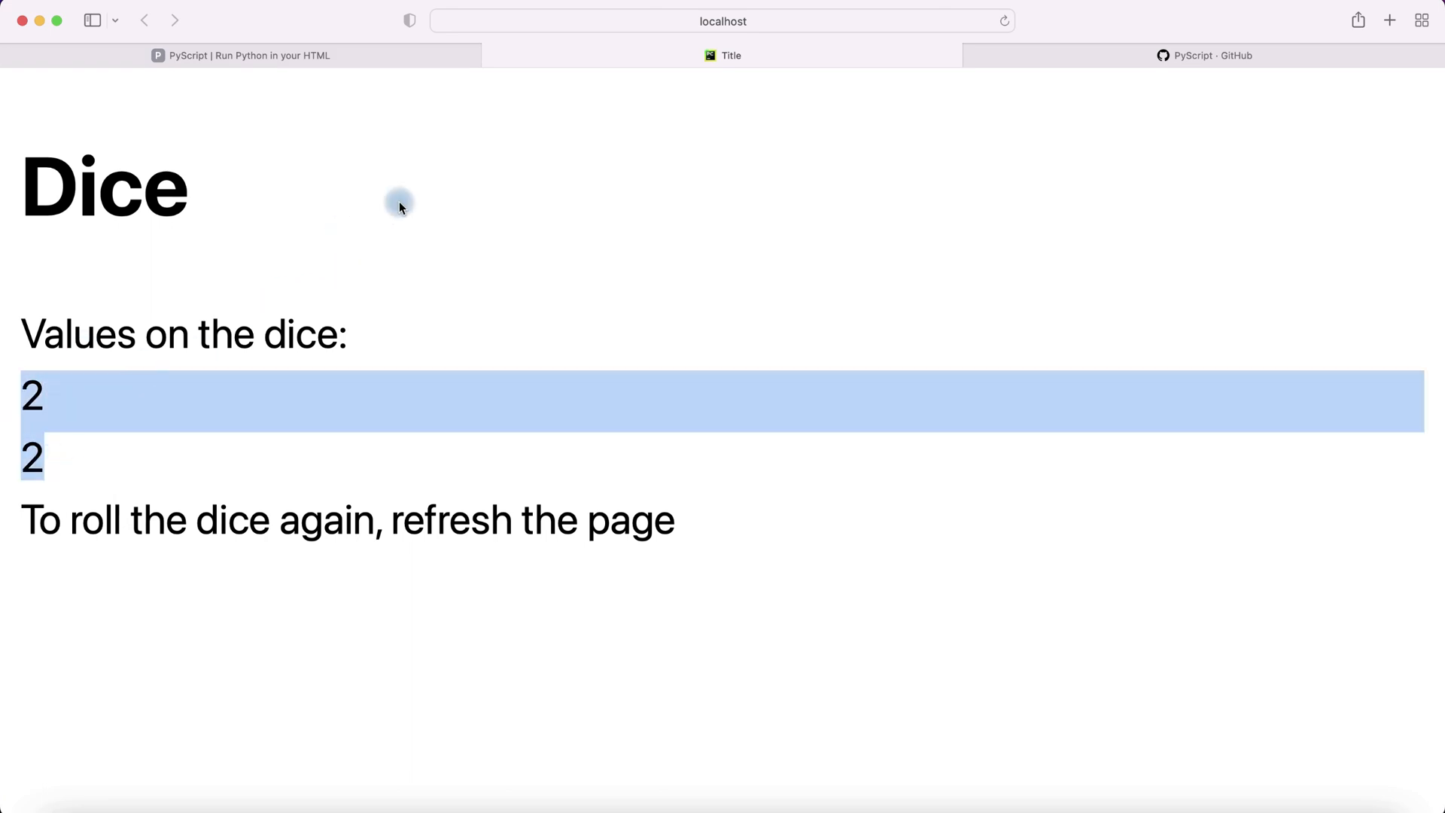
right_click(399, 205)
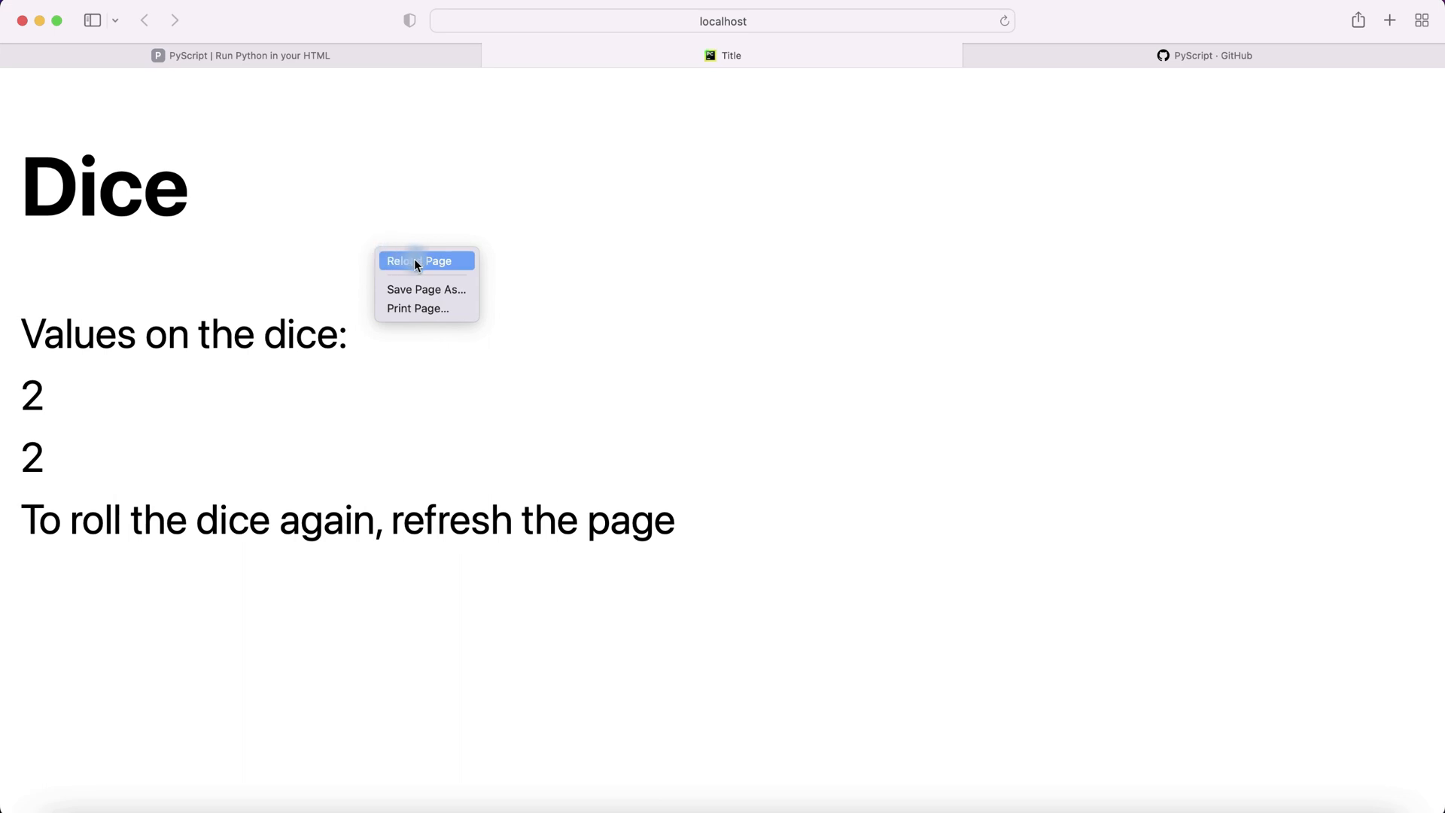
left_click(418, 261)
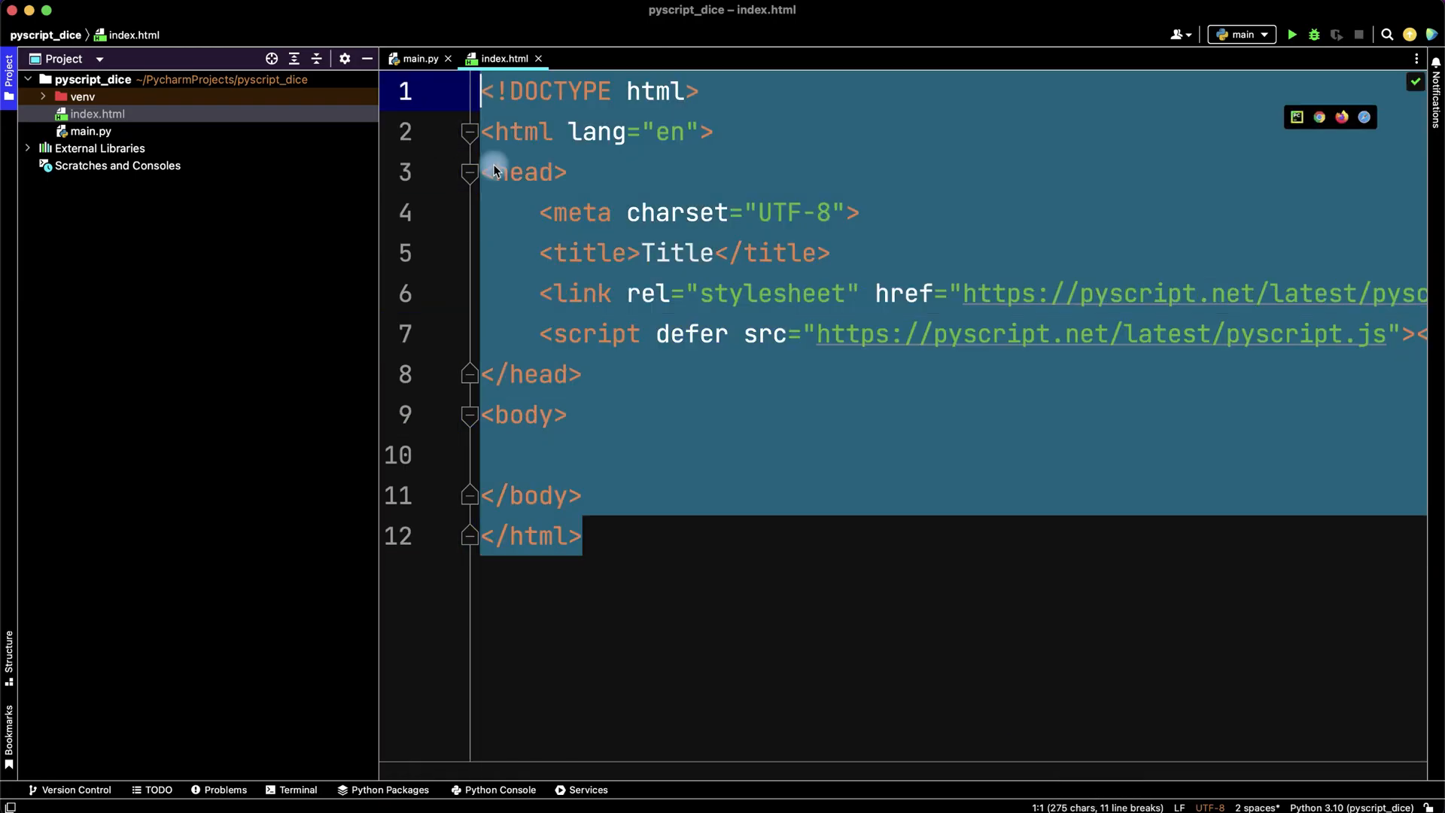
Type an h1 heading 'Dice' in the body of index.html, followed by a new line.
left_click(572, 415)
type("<")
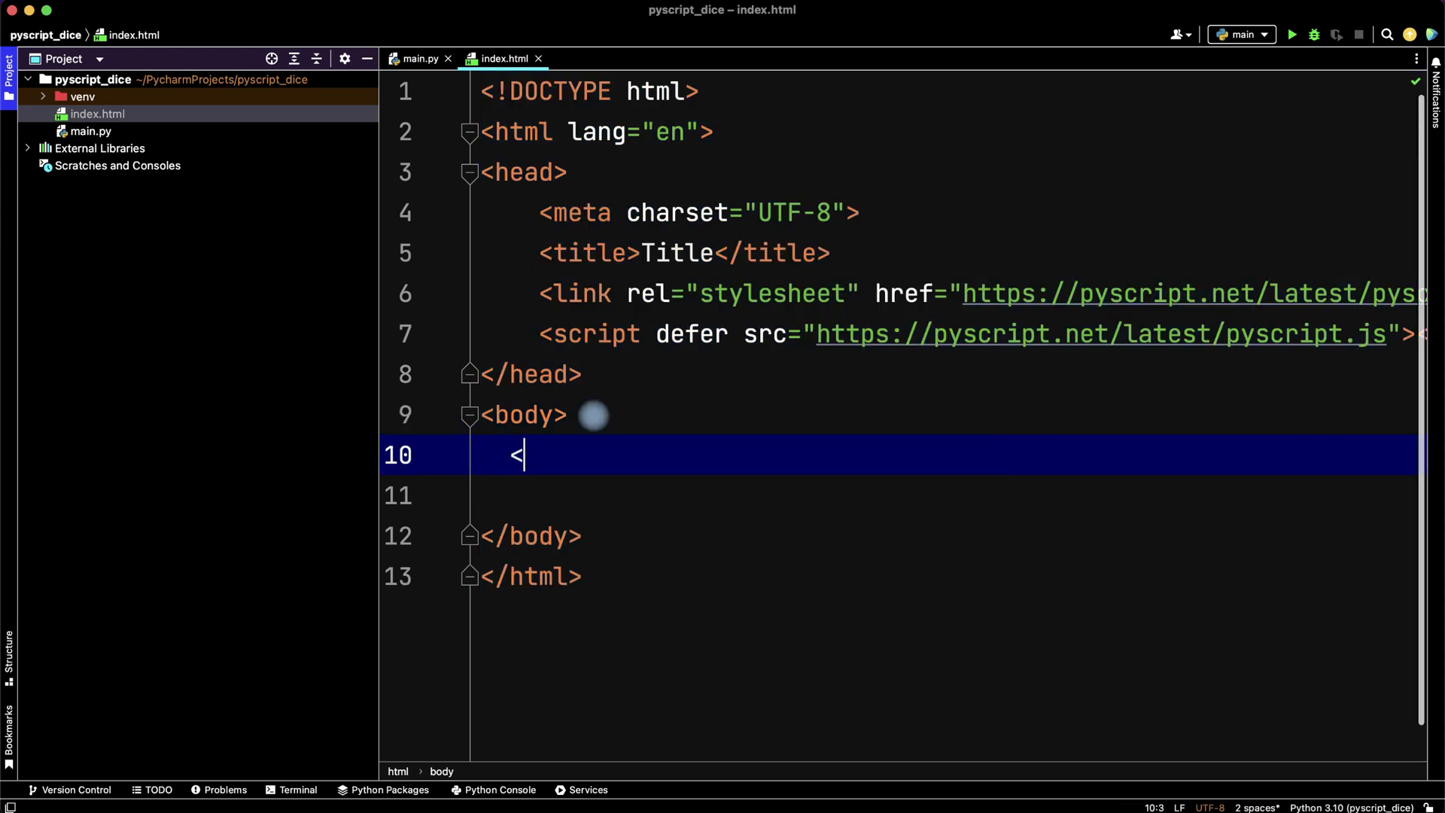
type("h§")
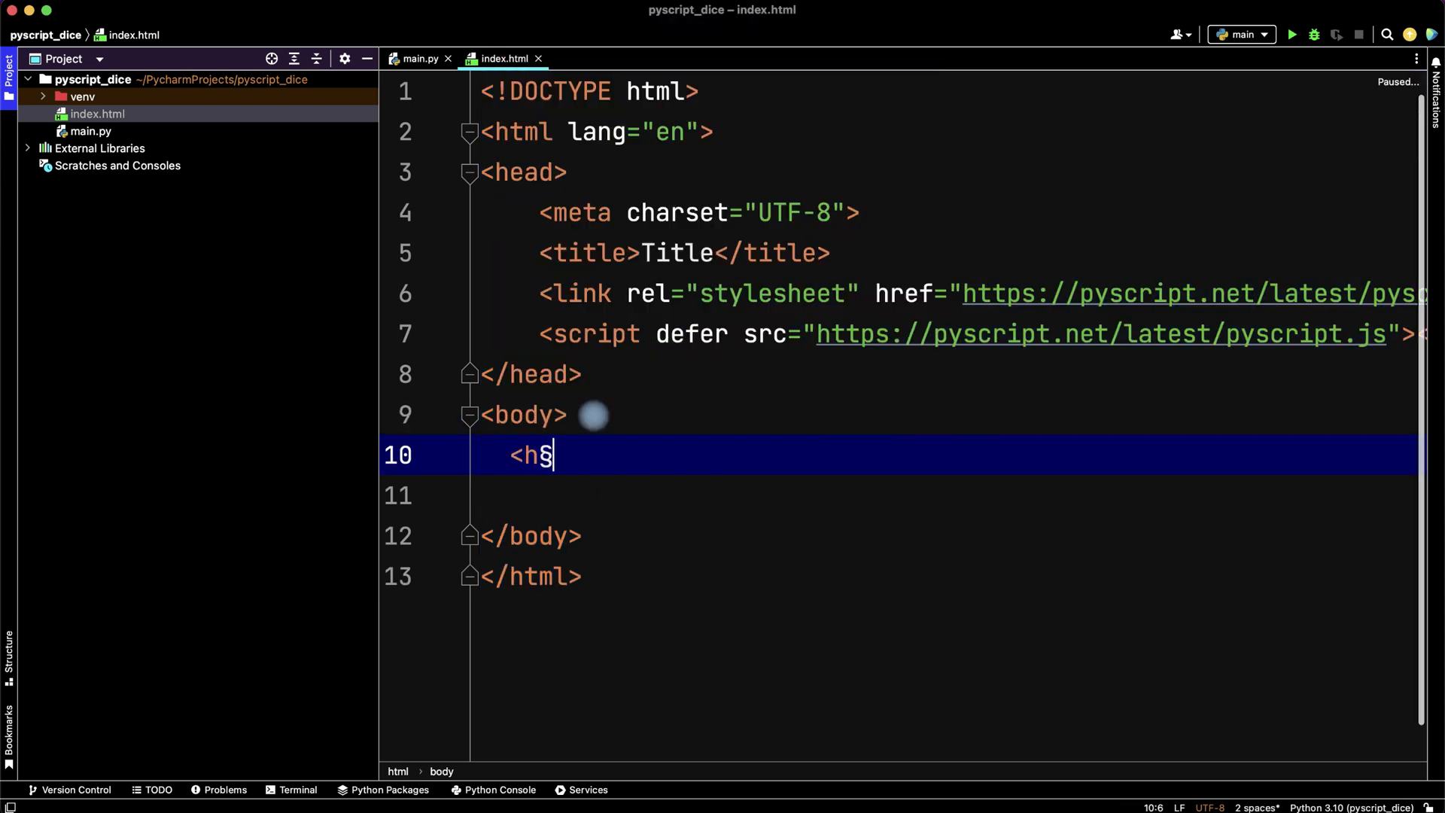
type("></h1>")
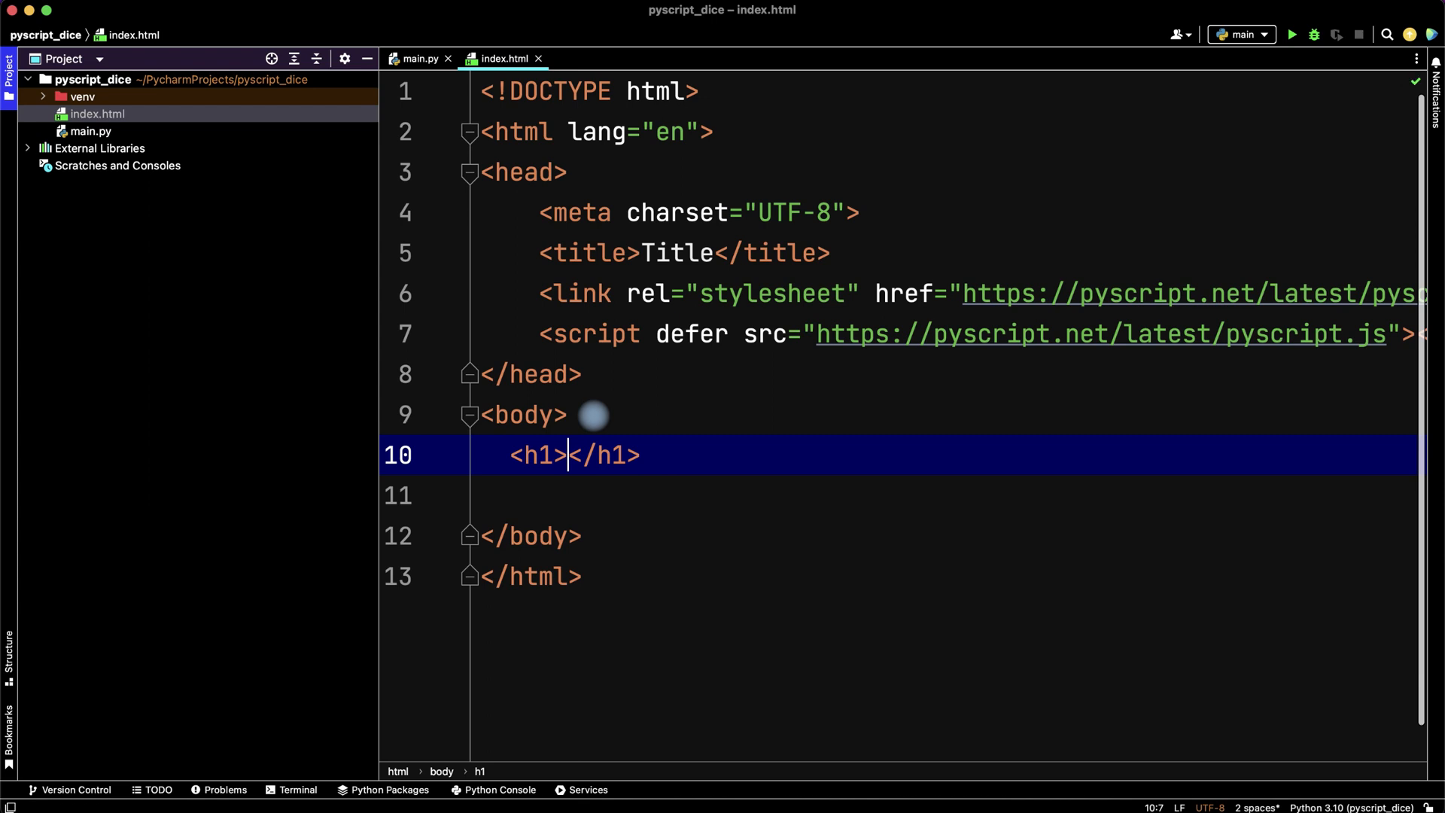
type("Dice")
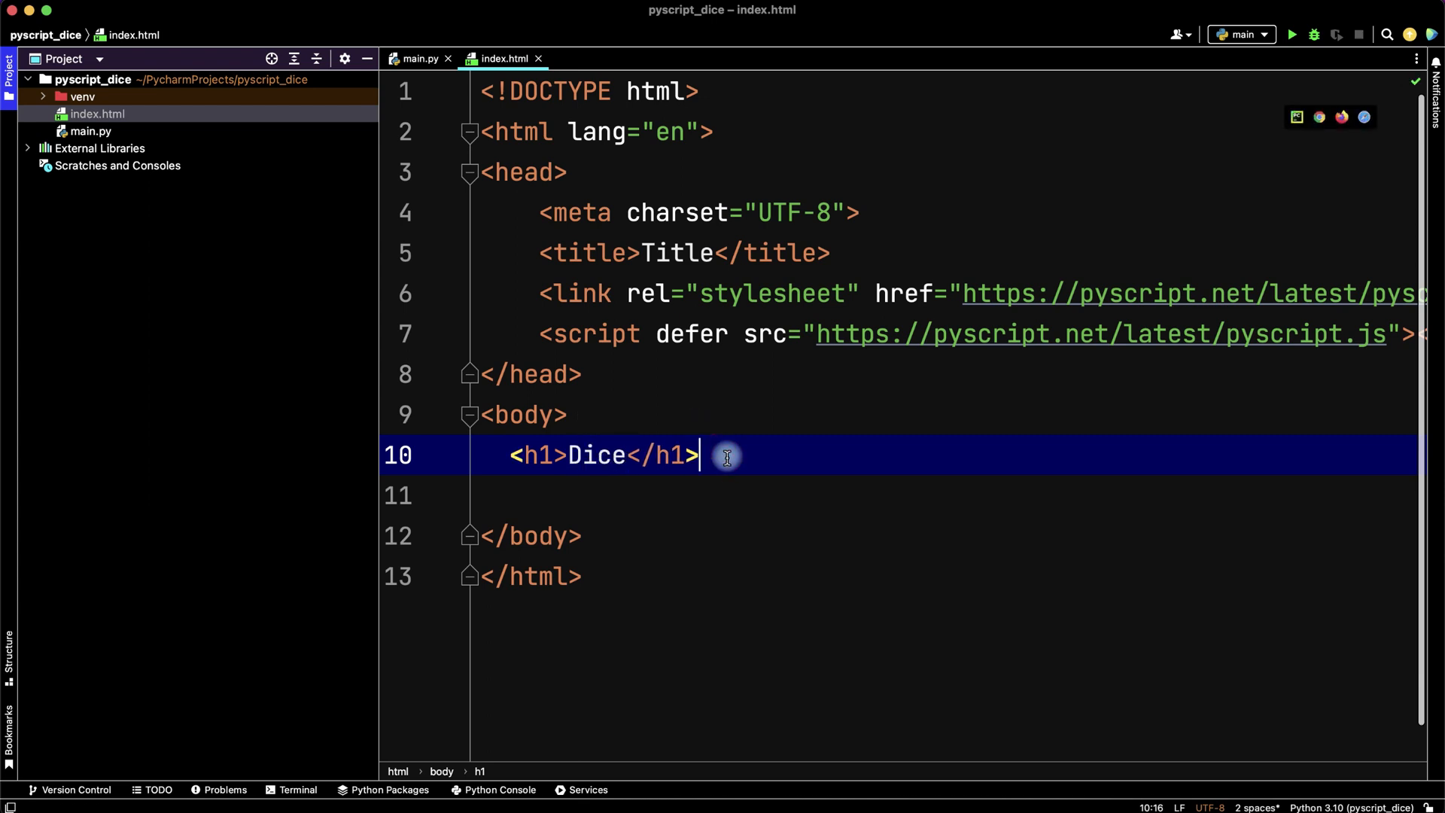
key("enter")
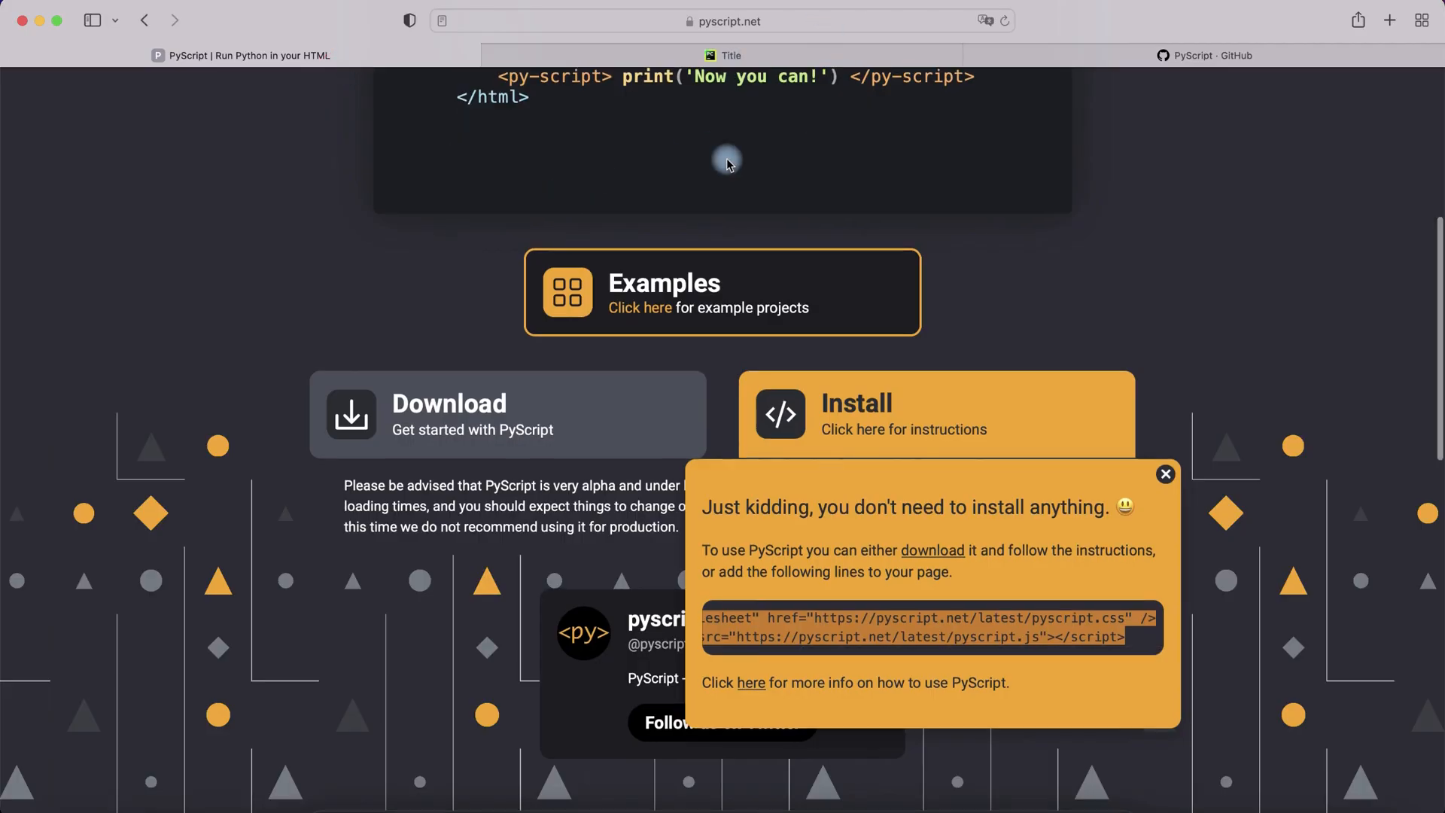
Scroll the PyScript website to bring the print('Now you can!') example into view.
left_click(1165, 473)
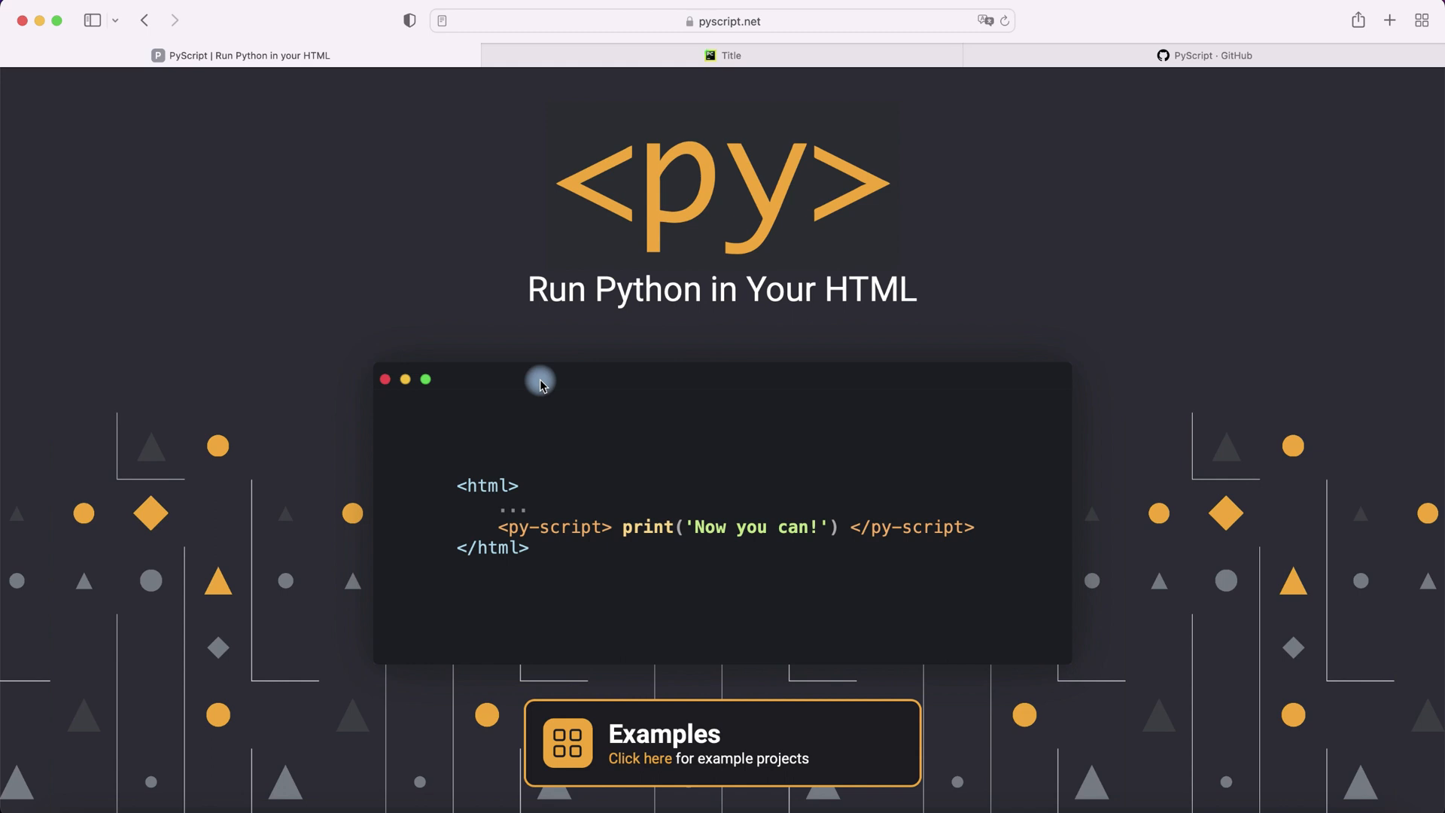
scroll("down", 3)
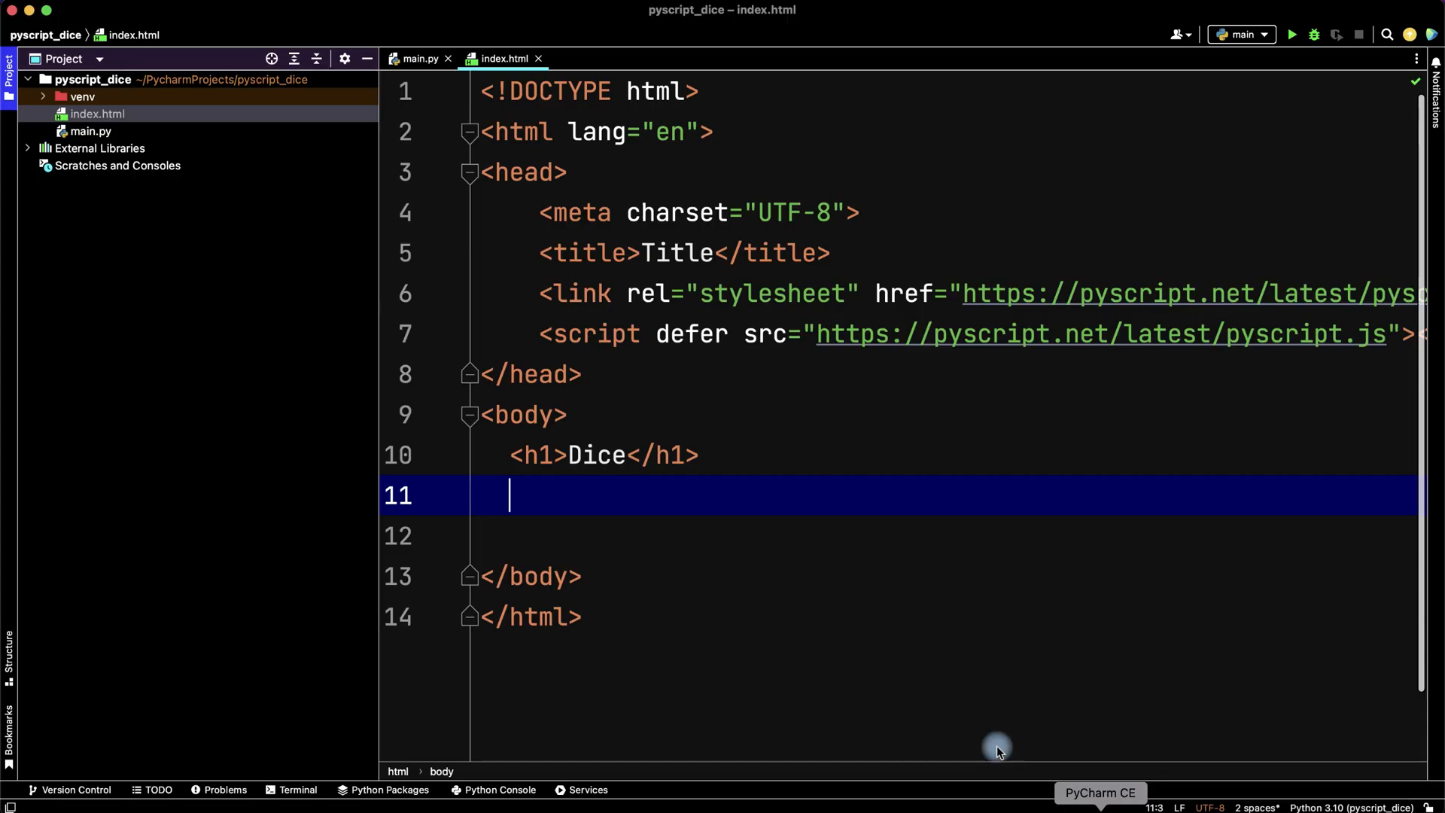
Add a <py-script> block with the print call and closing tag on separate lines.
type("<py-script> print('Now you can!') </py-script>")
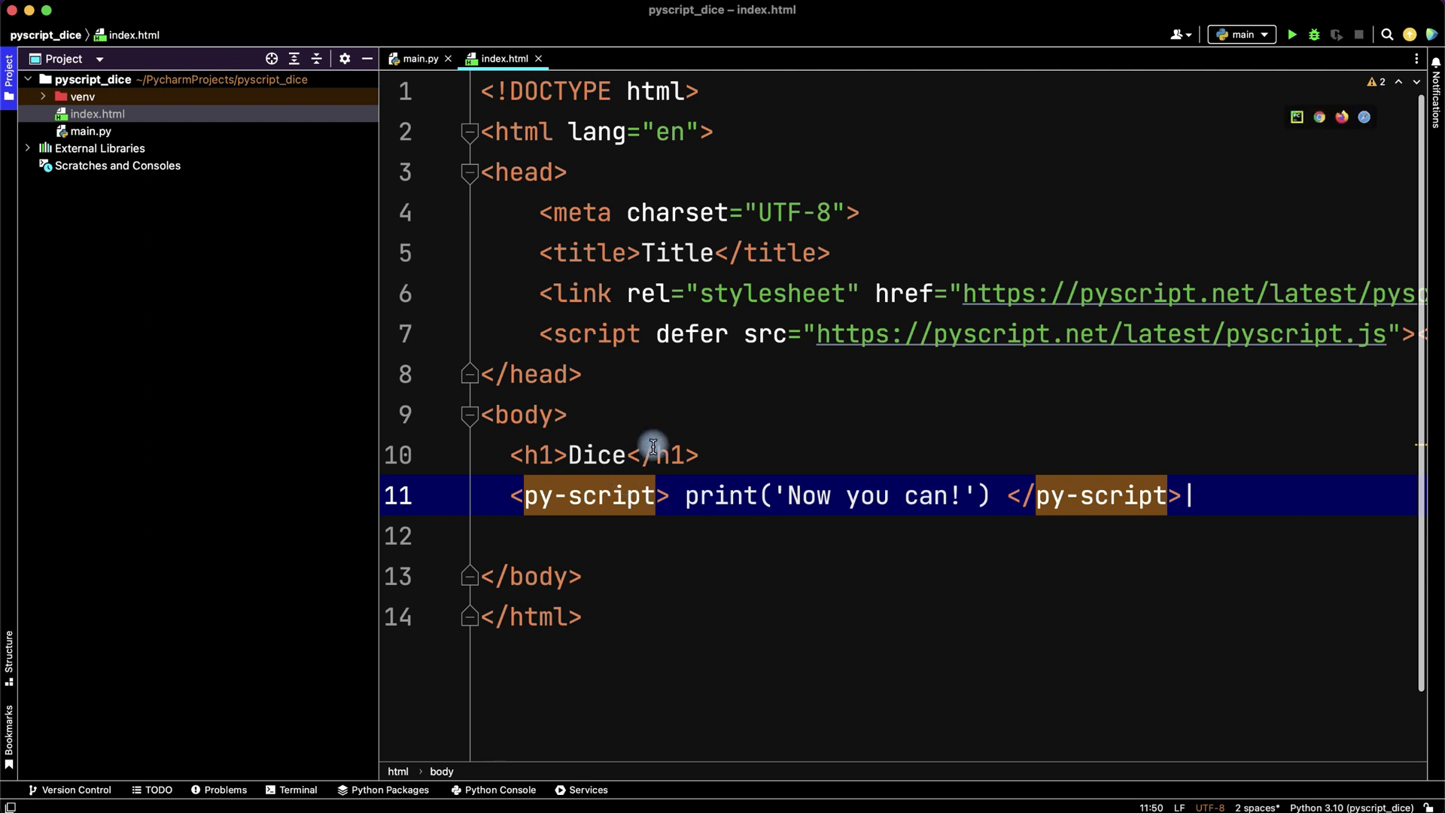
key("enter")
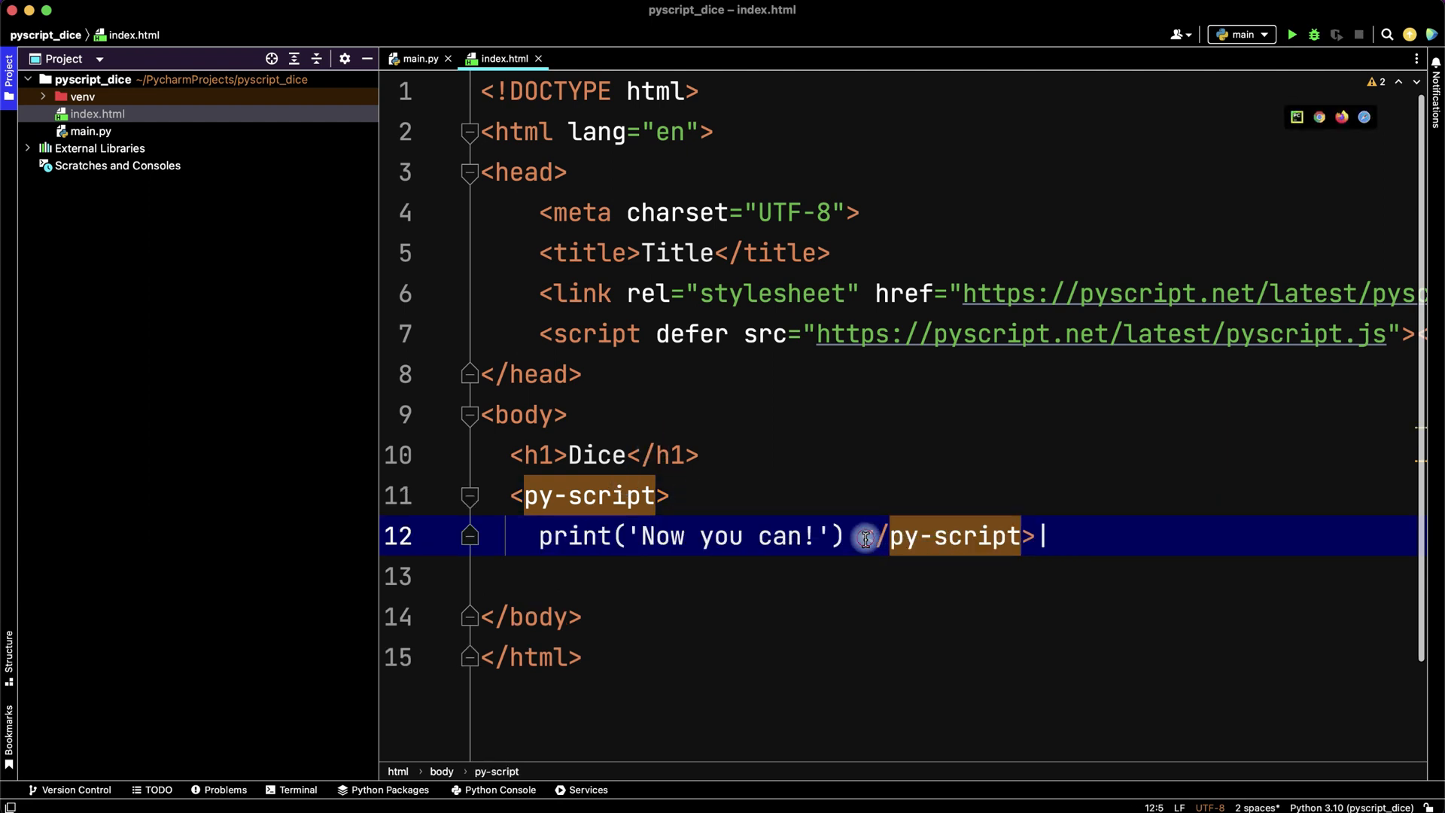
key("Enter")
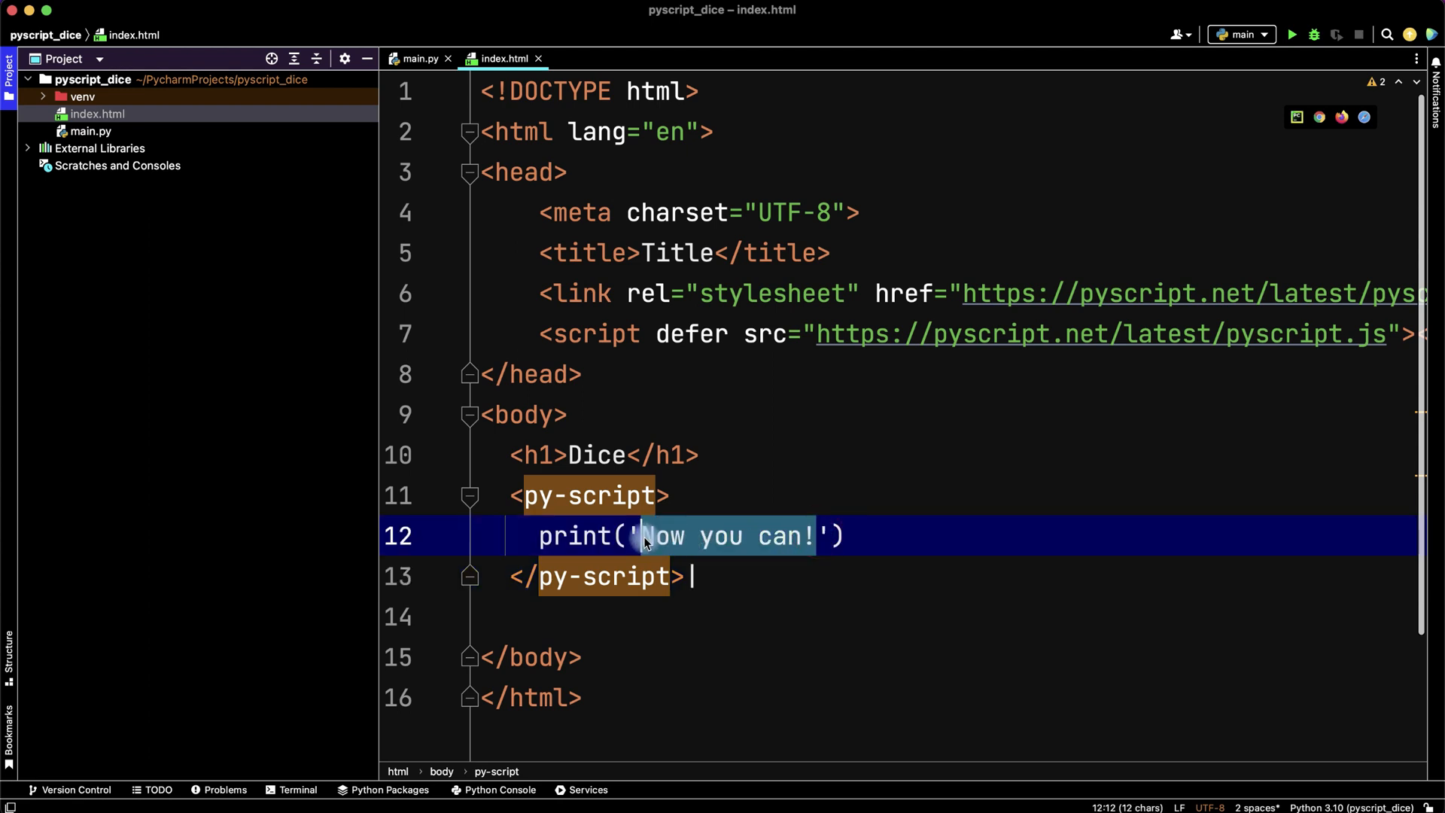
Type print lines for 'Values on the dice:' and random, then select both lines.
type("Values on")
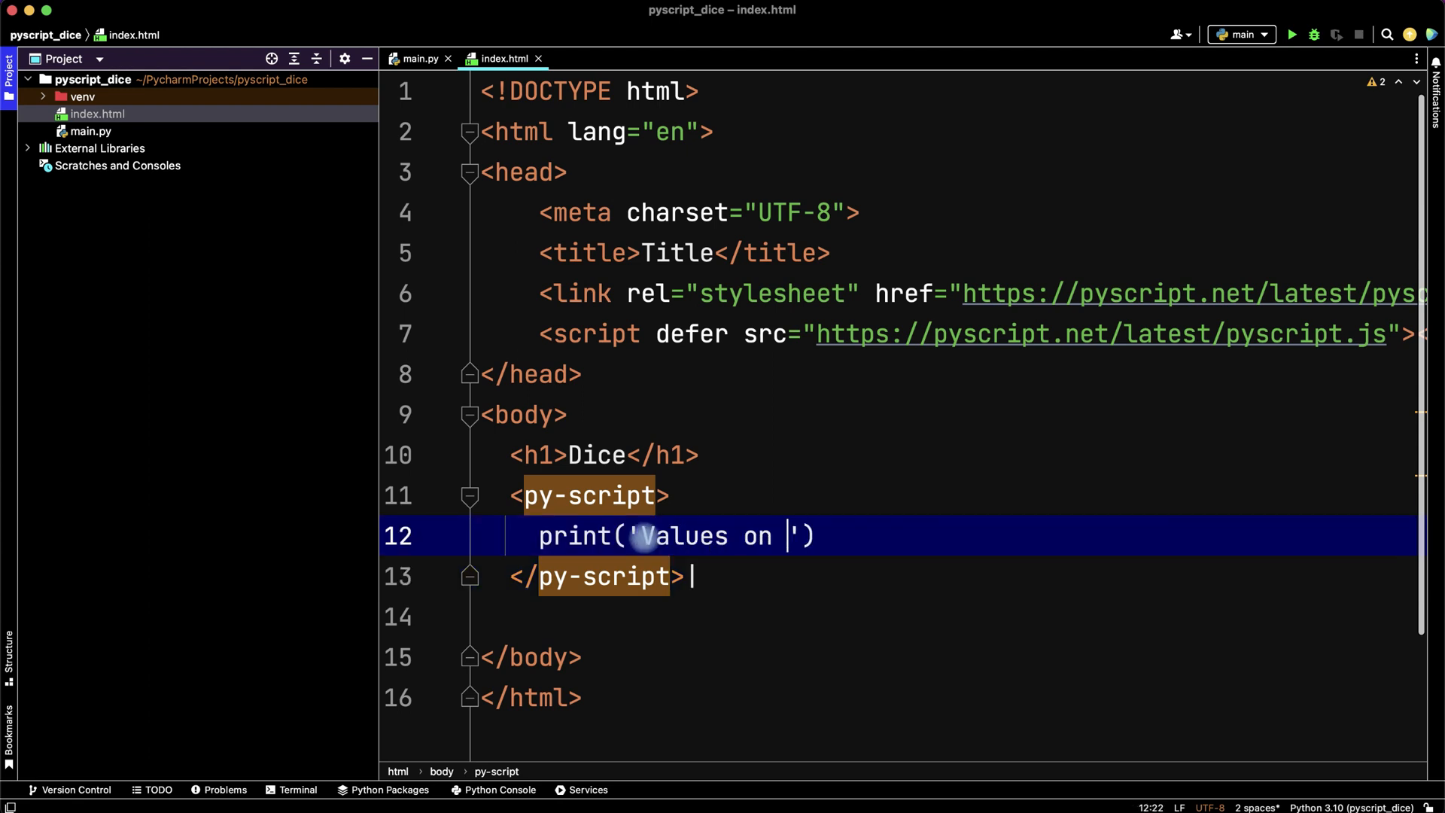
type("the dice:")
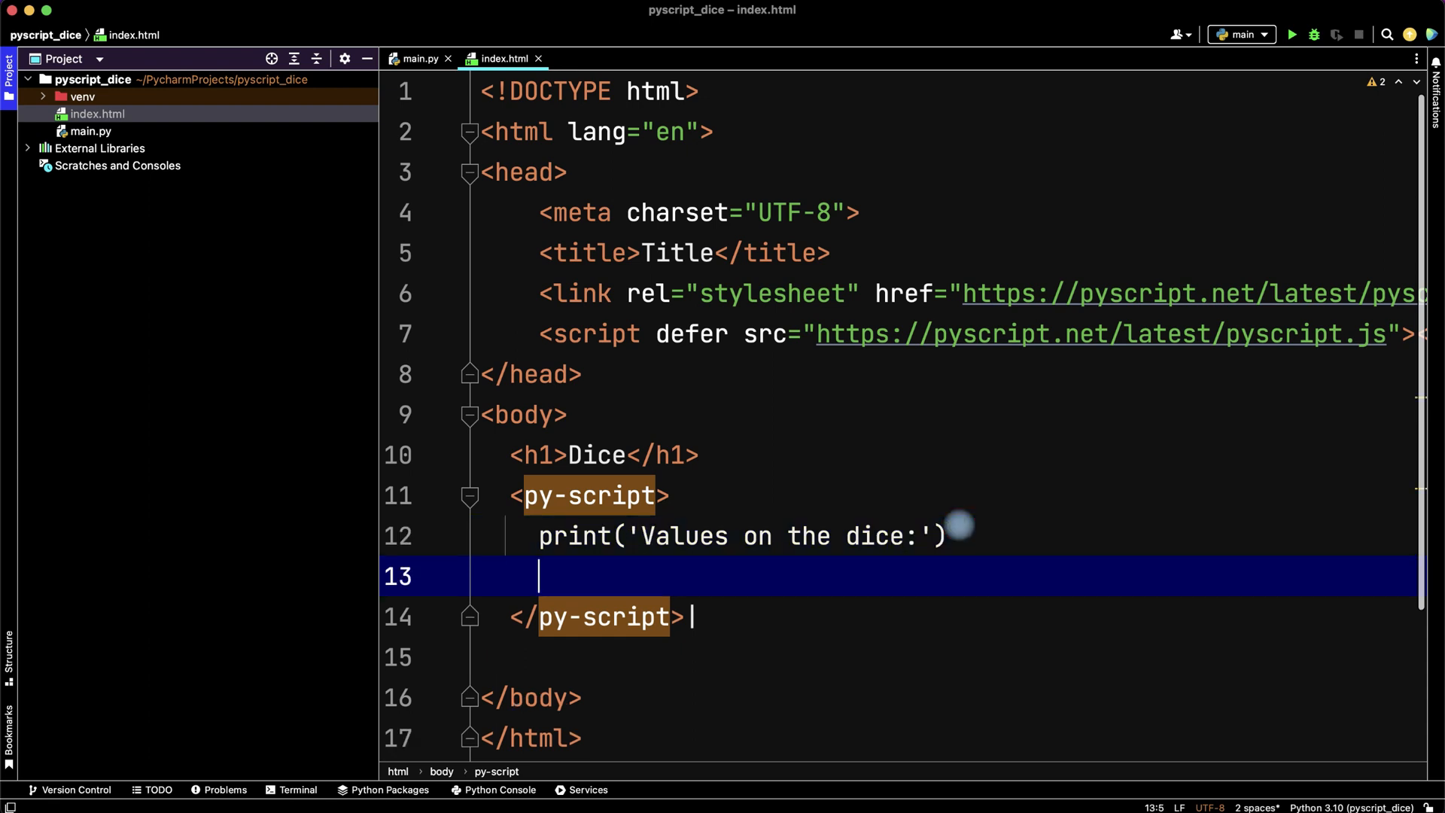
type("print(")
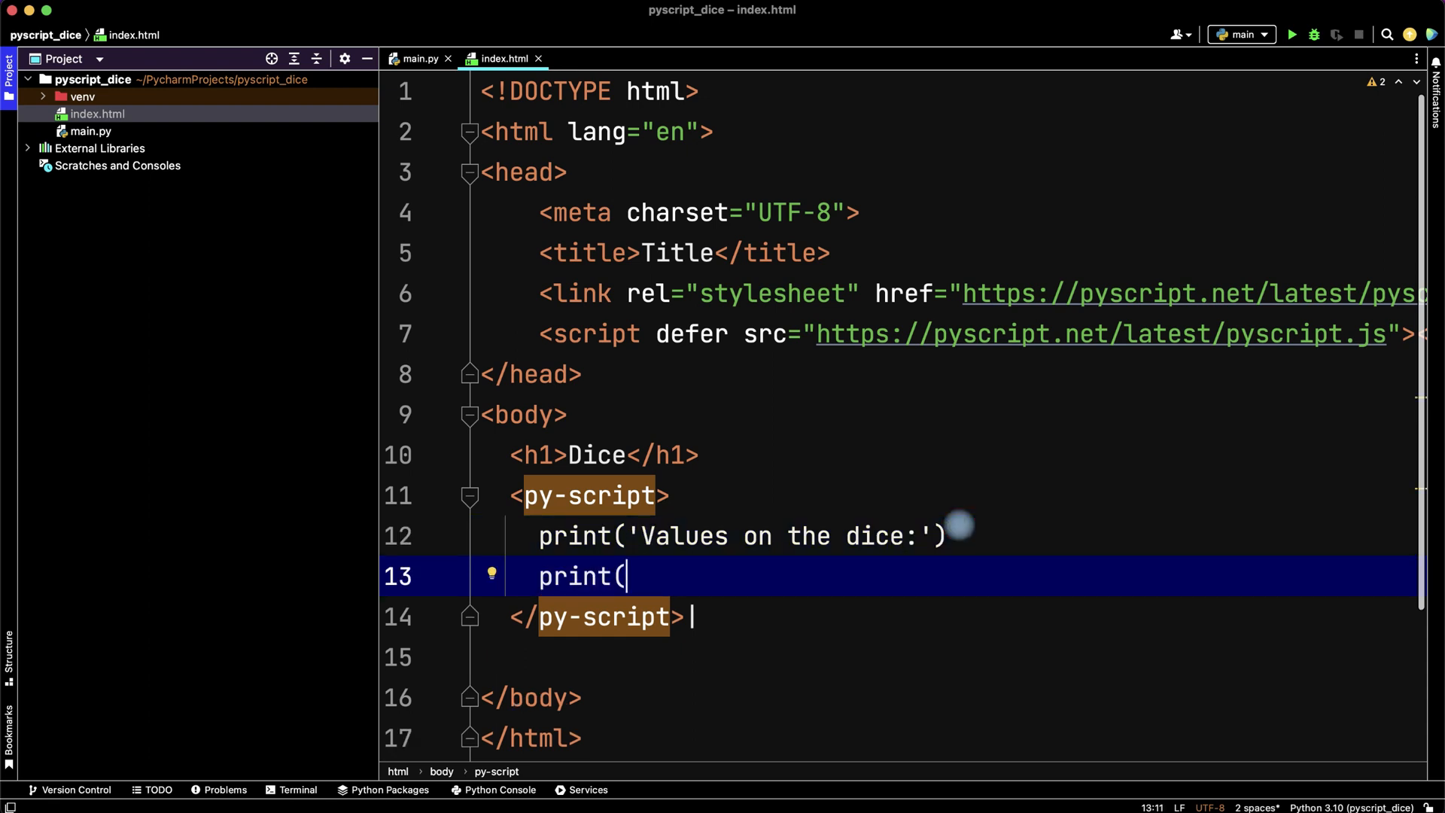
type("random")
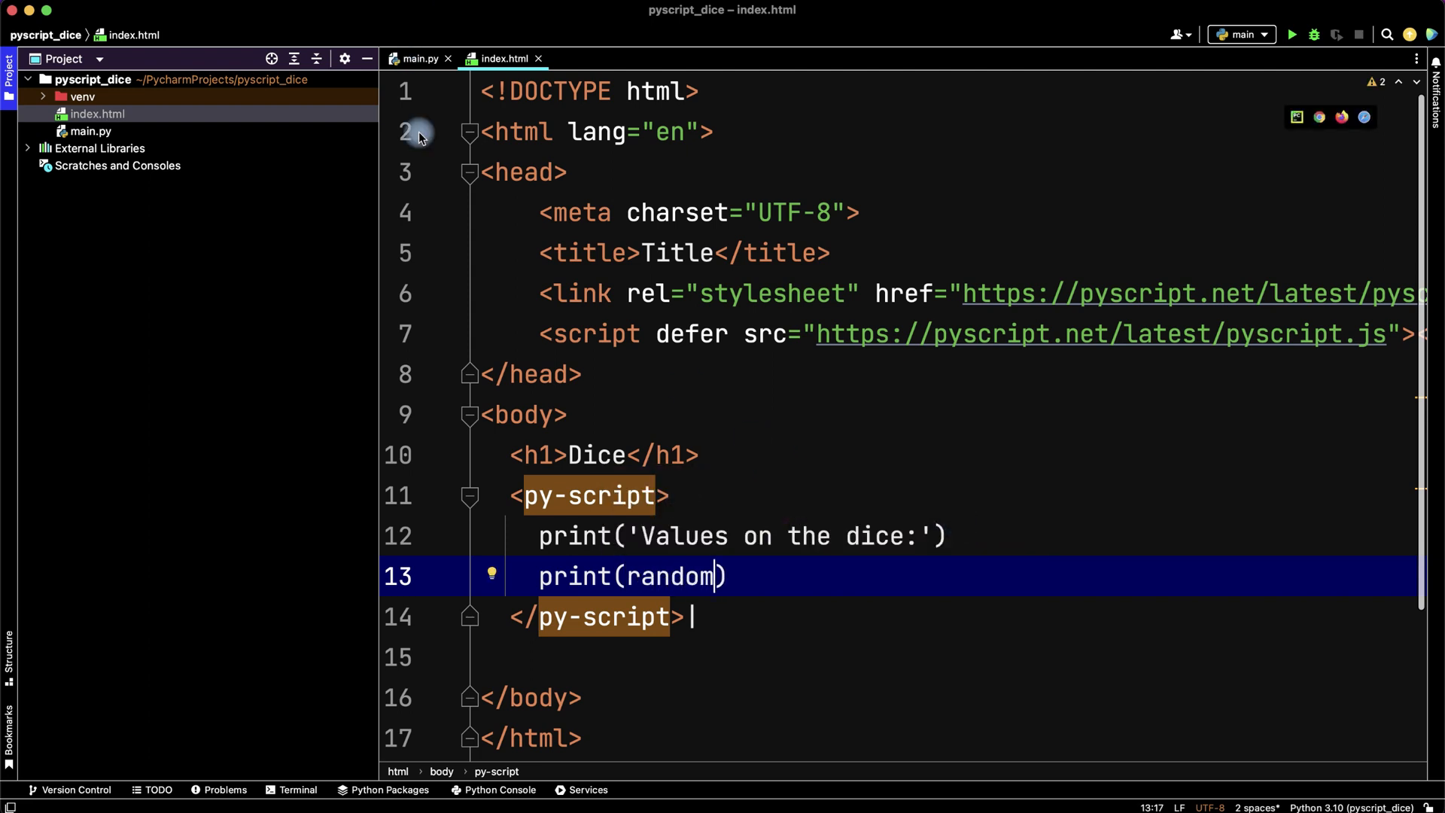
mouse_move(710, 574)
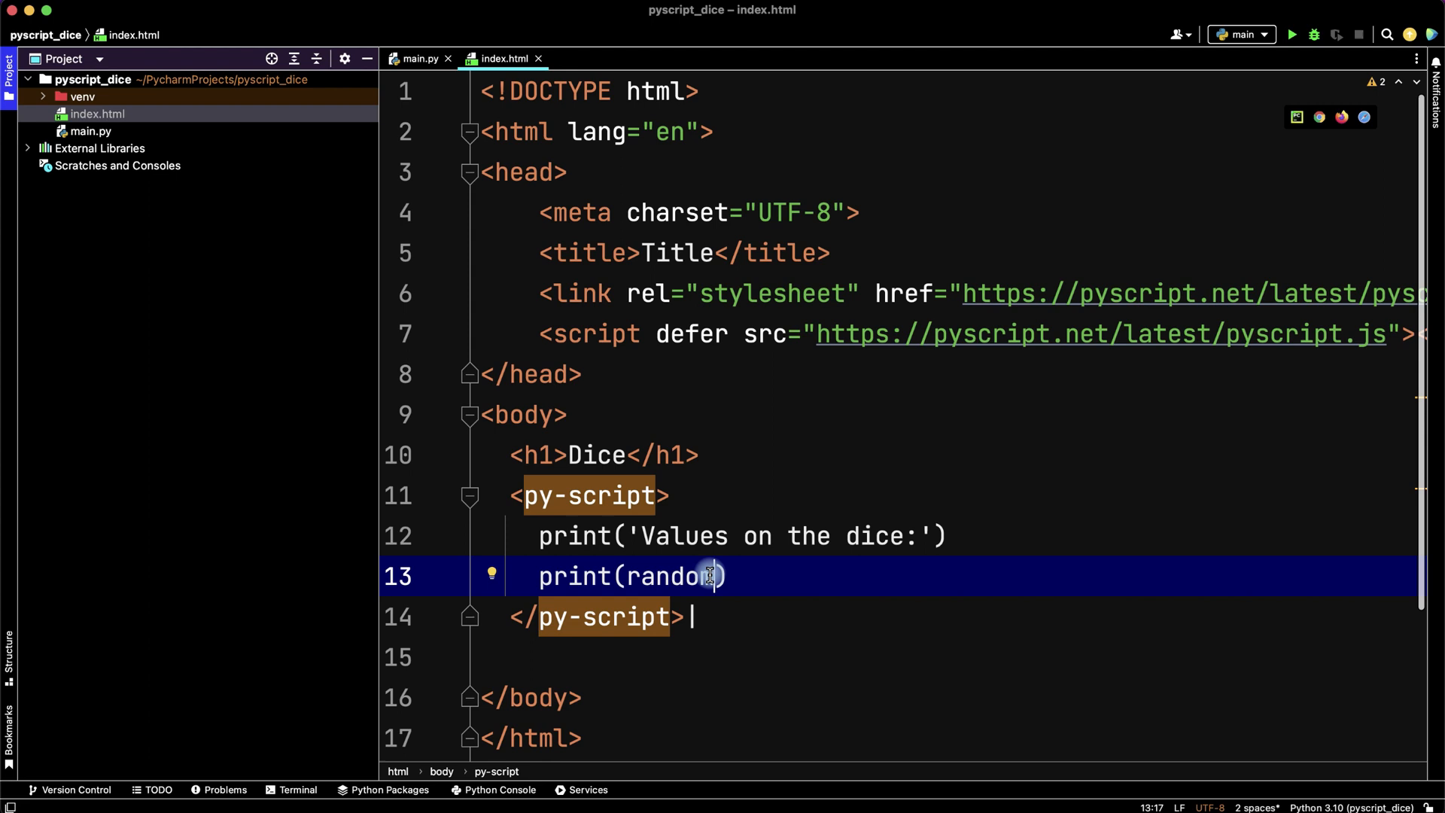
double_click(664, 576)
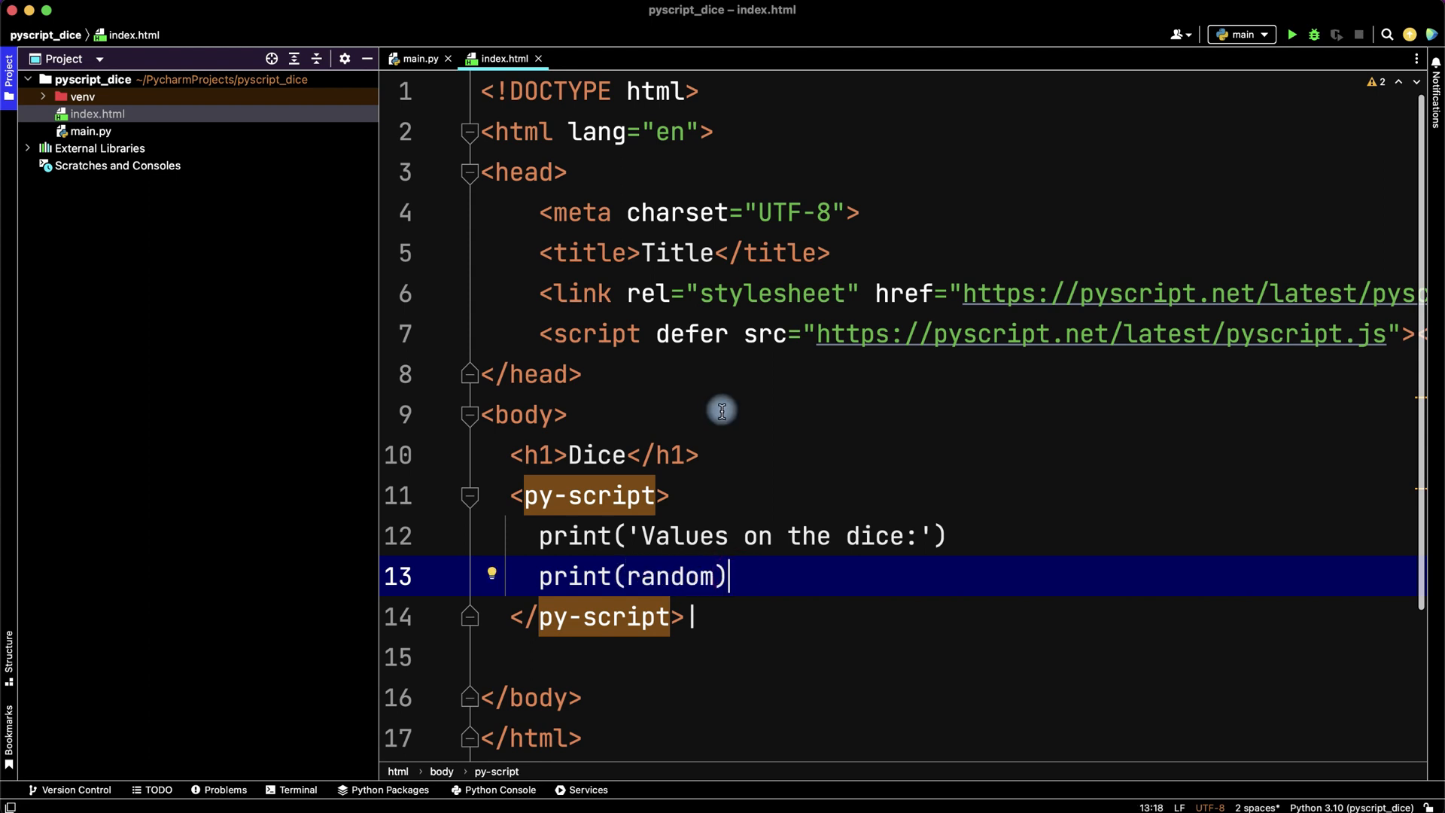
left_click_drag(539, 536, 728, 575)
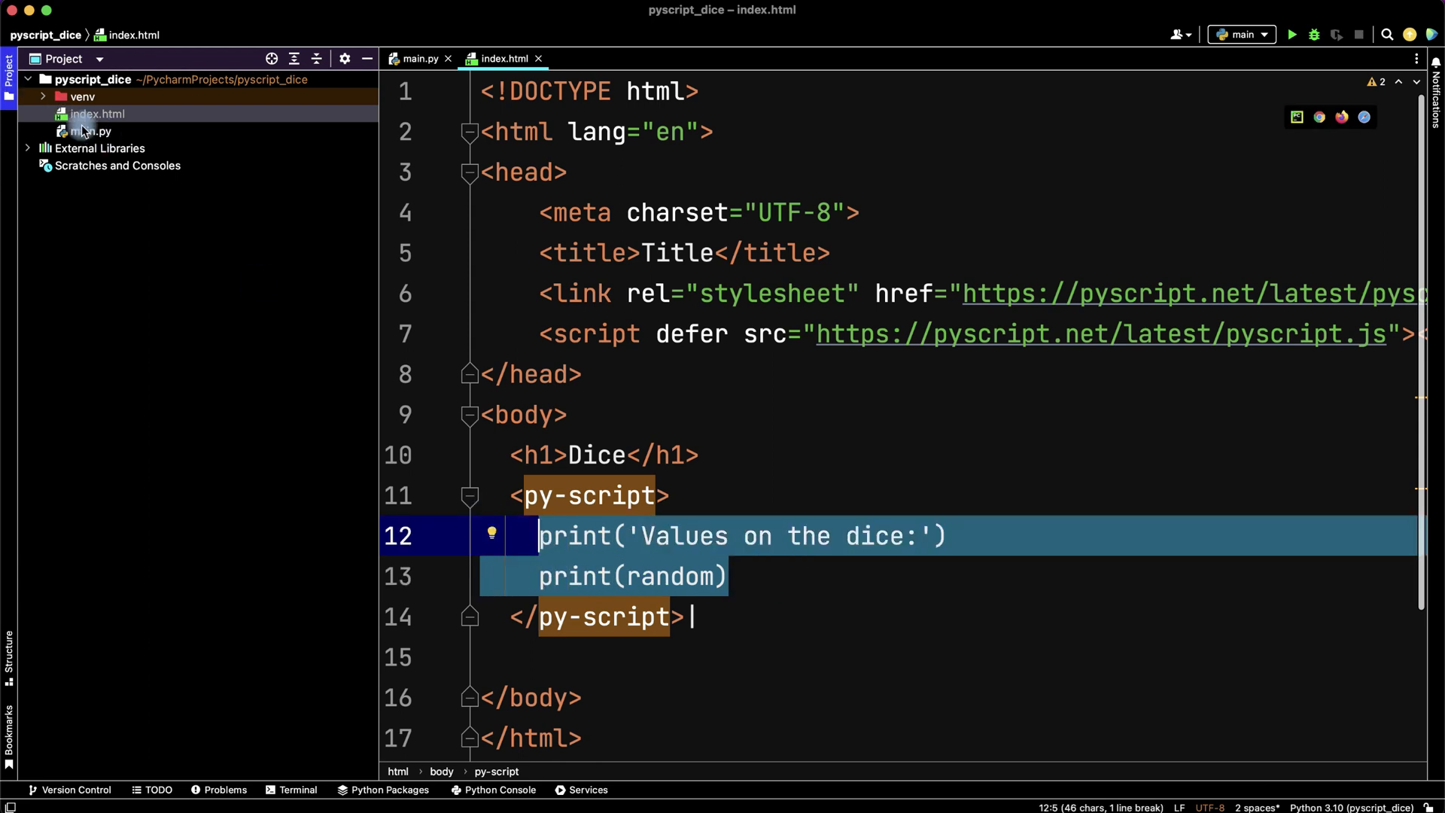
In main.py, import the random module via the quick-fix.
left_click(90, 131)
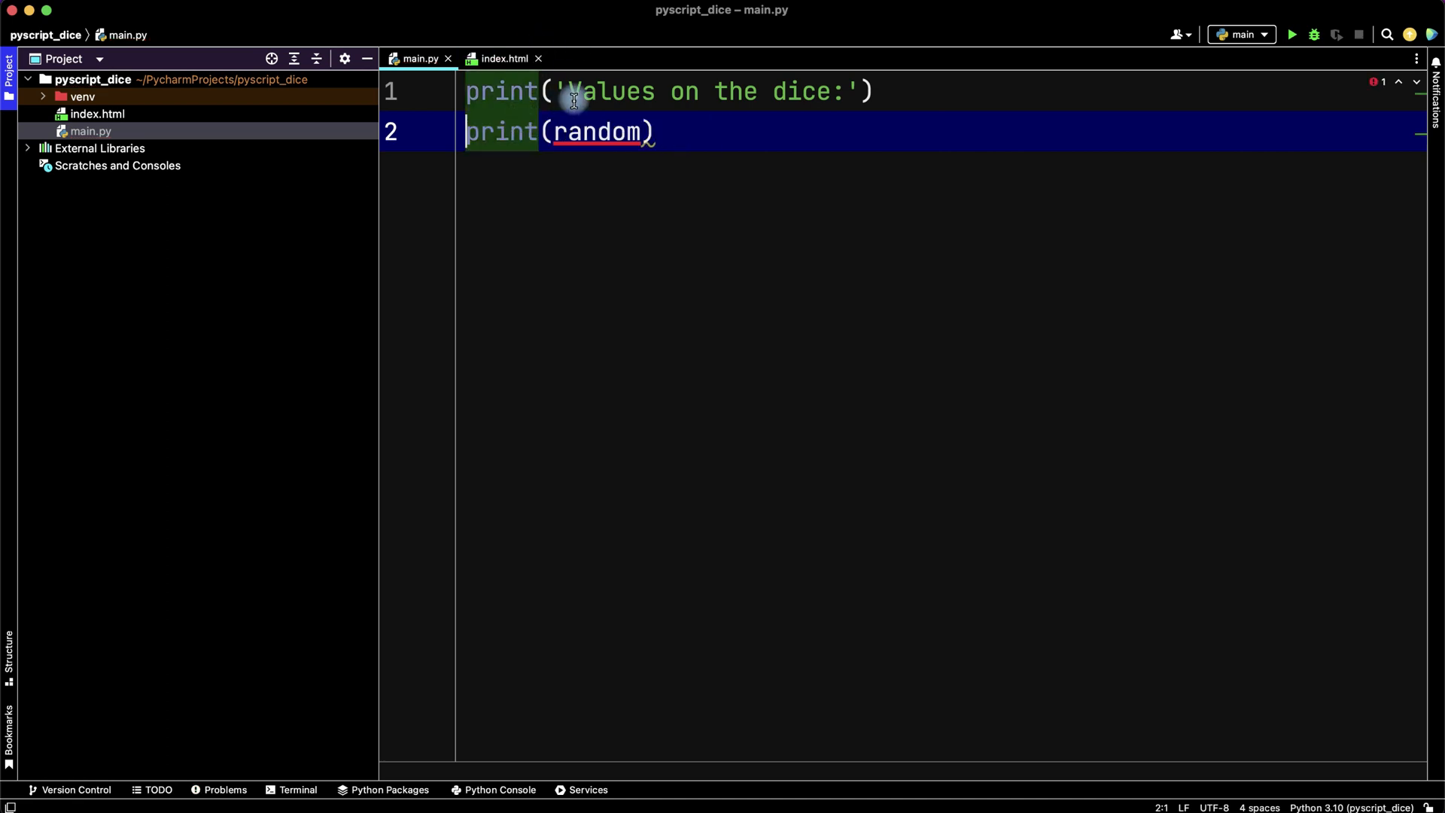
left_click(587, 132)
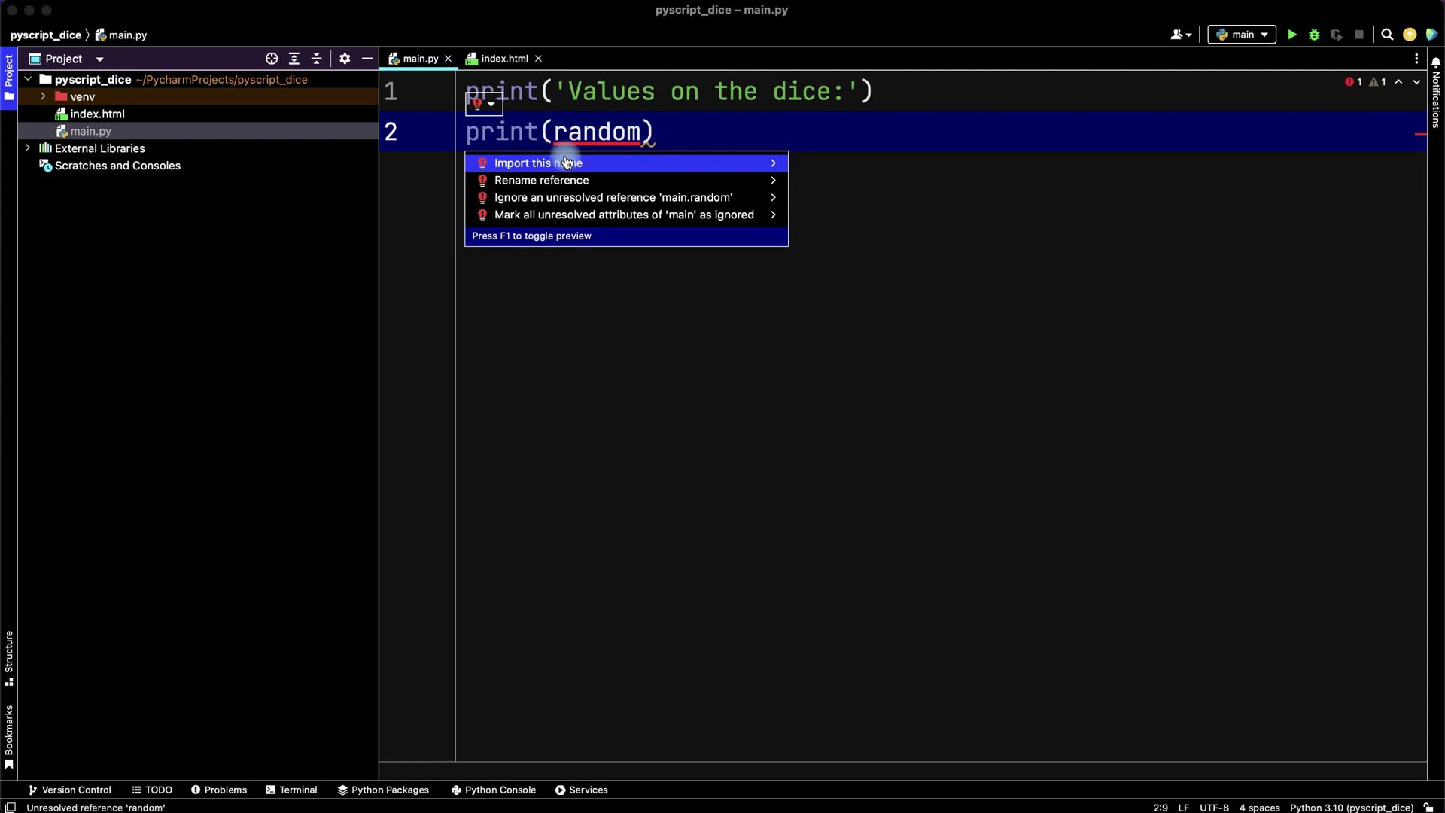
left_click(539, 163)
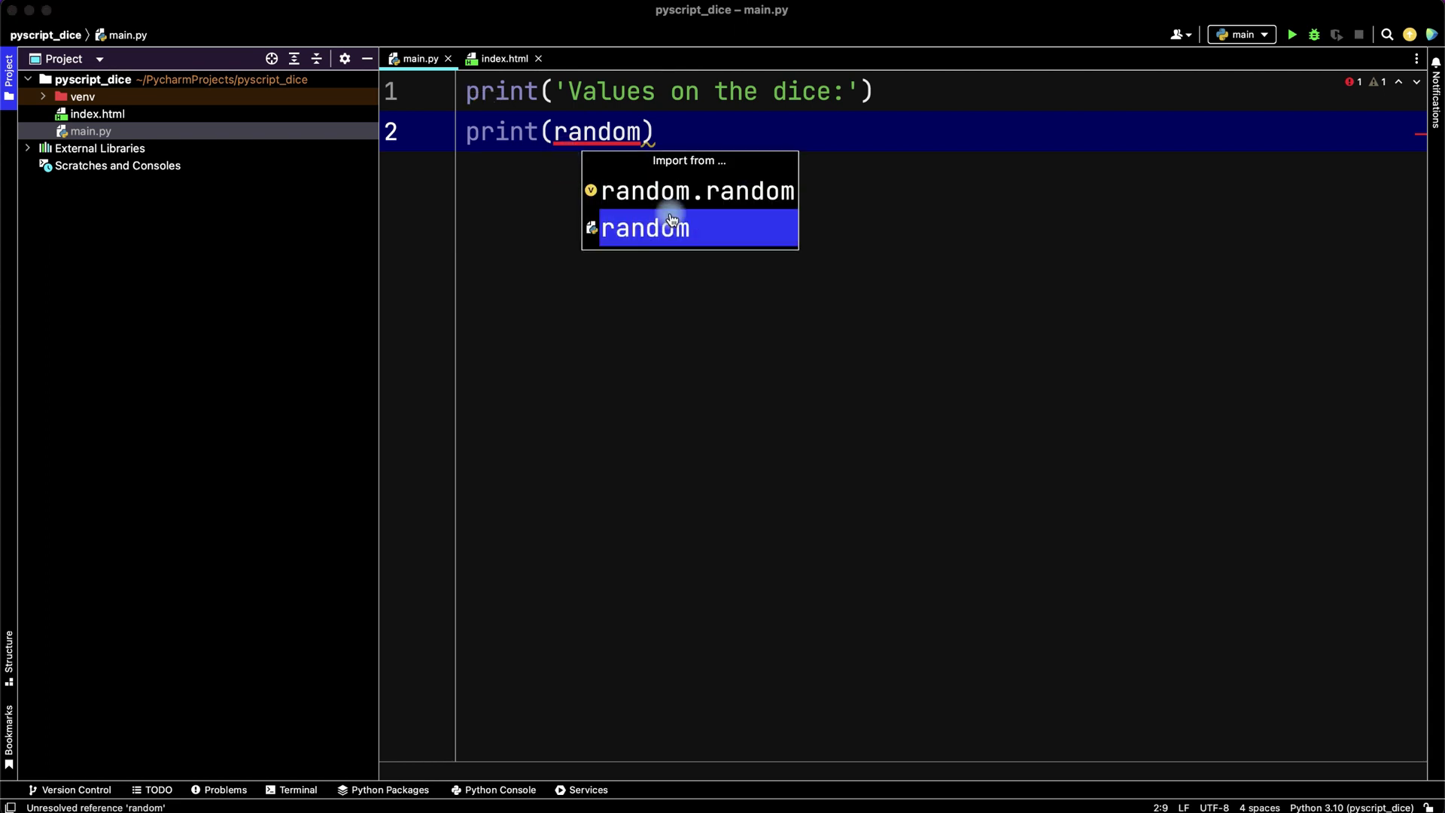
left_click(645, 227)
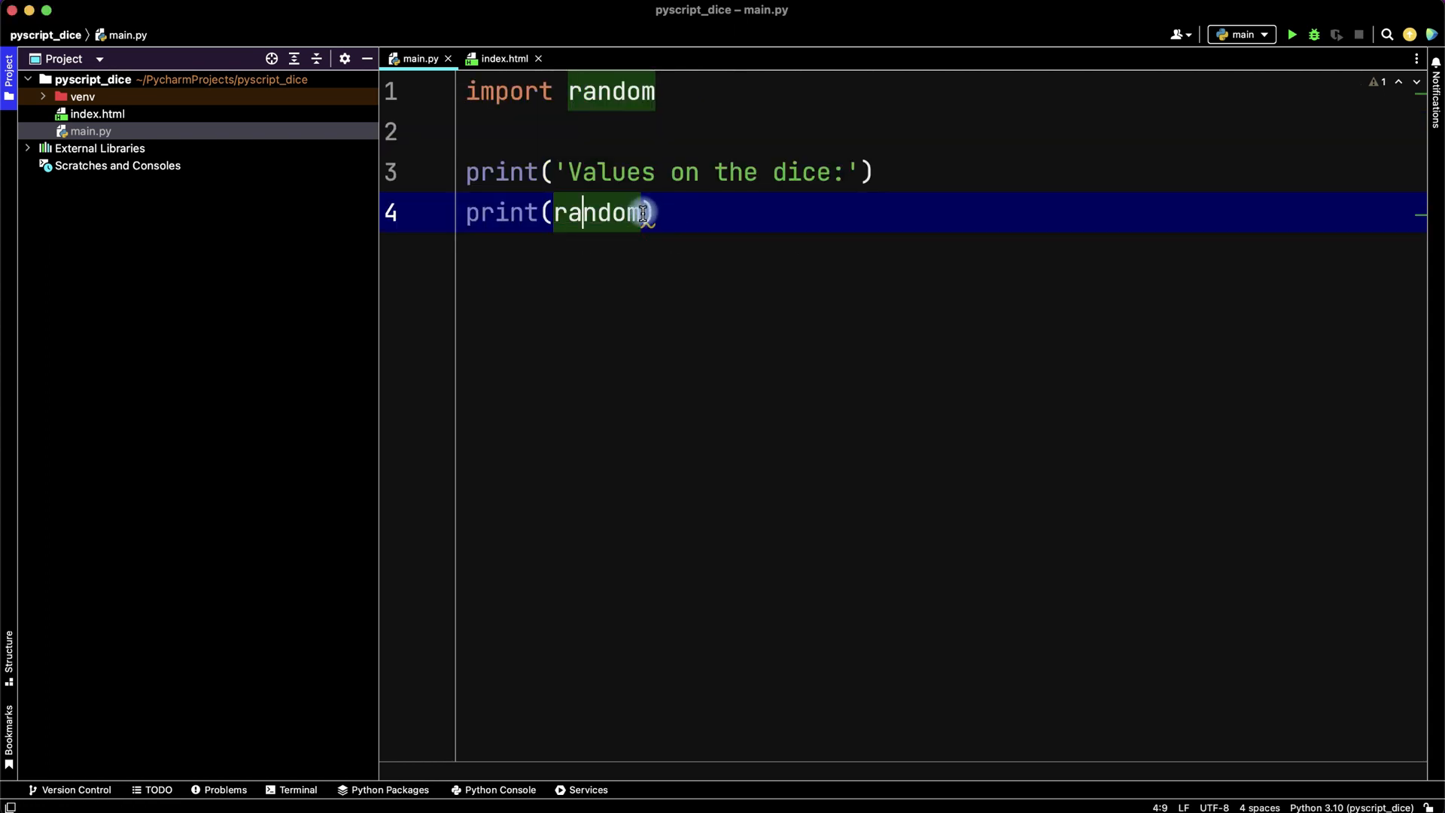
Complete the dice calls as random.randint(1, 6).
type(".")
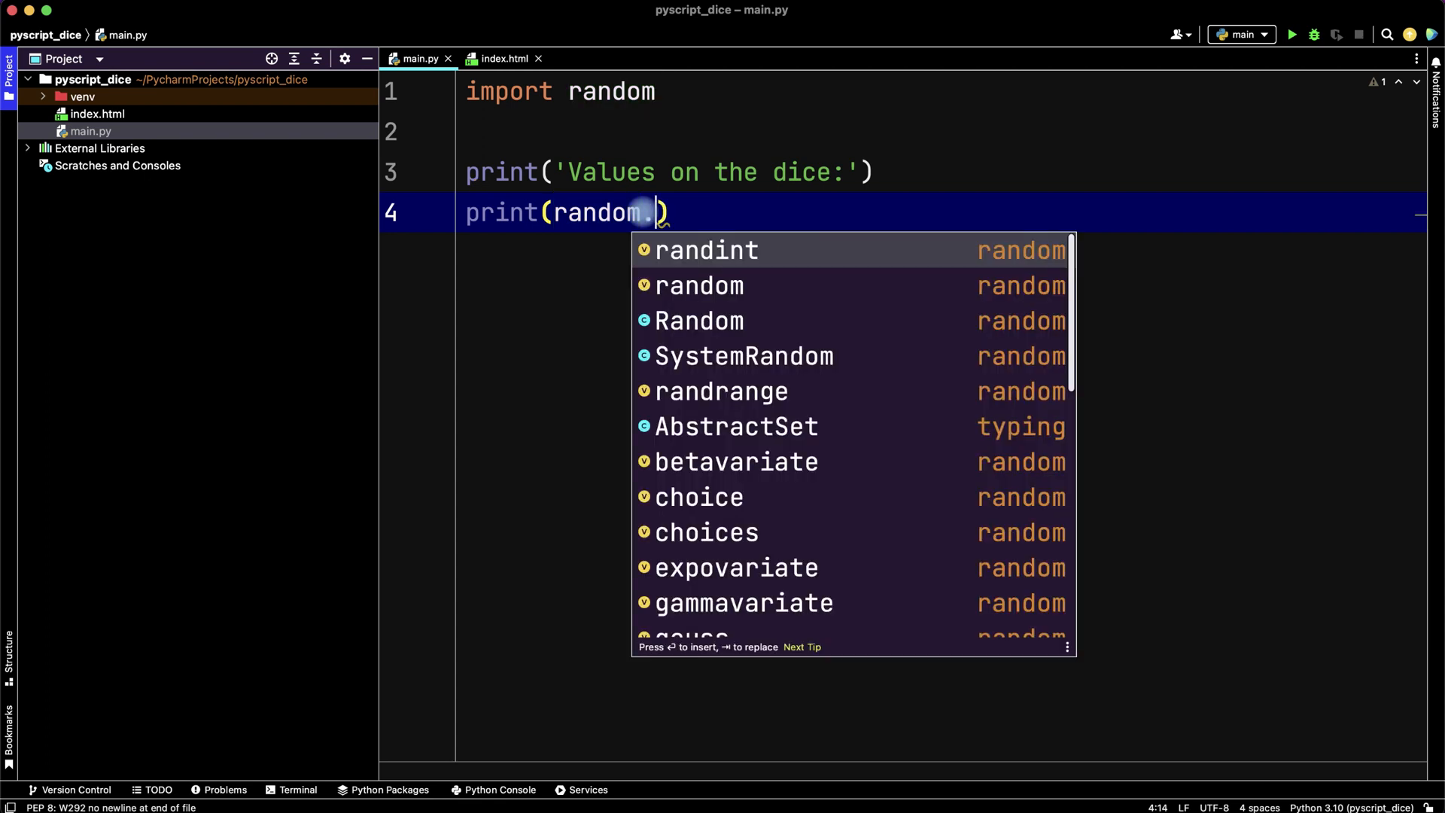
mouse_move(753, 250)
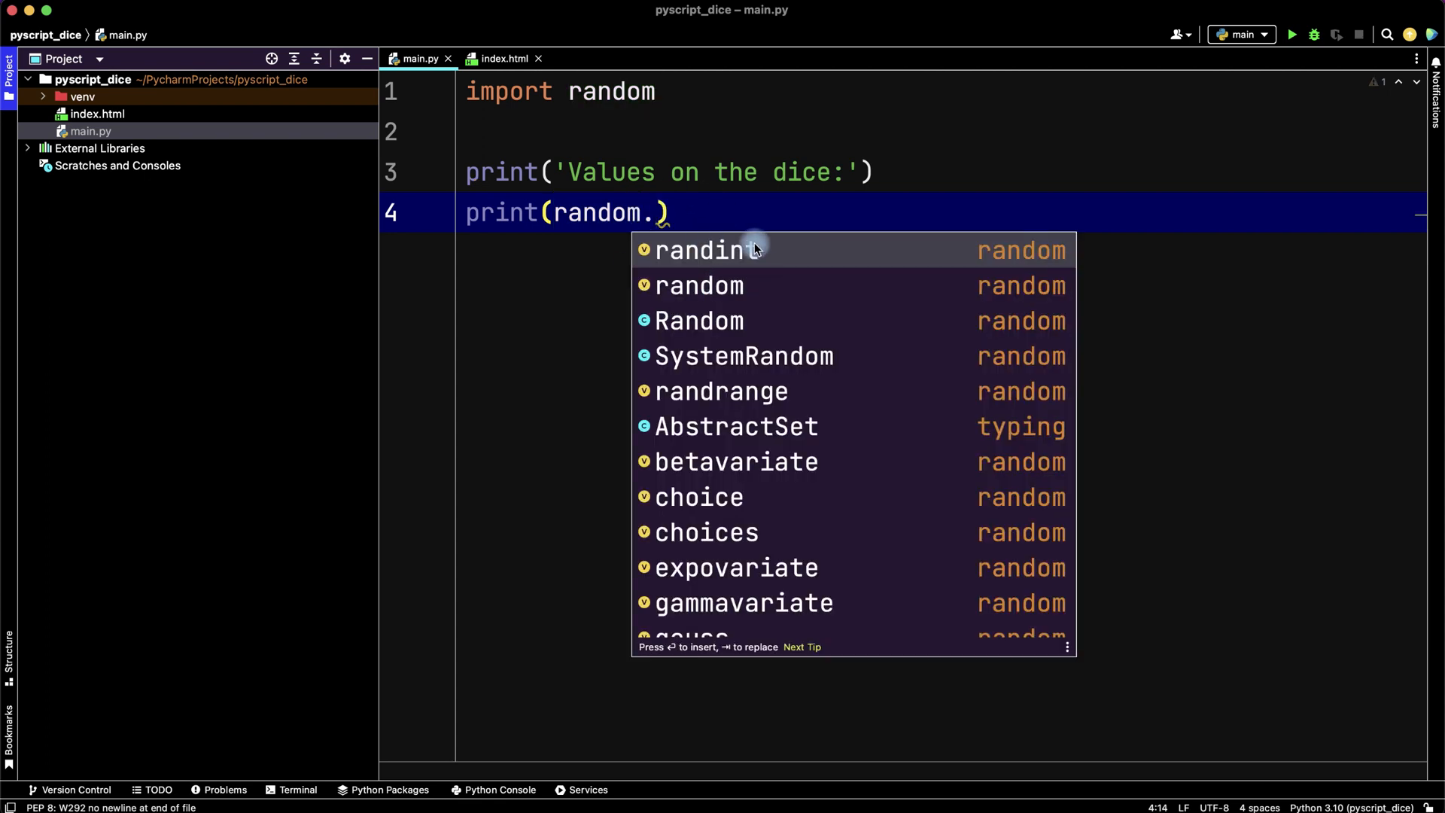
left_click(705, 250)
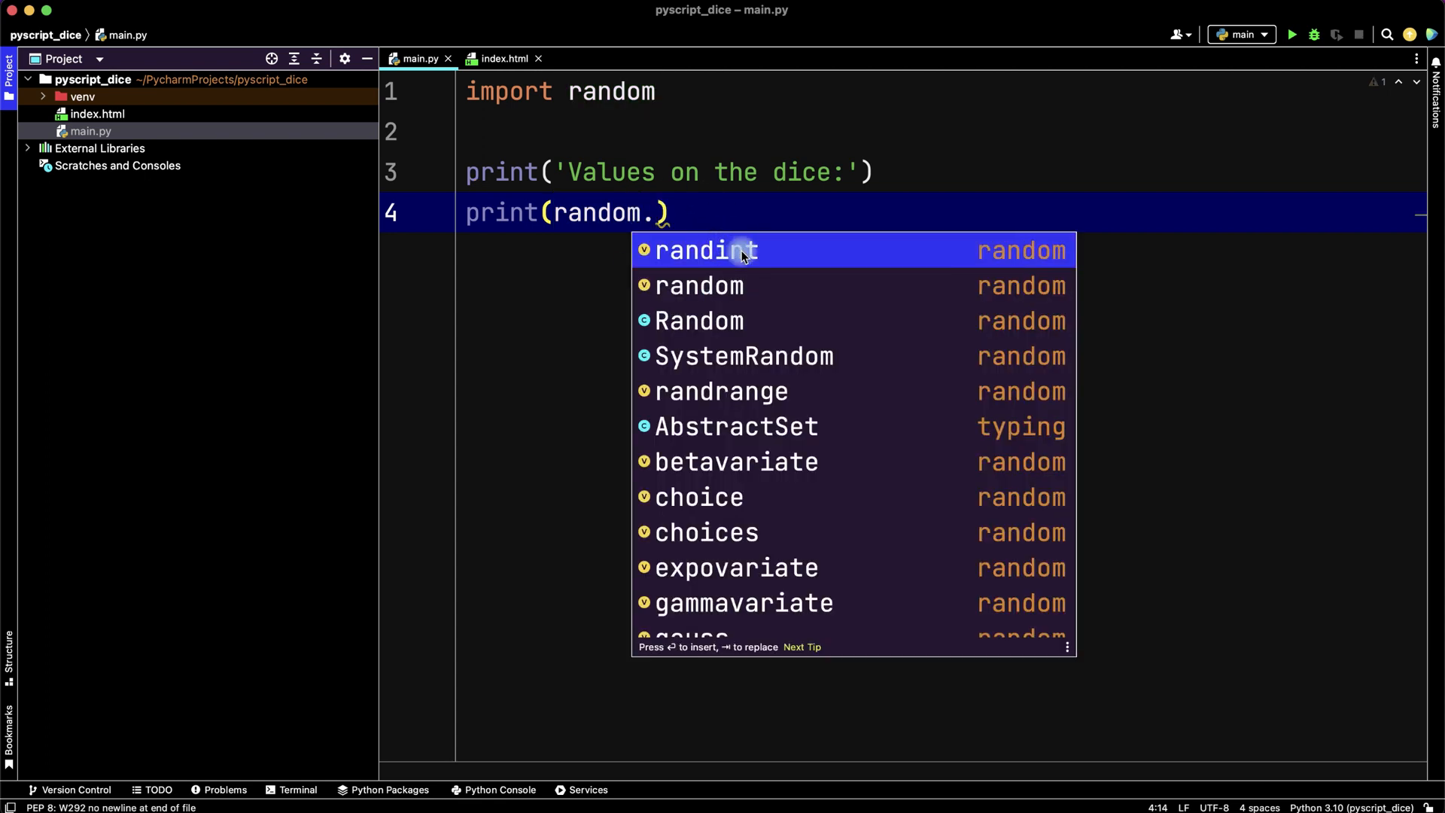
left_click(705, 249)
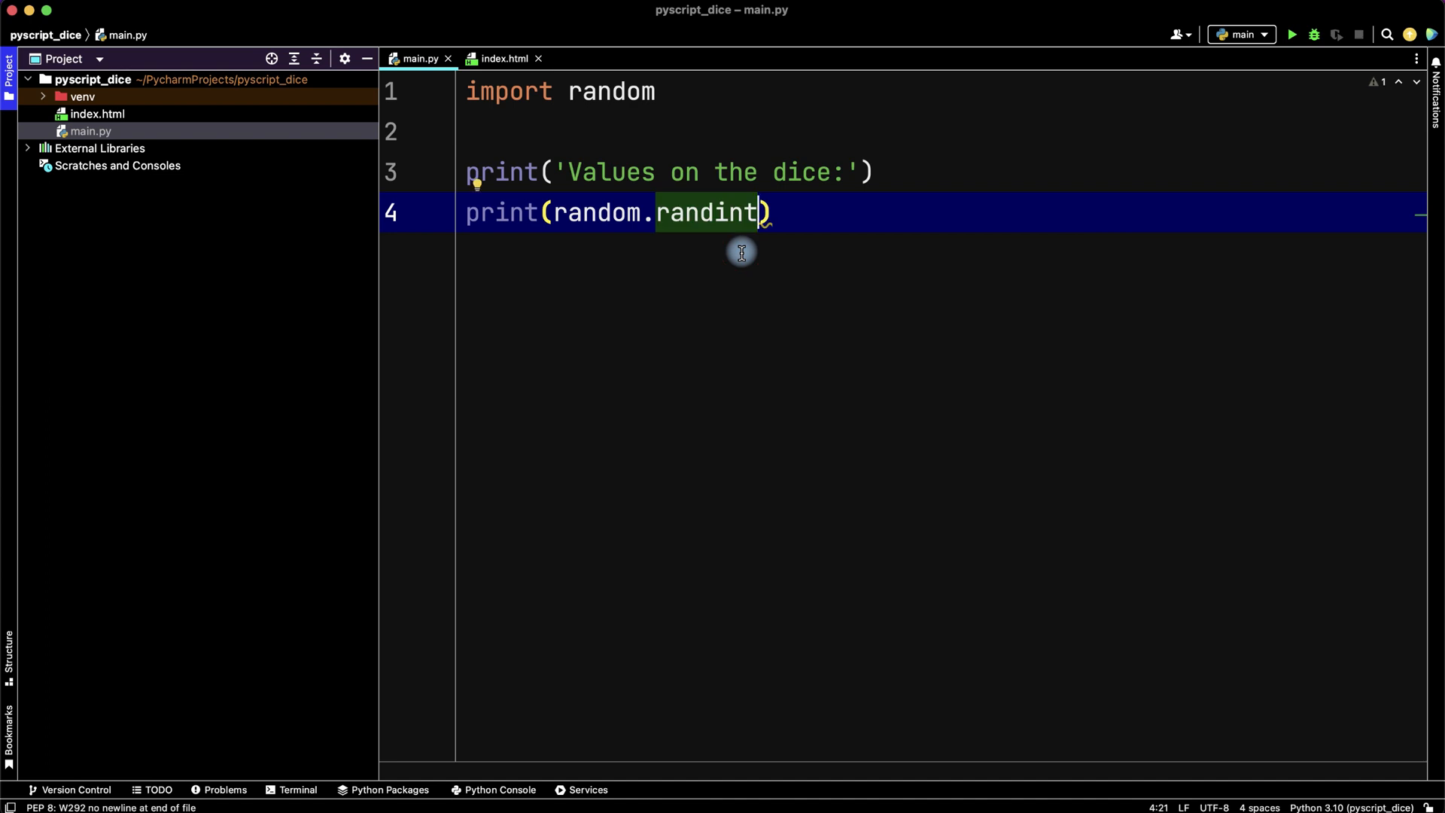
type("(1,")
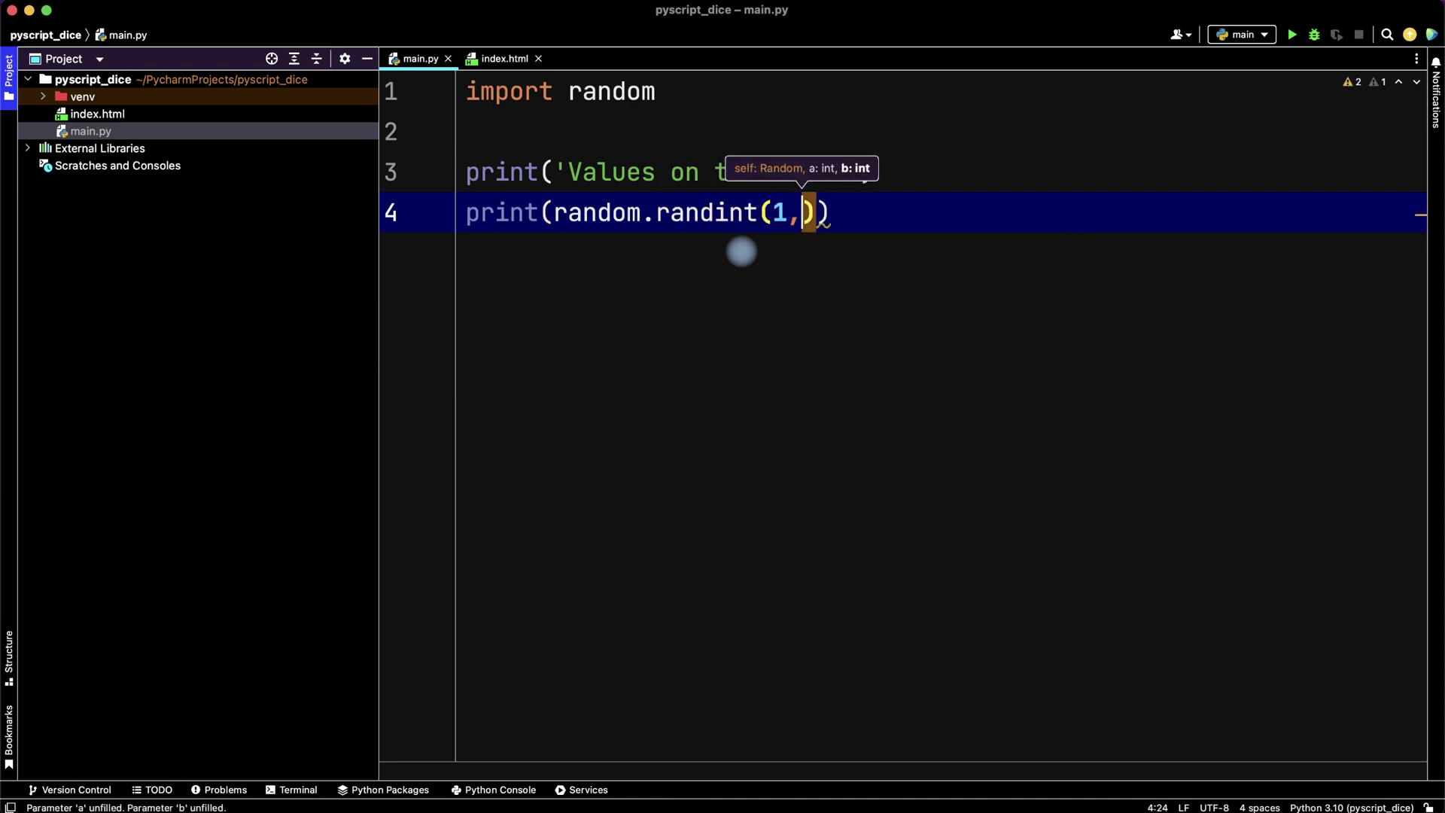
type("6")
type("print(\"")
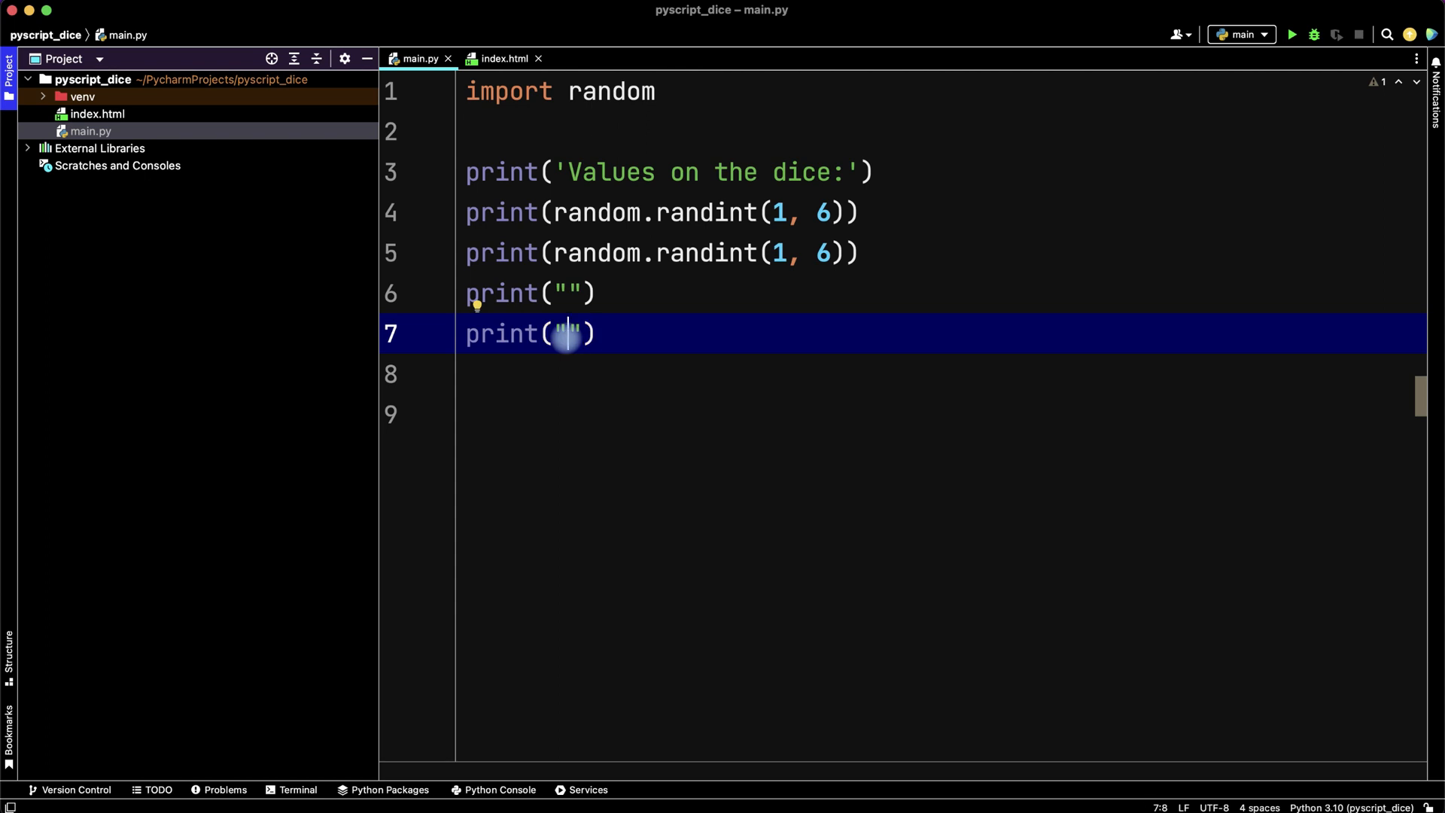
Add the message 'To roll the Dice again, refresh the page'.
type("To ro")
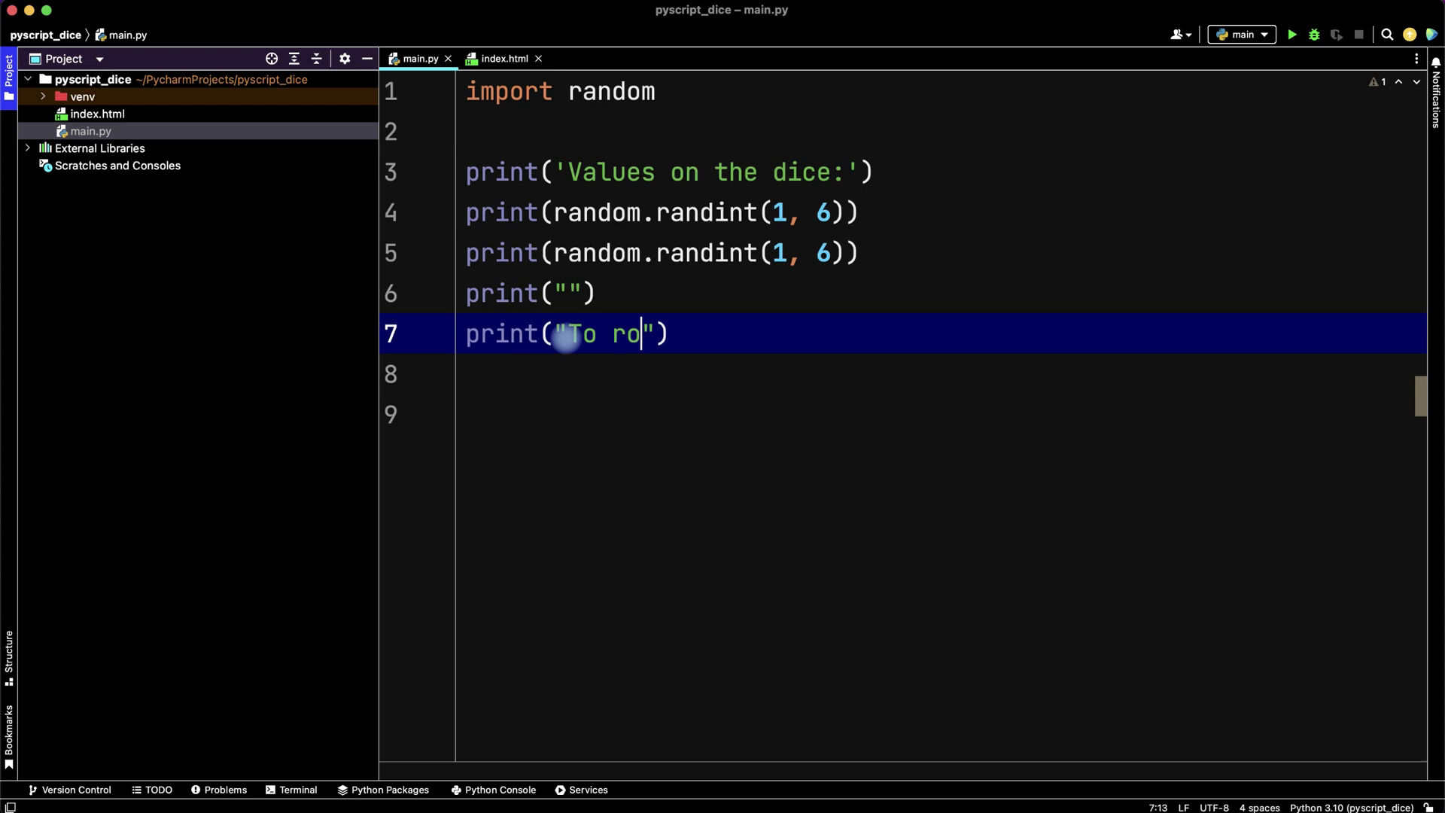
type("ll the D")
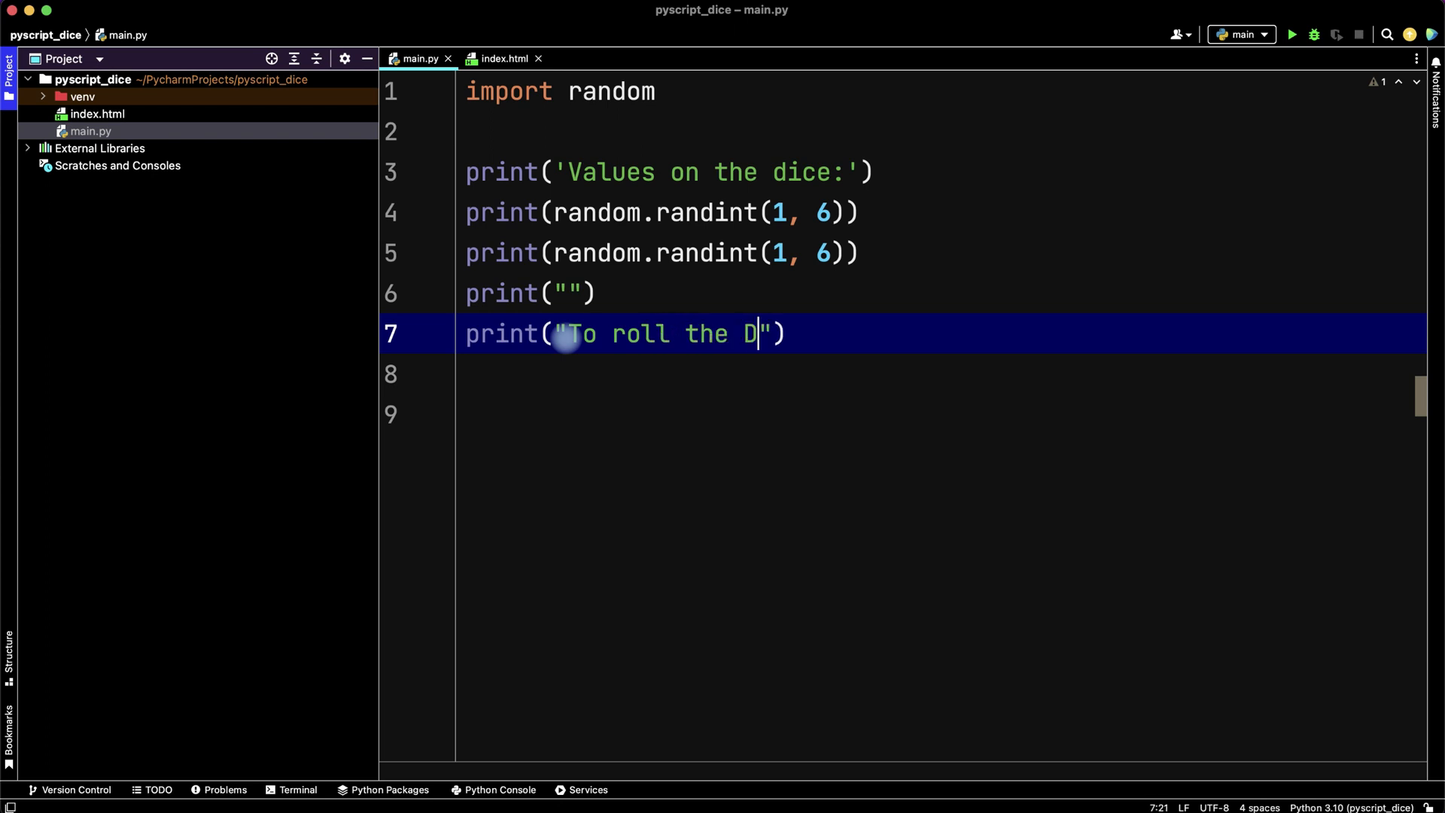
type("ice aga")
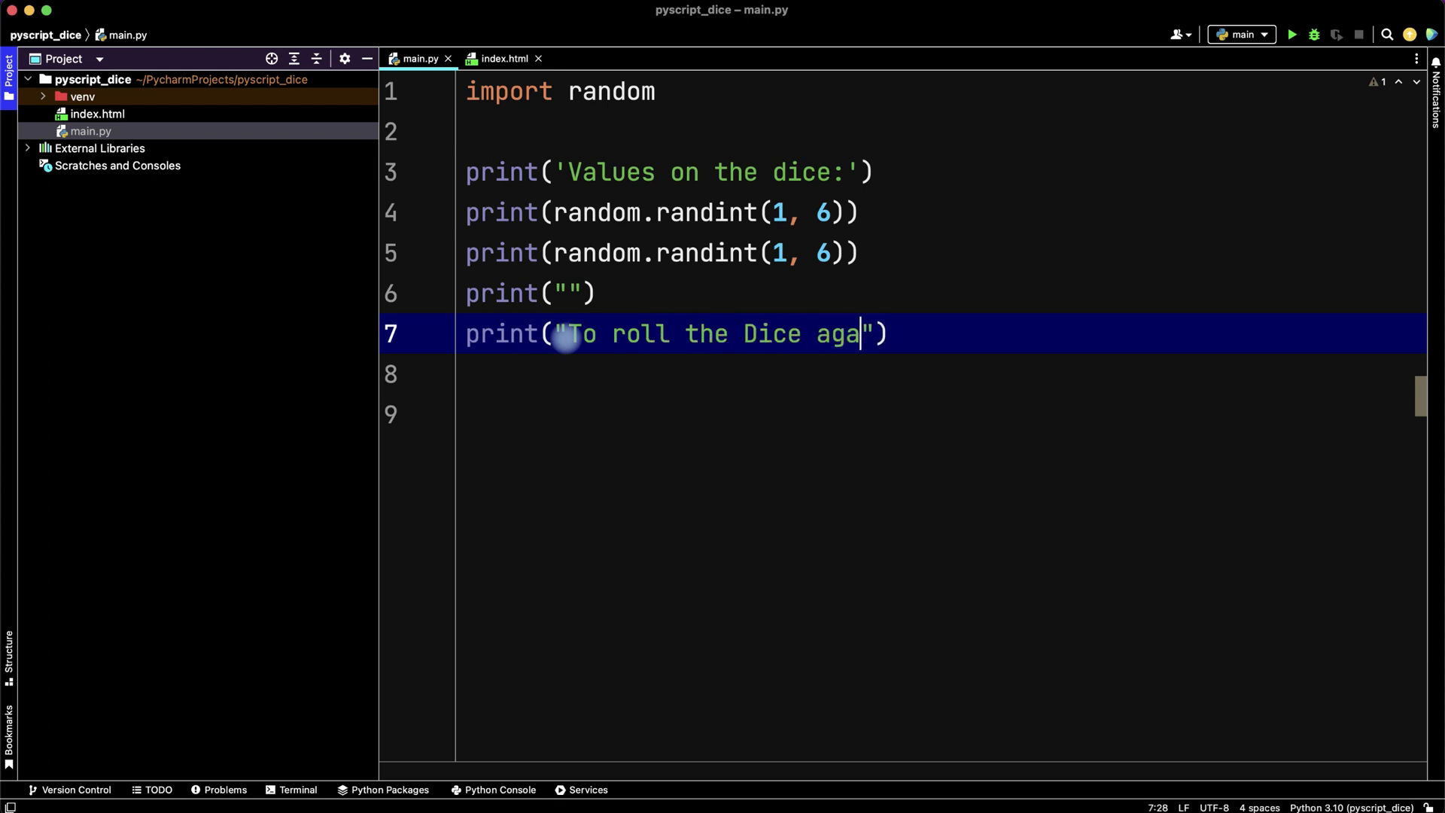
type("in, refresh t")
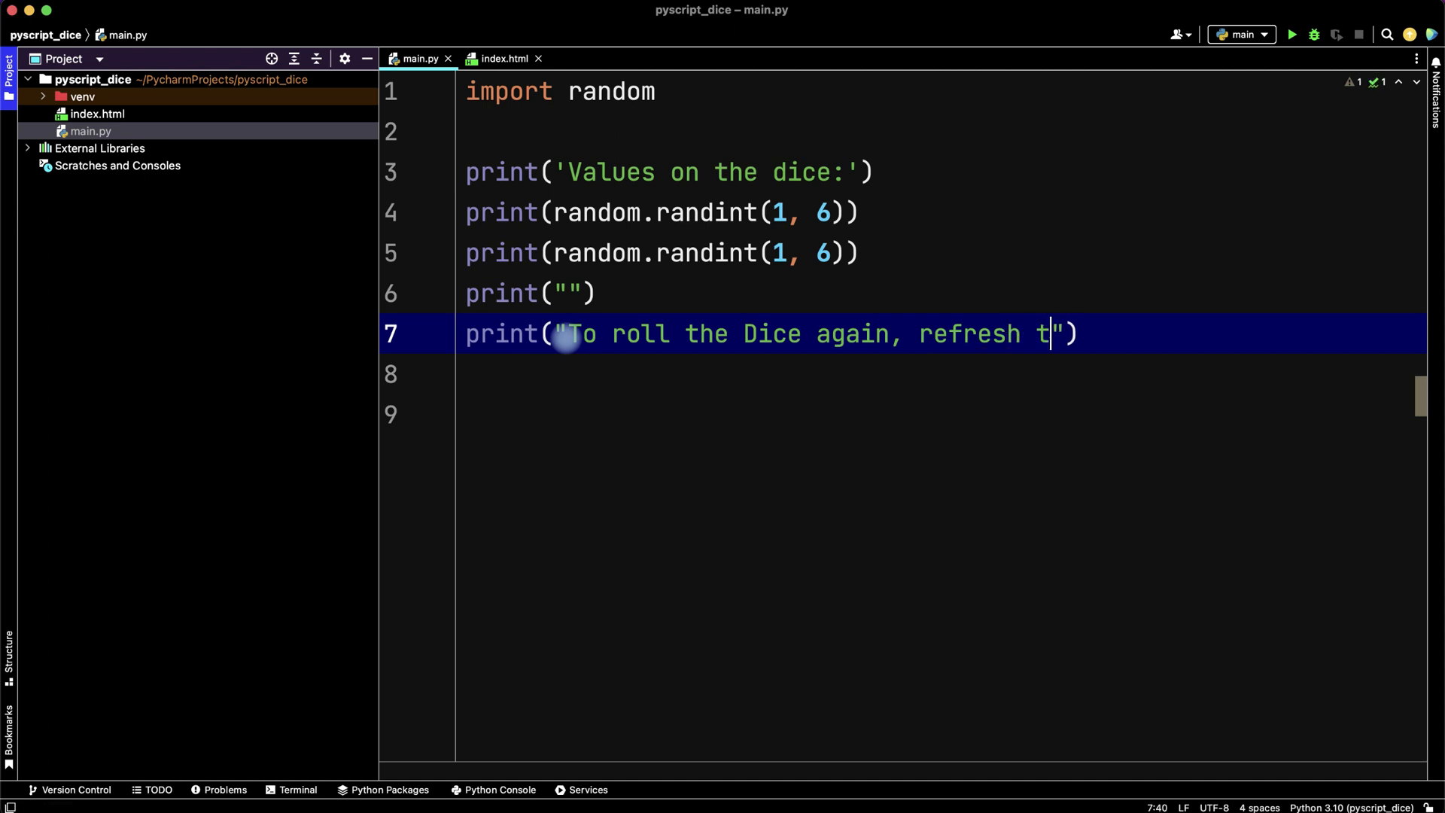
type("he page")
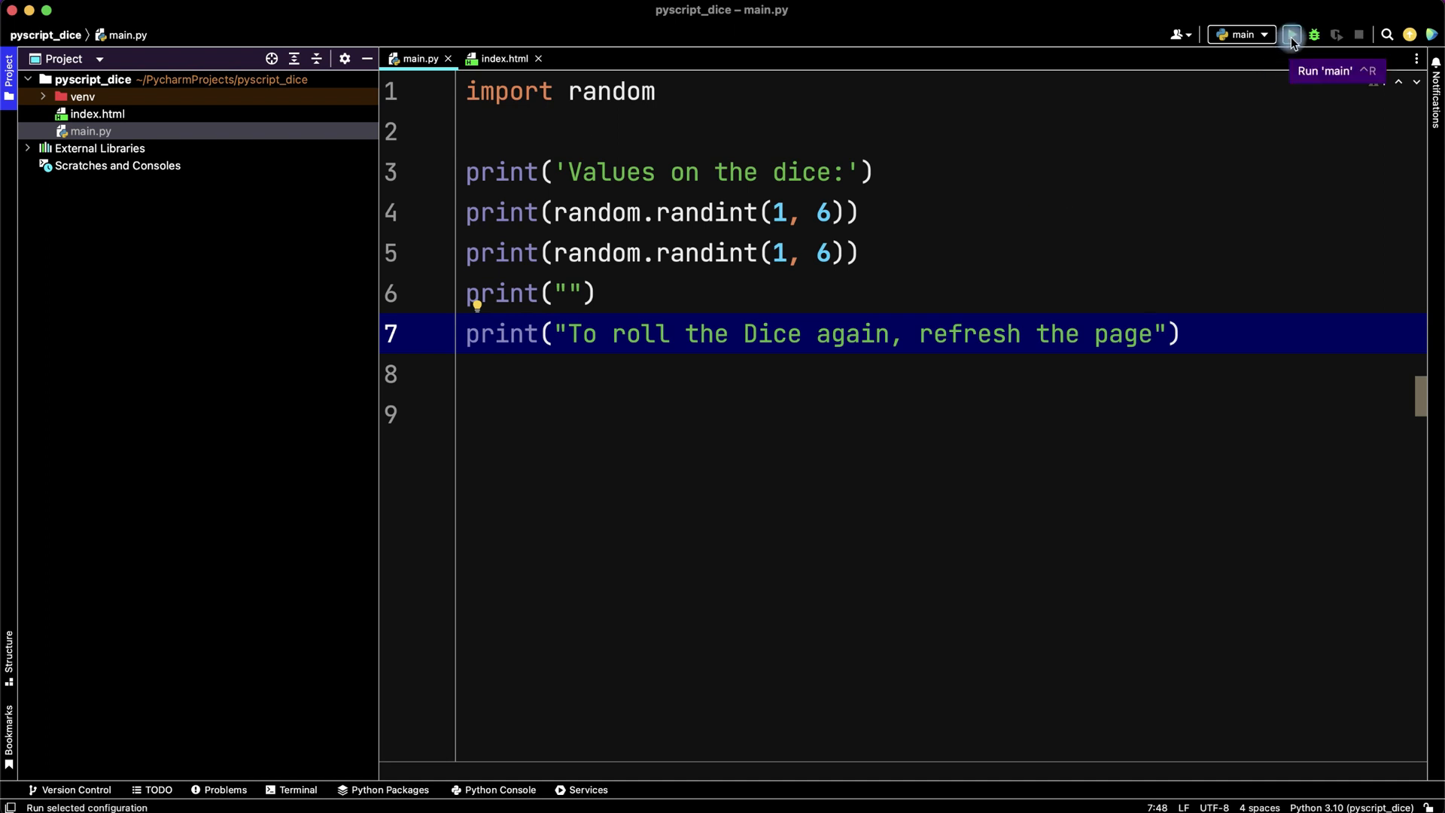
Run main.py three times for fresh dice values, then return to index.html.
left_click(1291, 34)
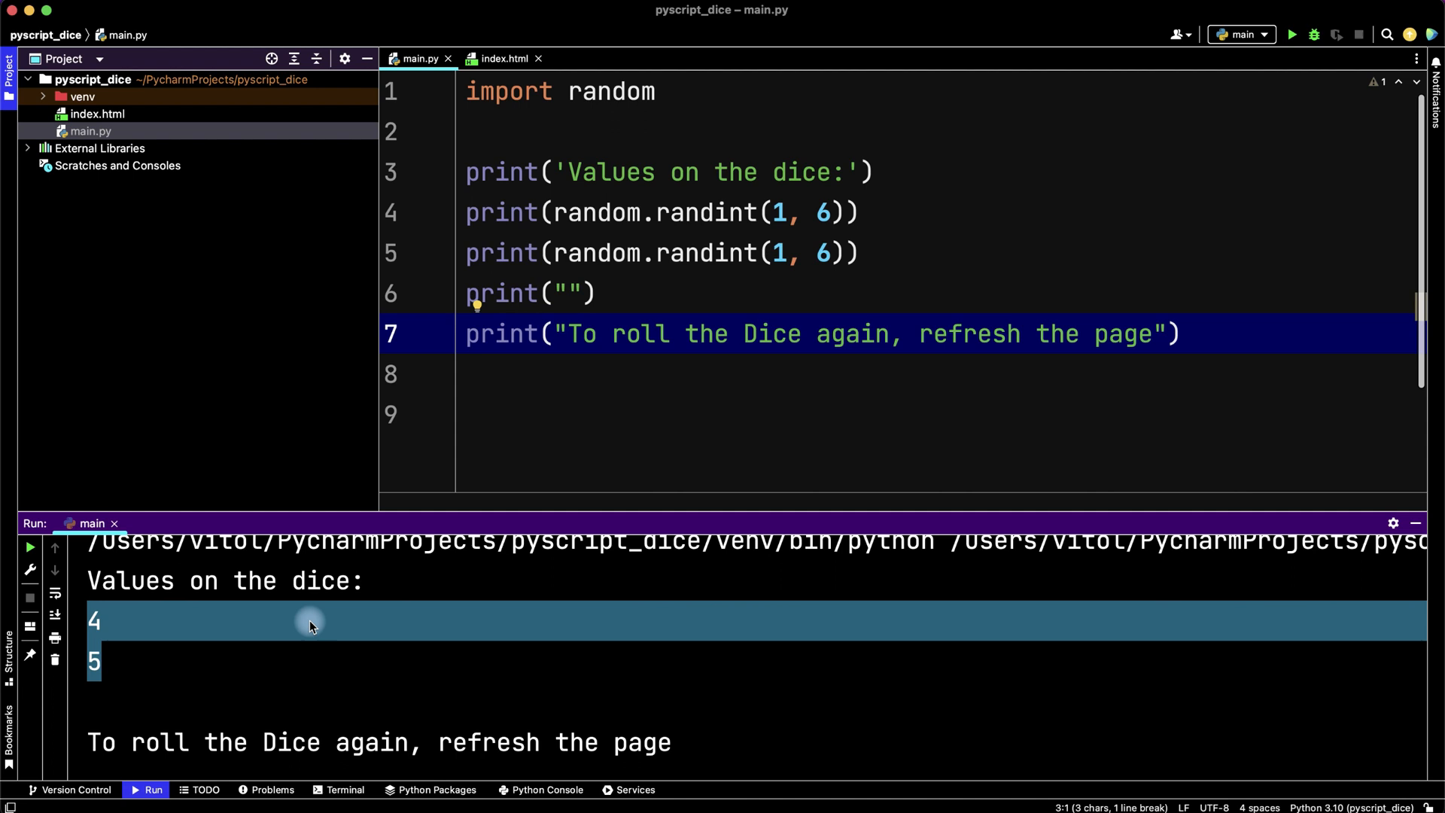
mouse_move(1292, 34)
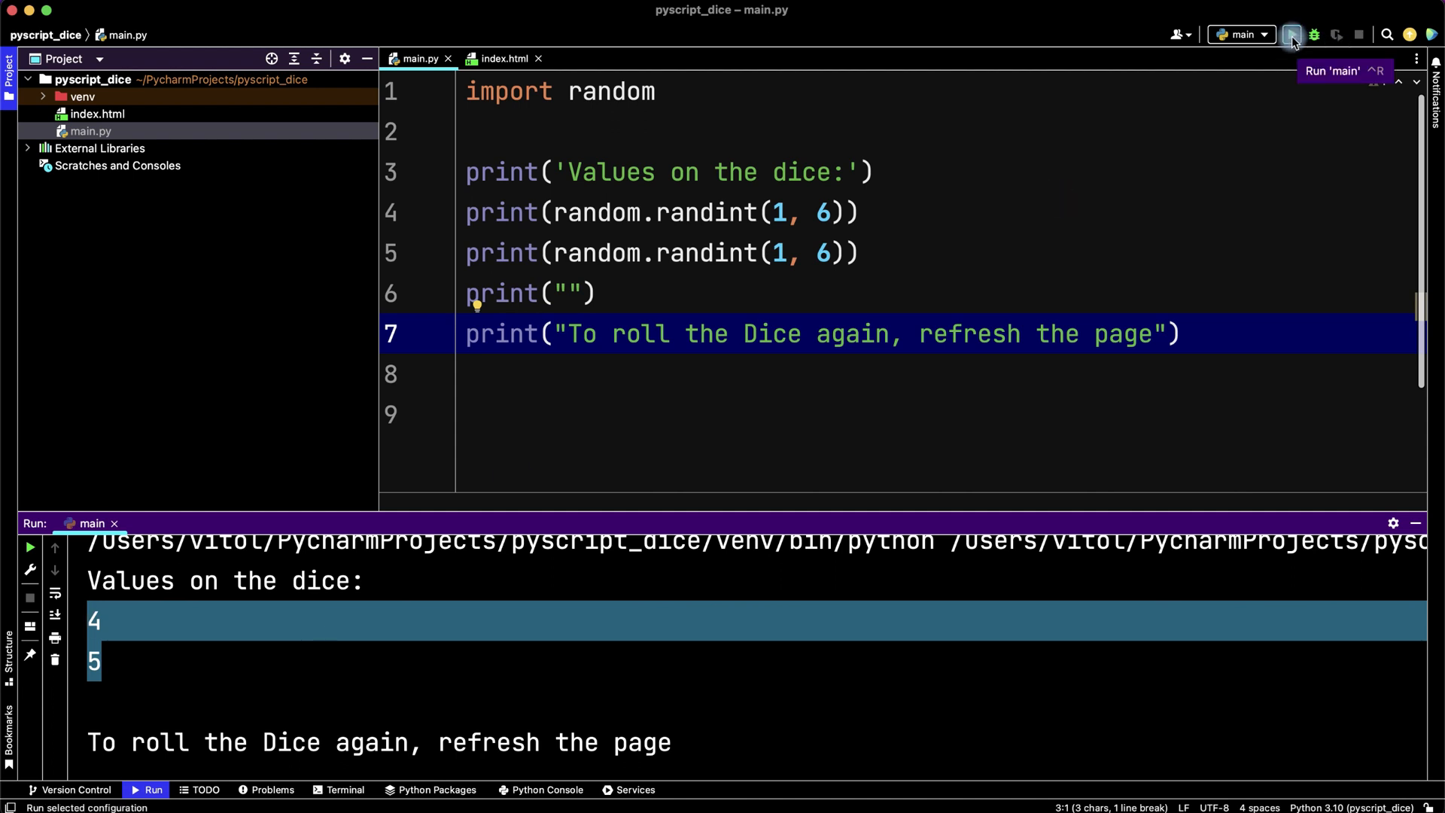
left_click(1292, 34)
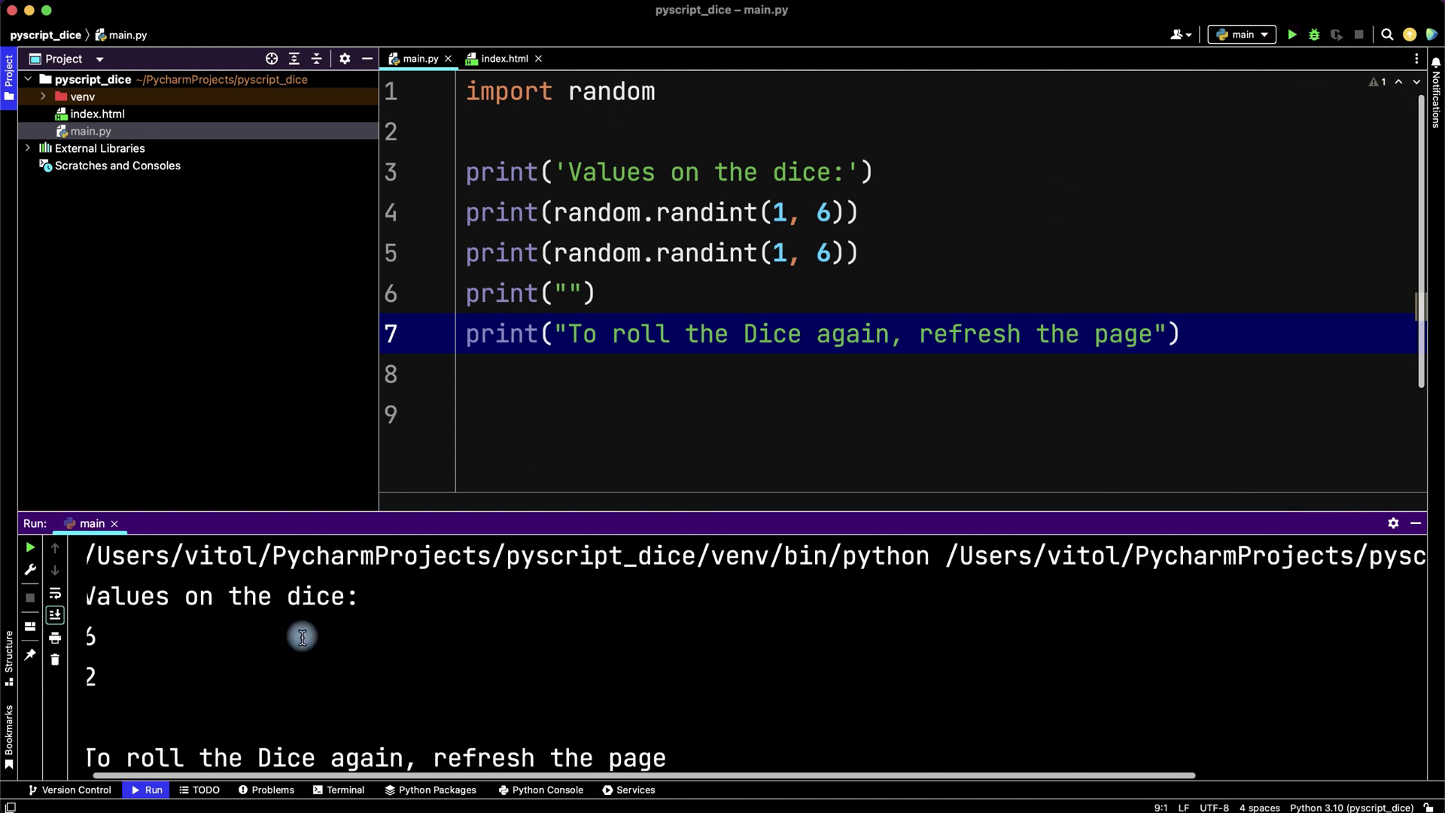
left_click(1291, 34)
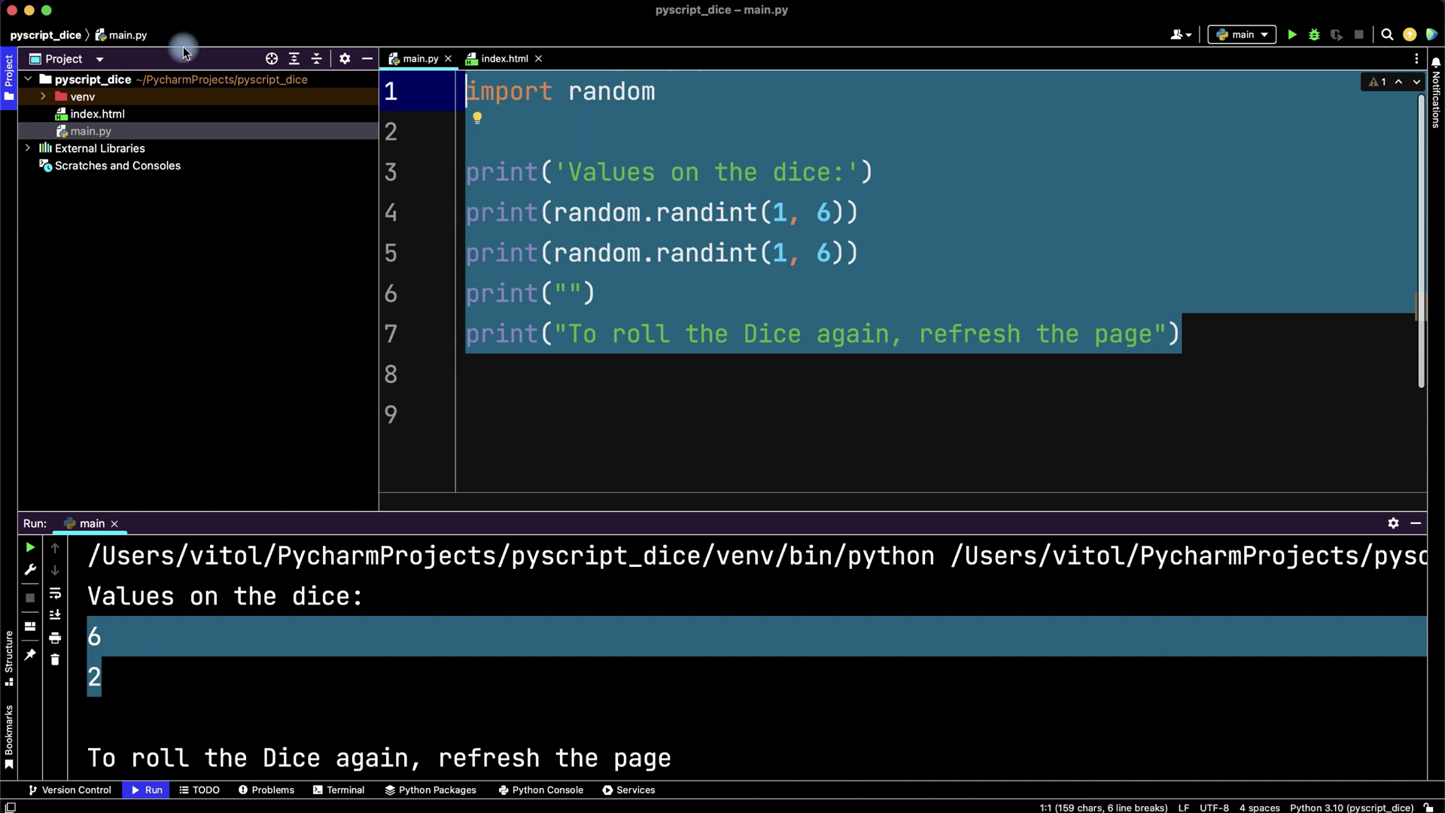
left_click(505, 58)
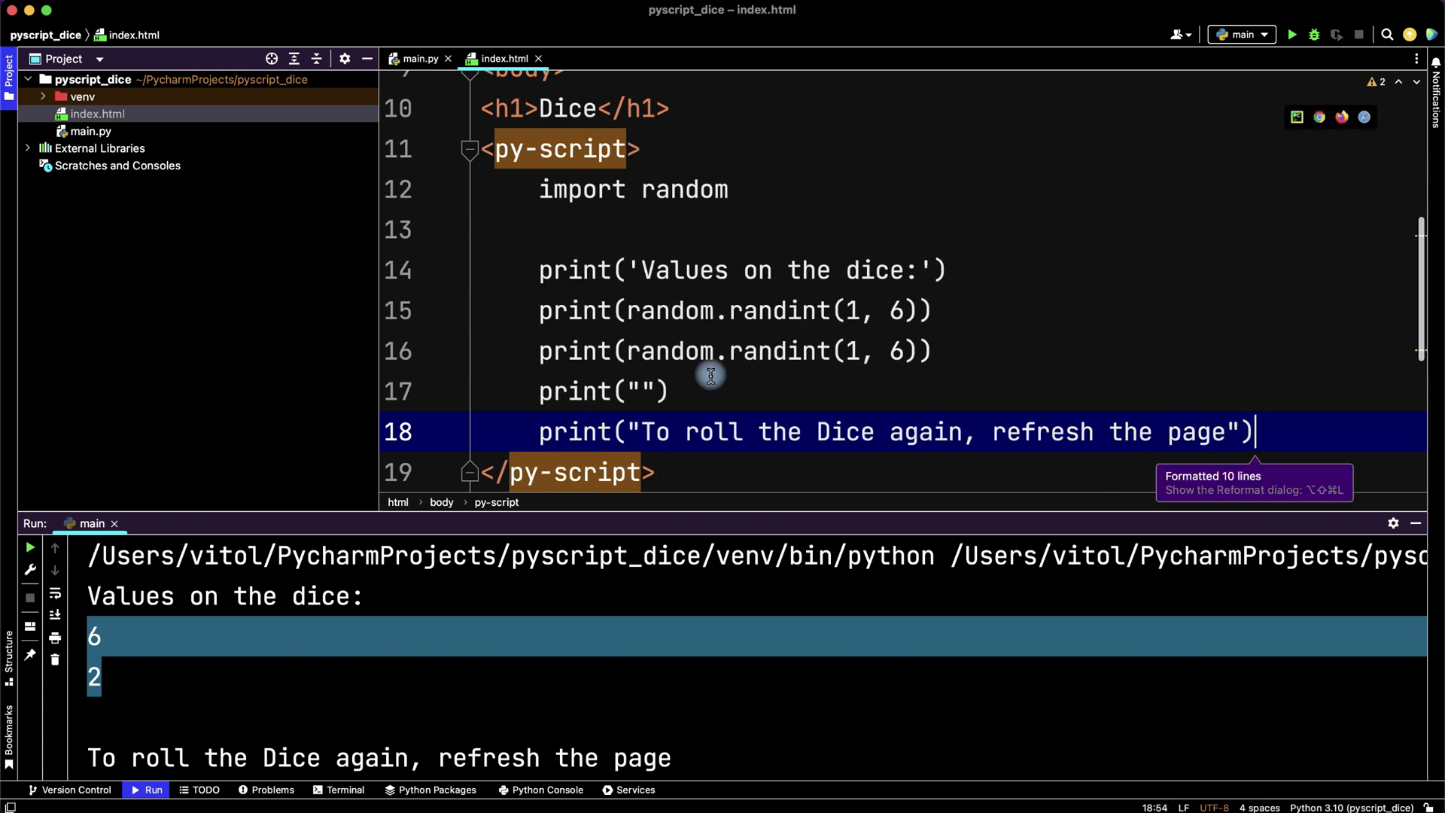
Reformat the pasted dice code inside index.html's py-script block.
key("enter")
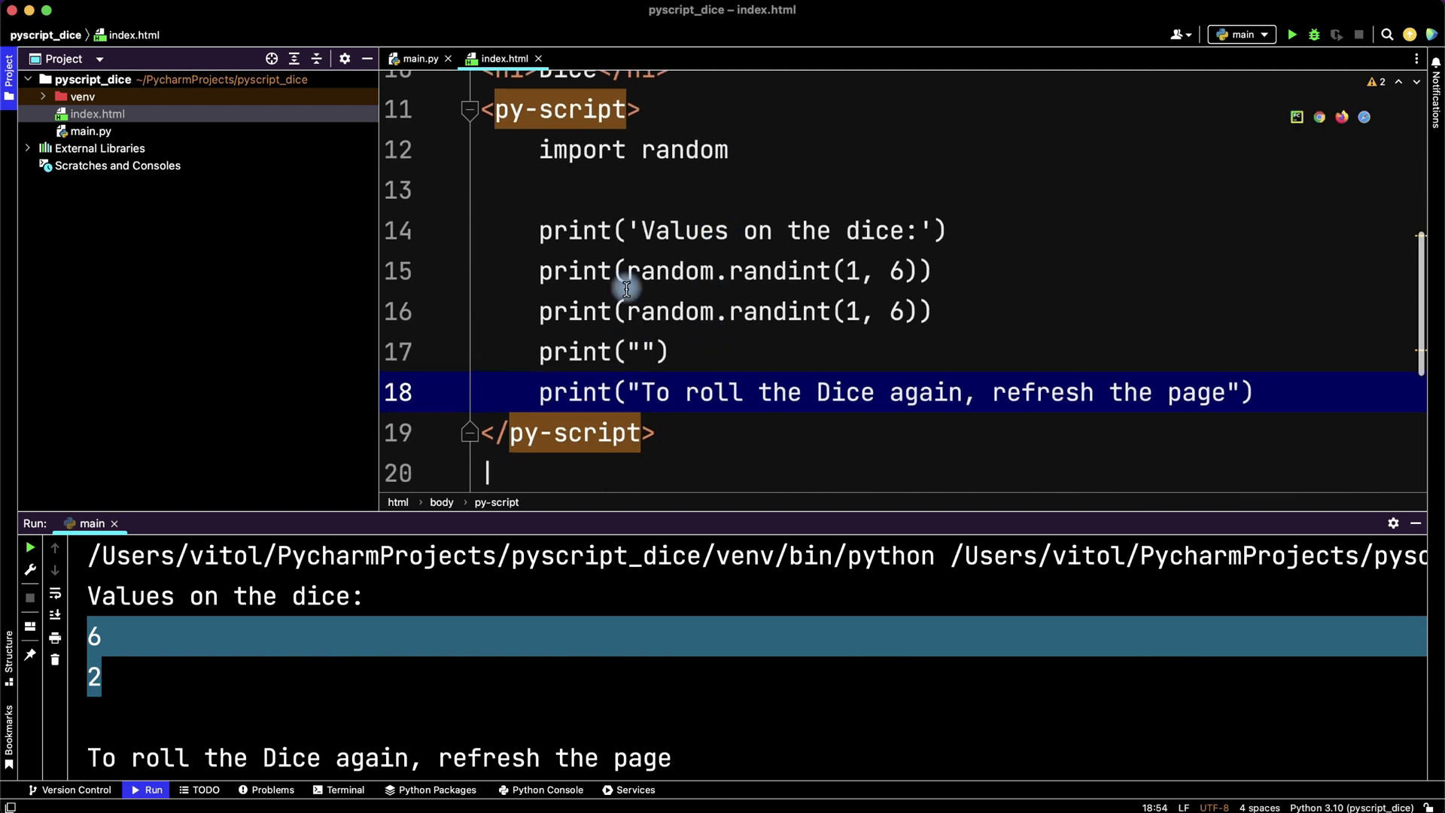
mouse_move(793, 352)
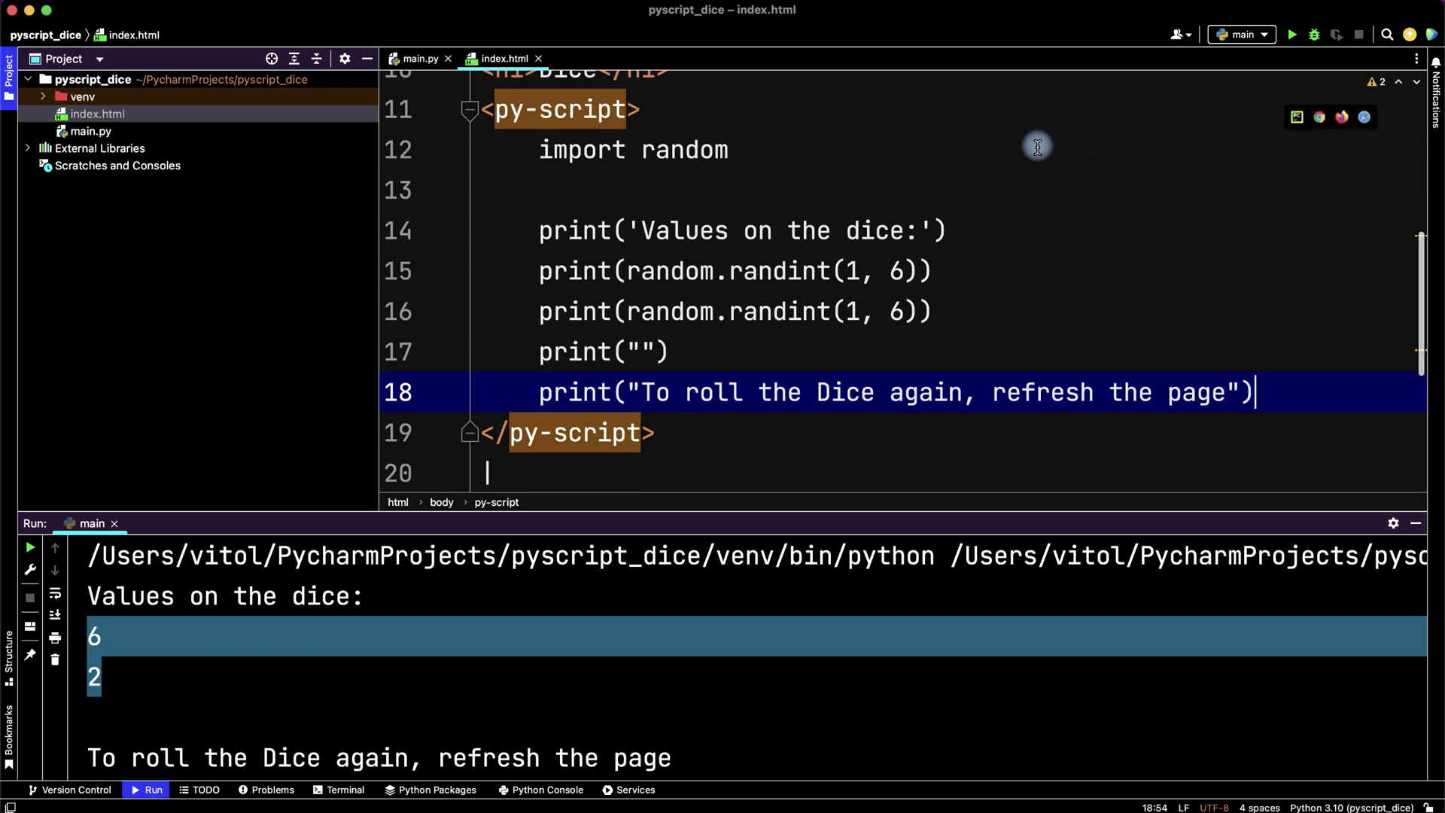
mouse_move(1337, 75)
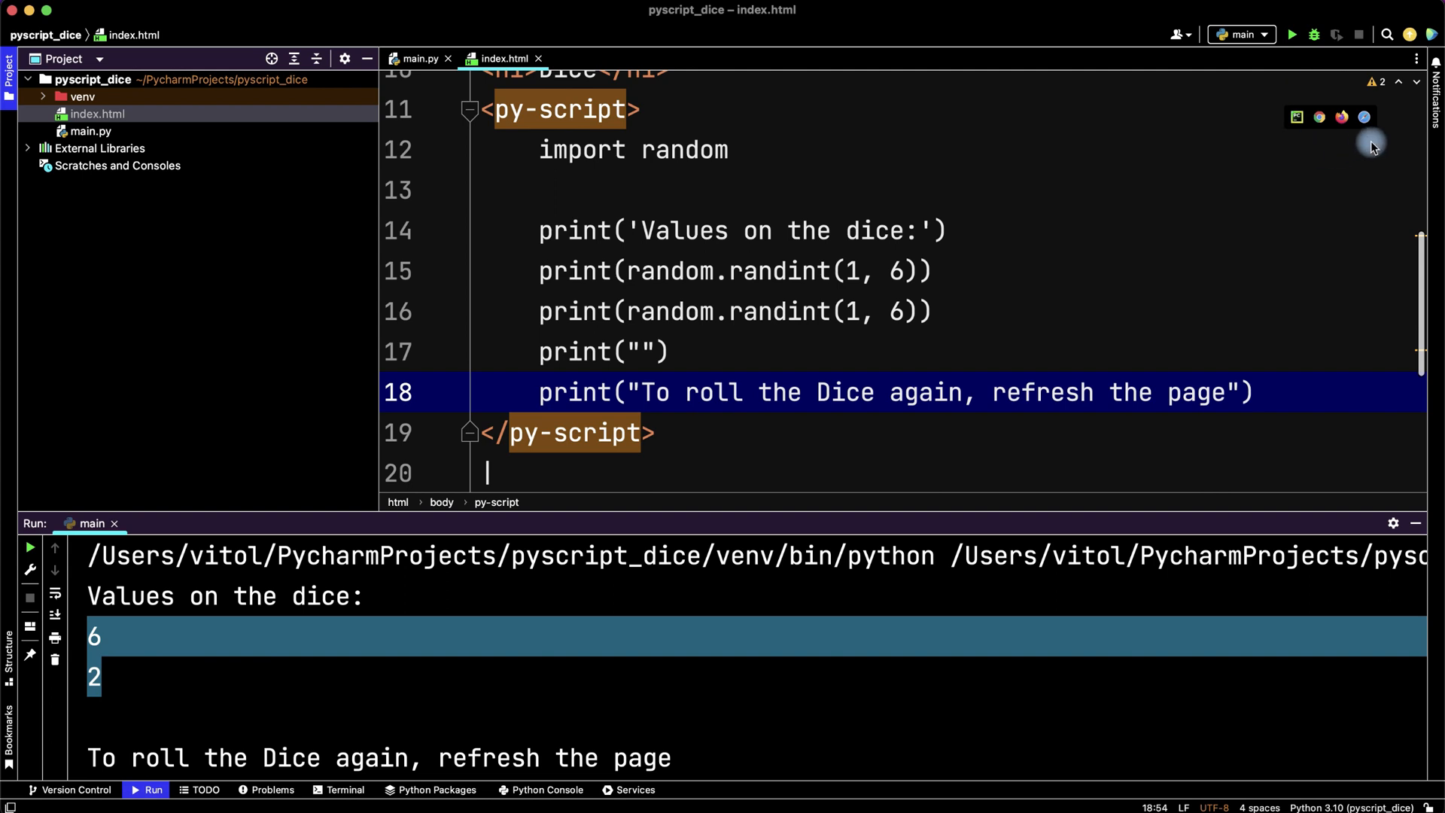
mouse_move(1364, 117)
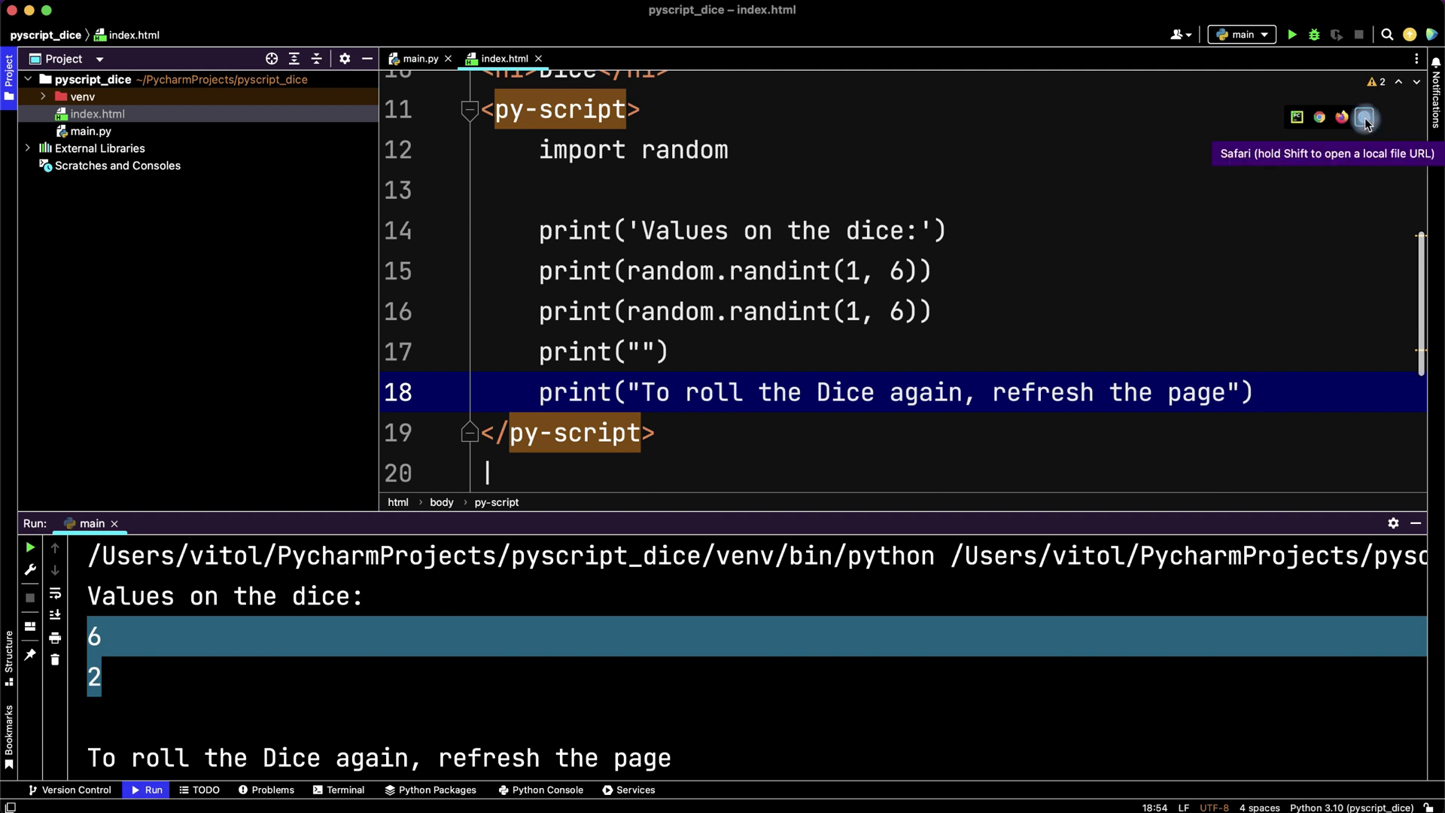
Open the Dice page in Safari and reload it, rolling new values 5 and 4.
left_click(1364, 118)
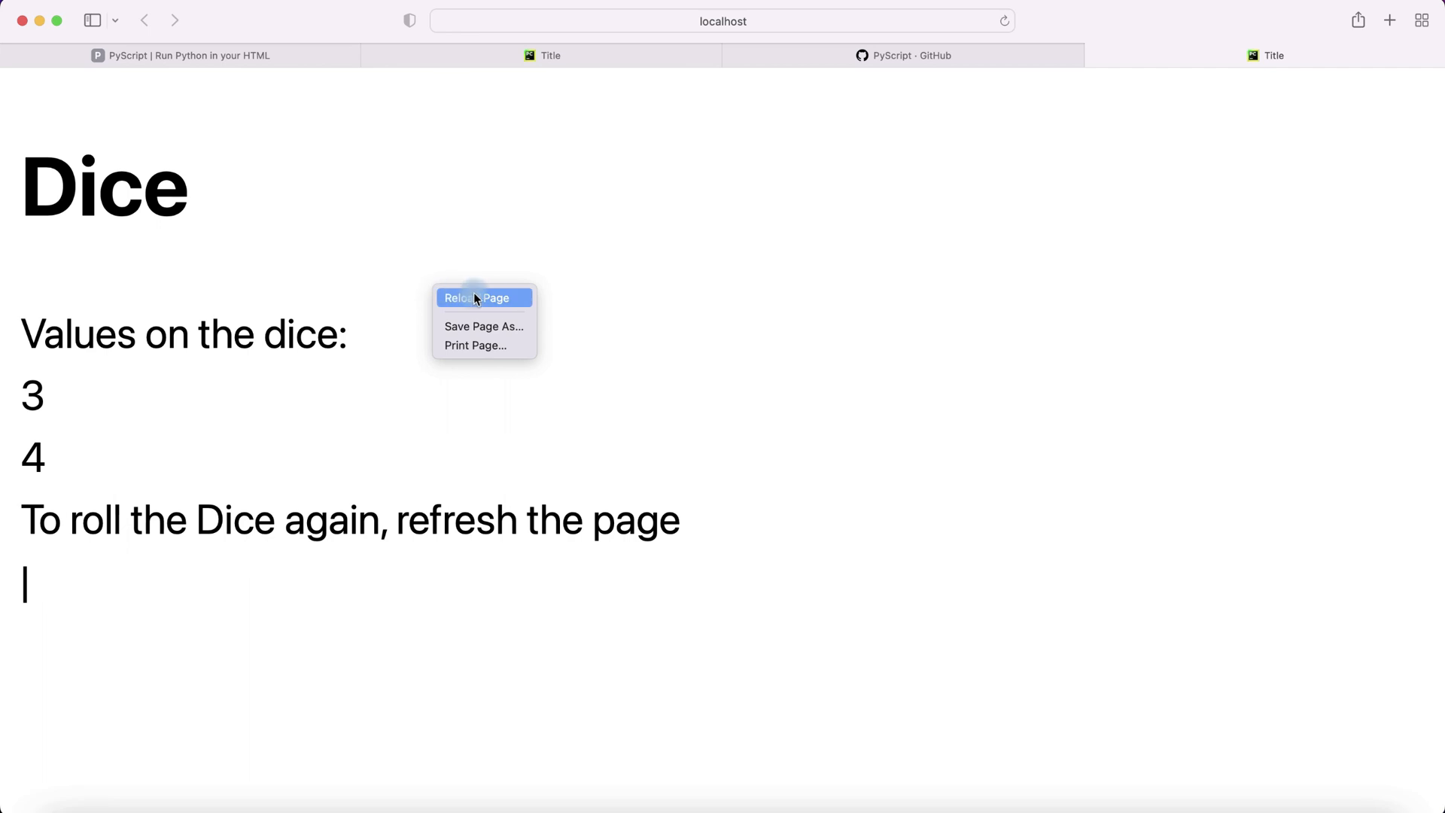
left_click(477, 298)
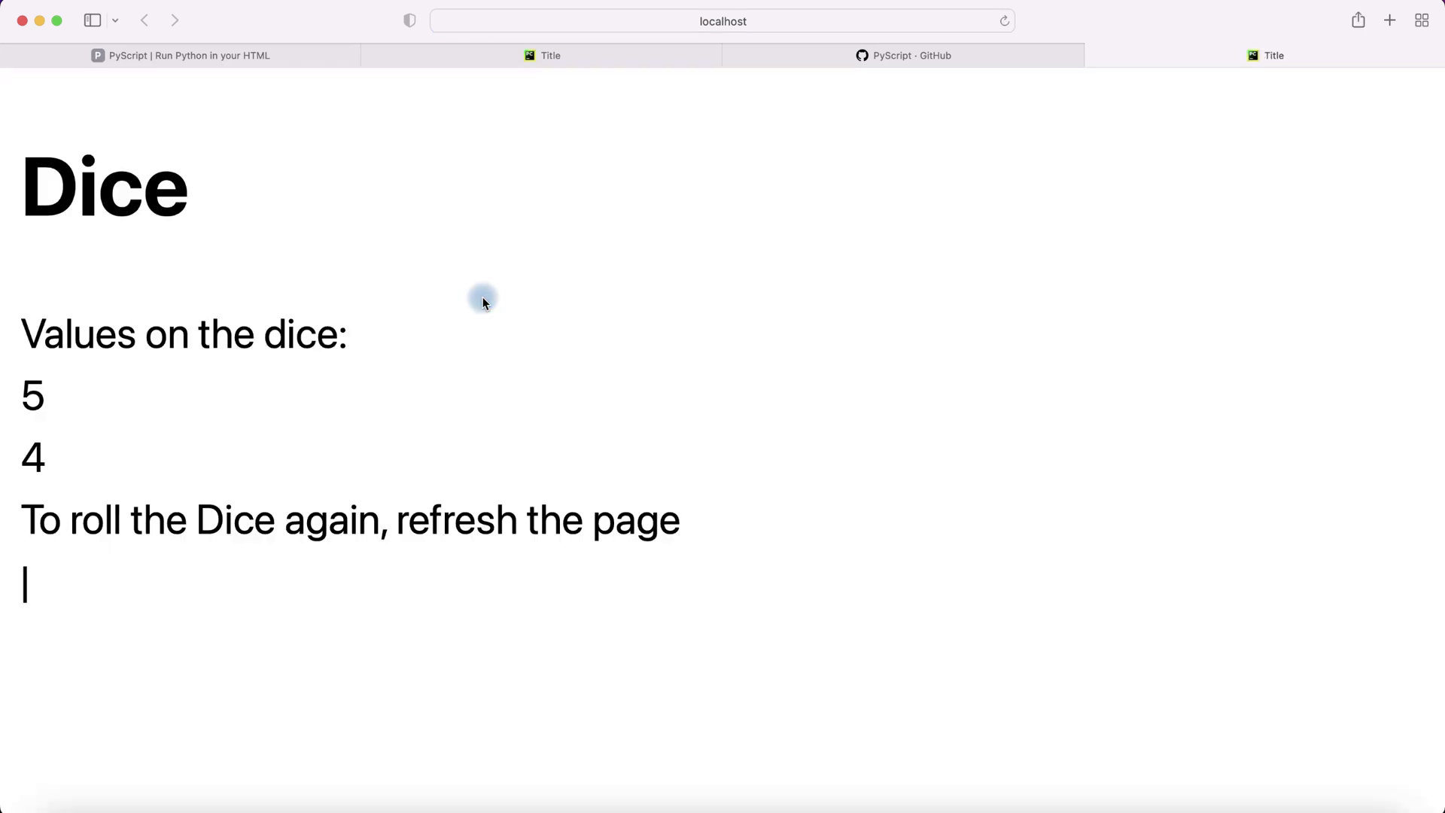
mouse_move(57, 477)
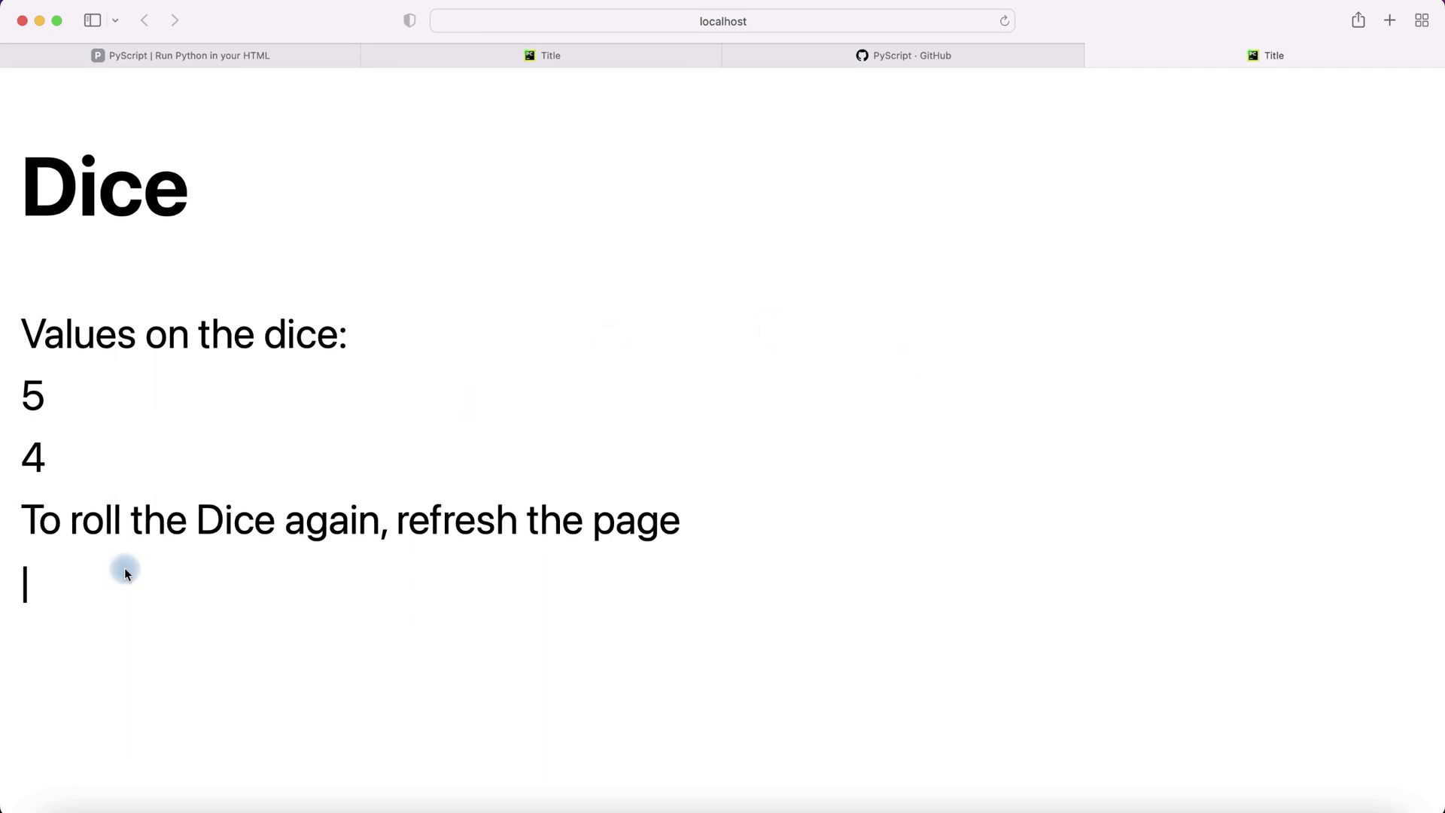
mouse_move(112, 605)
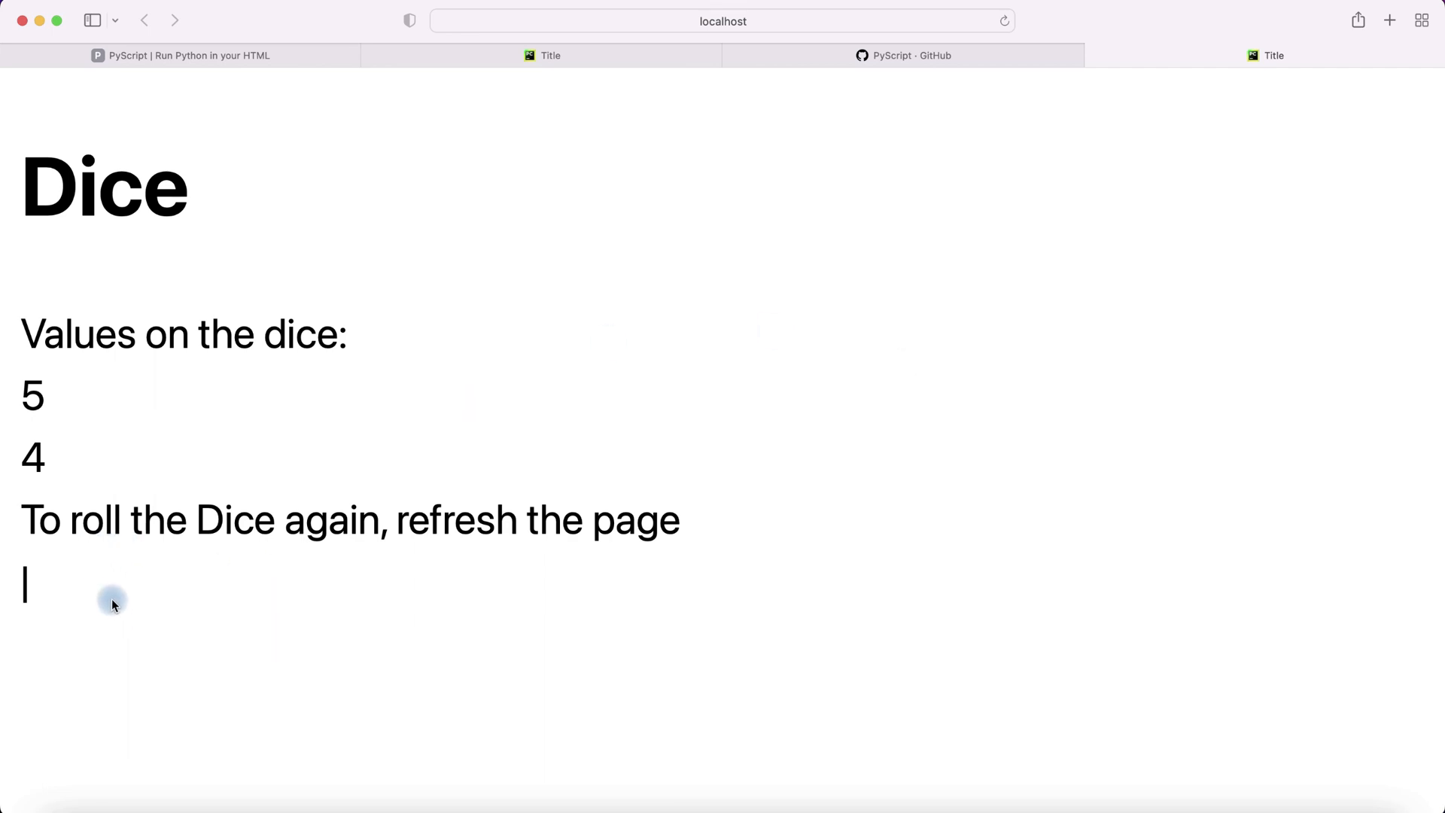
mouse_move(11, 360)
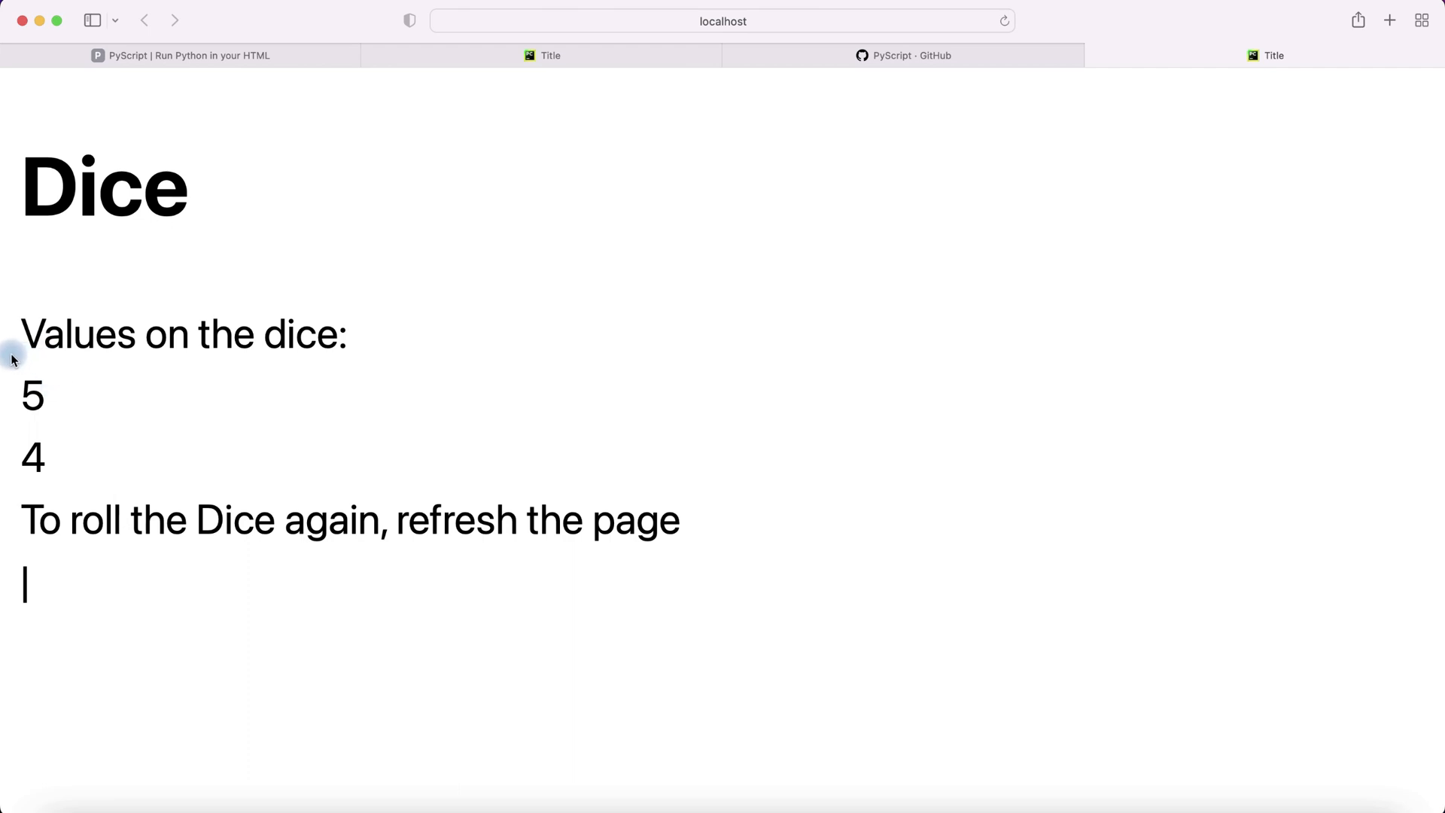
mouse_move(15, 424)
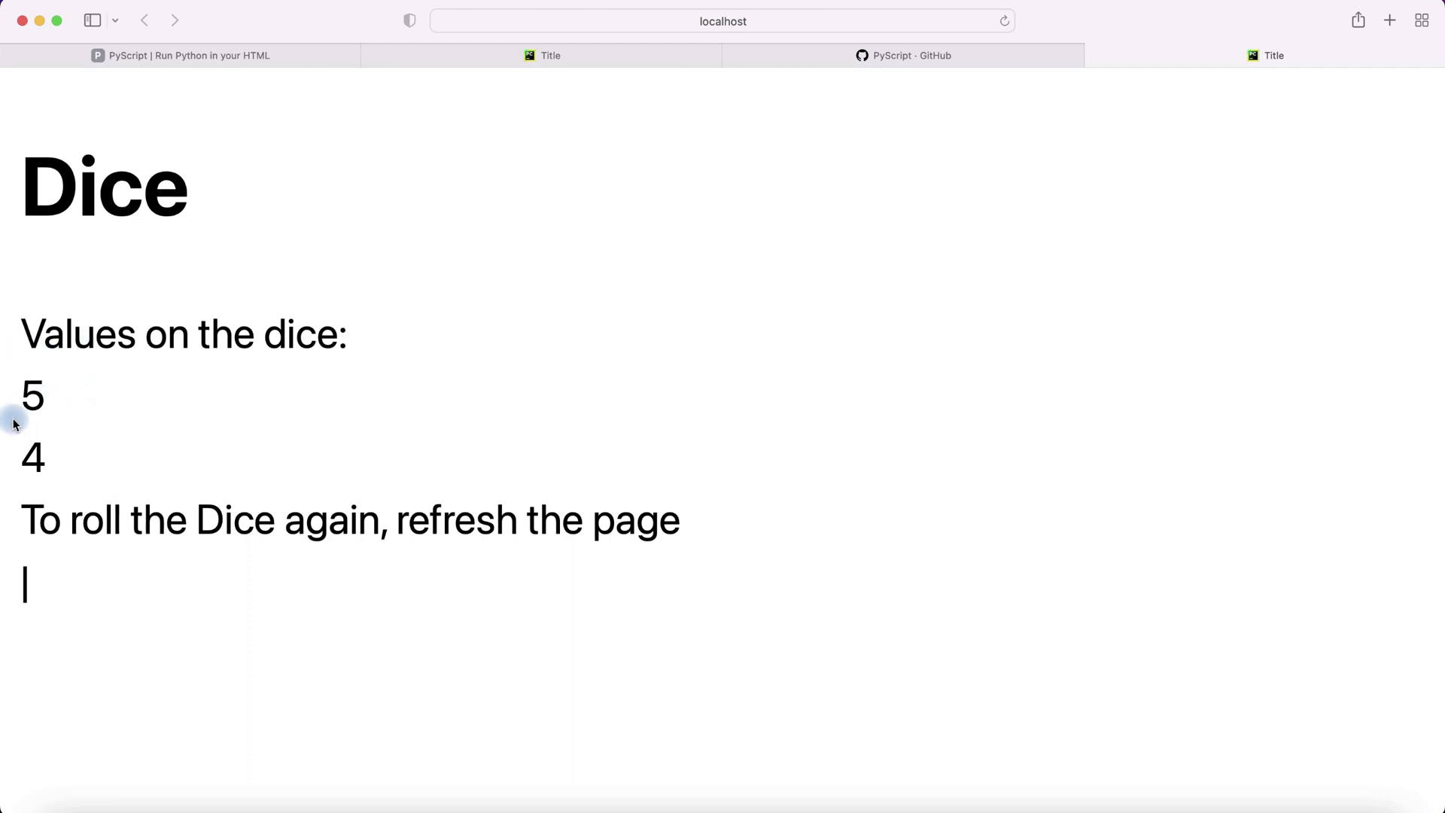
mouse_move(1068, 221)
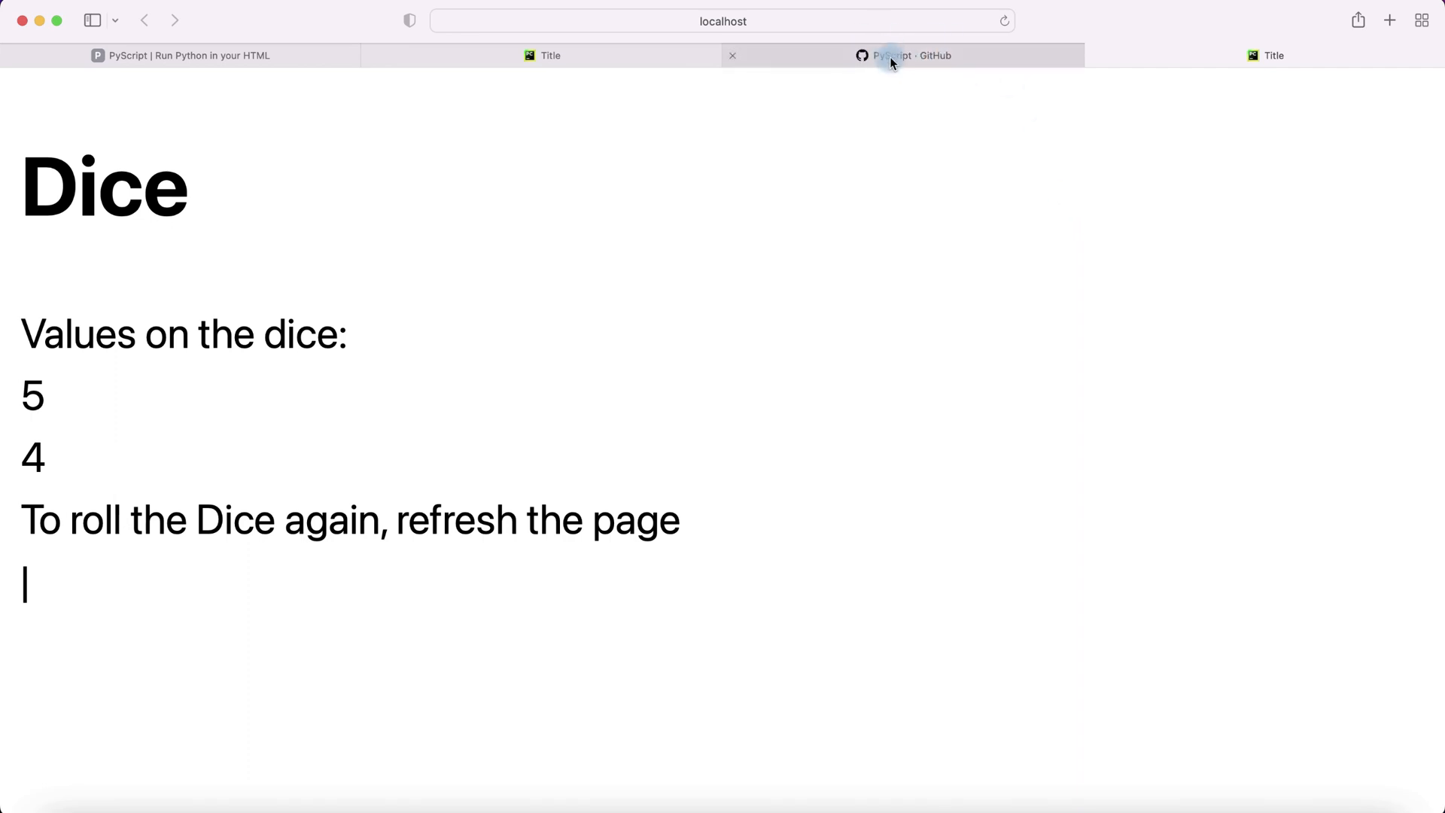
Browse the PyScript GitHub page into the pyscript repository's examples/mario folder.
left_click(908, 55)
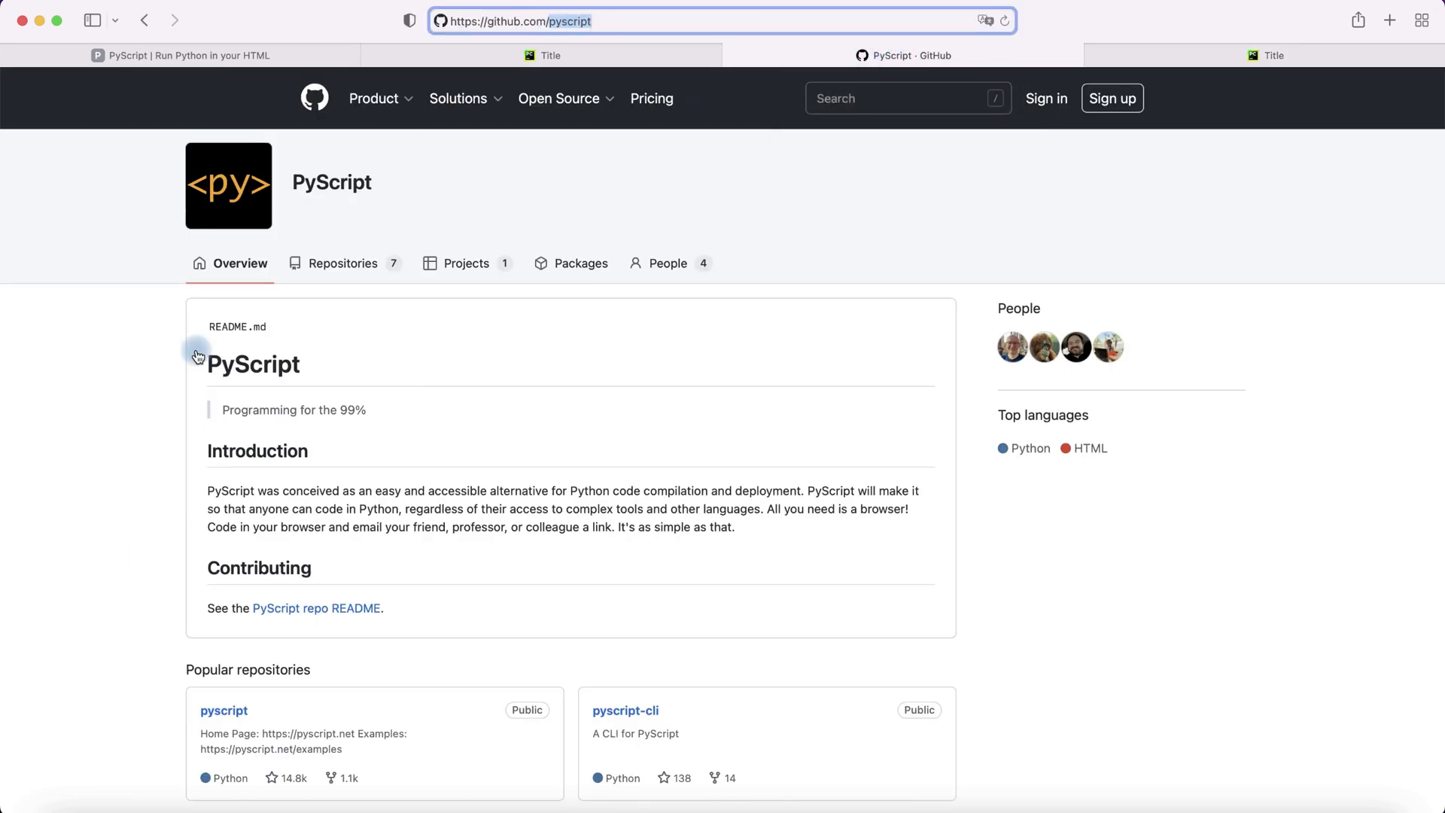
scroll("down", 3)
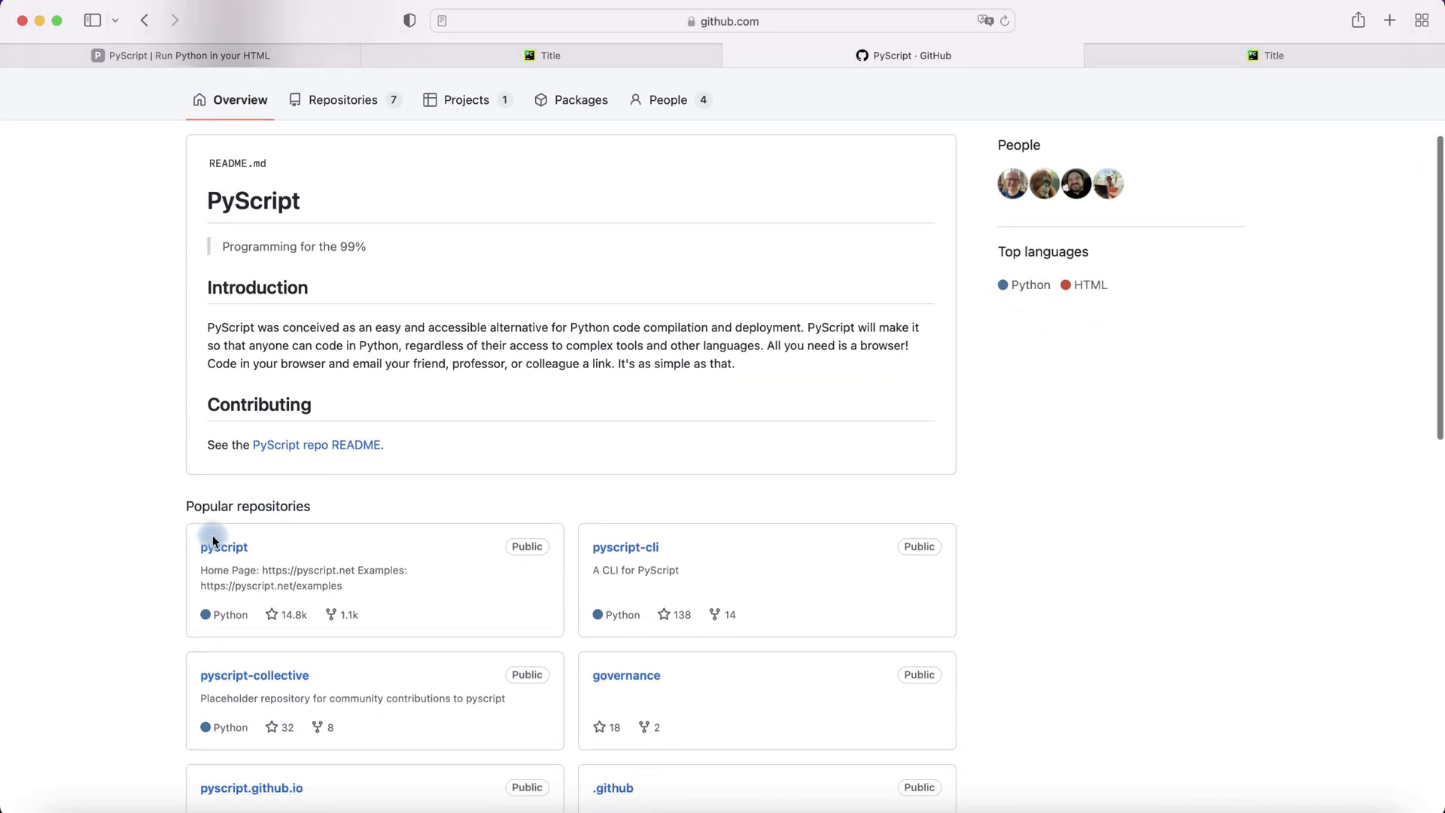
left_click(223, 547)
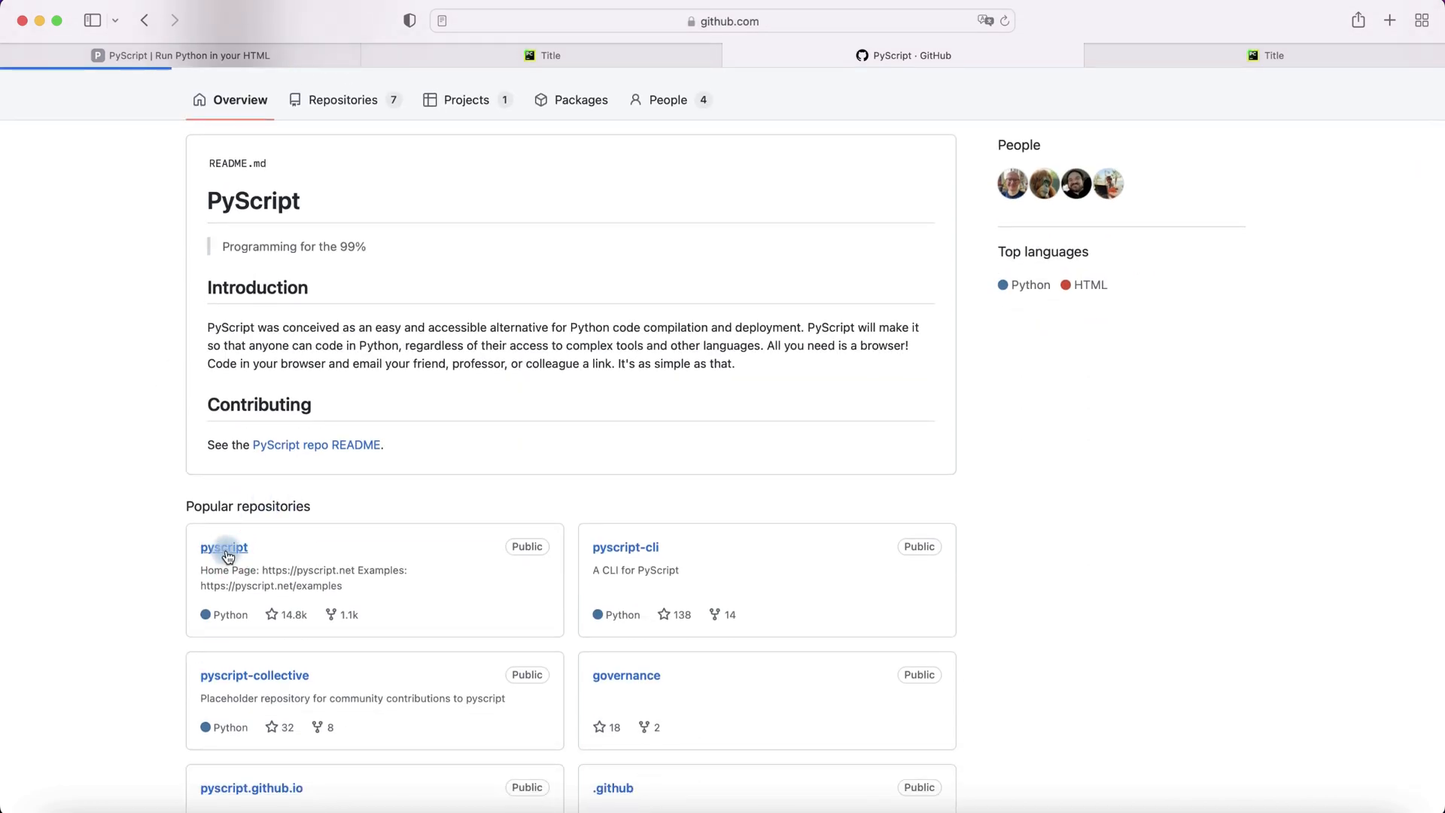
left_click(225, 547)
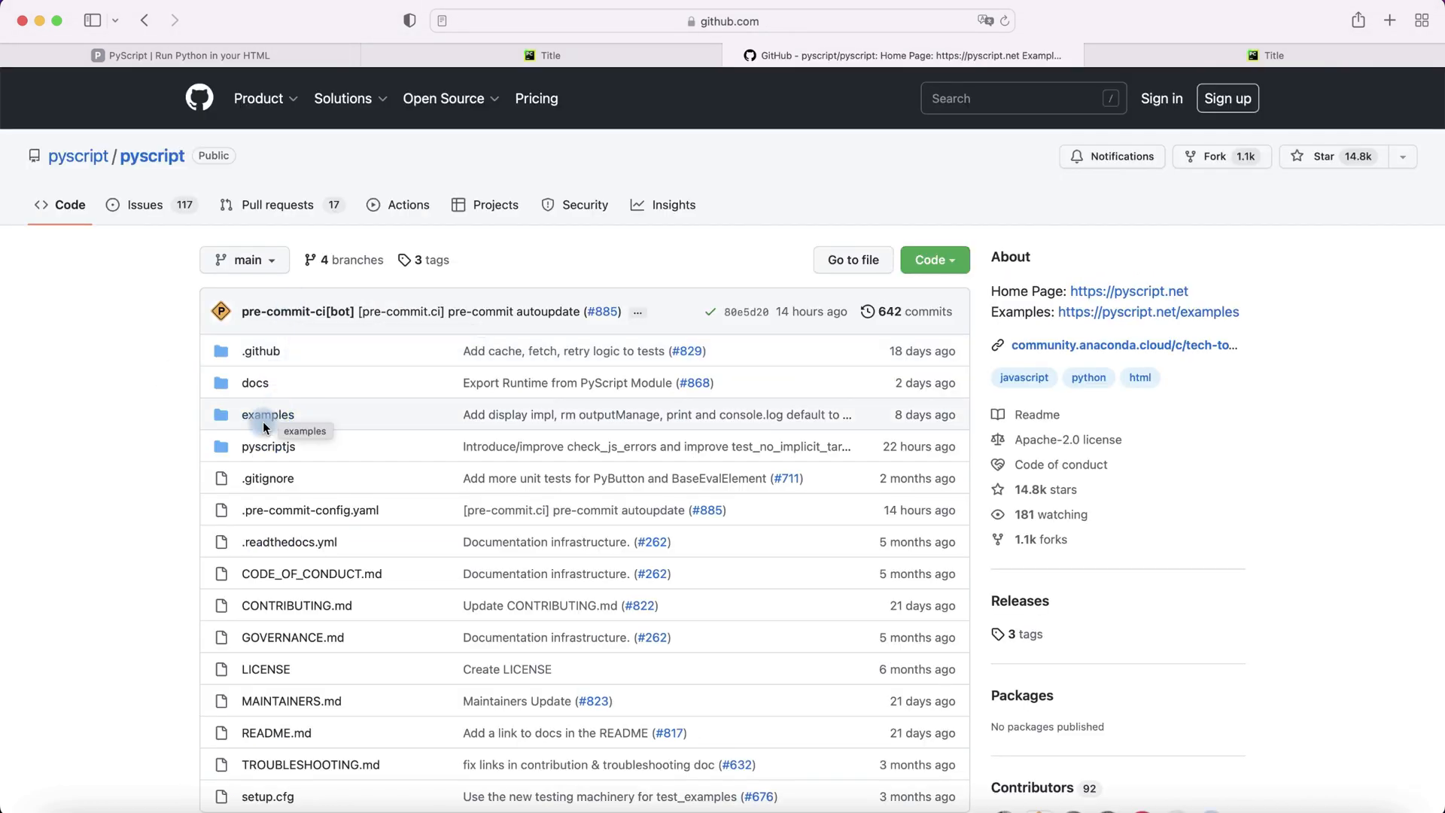
left_click(267, 414)
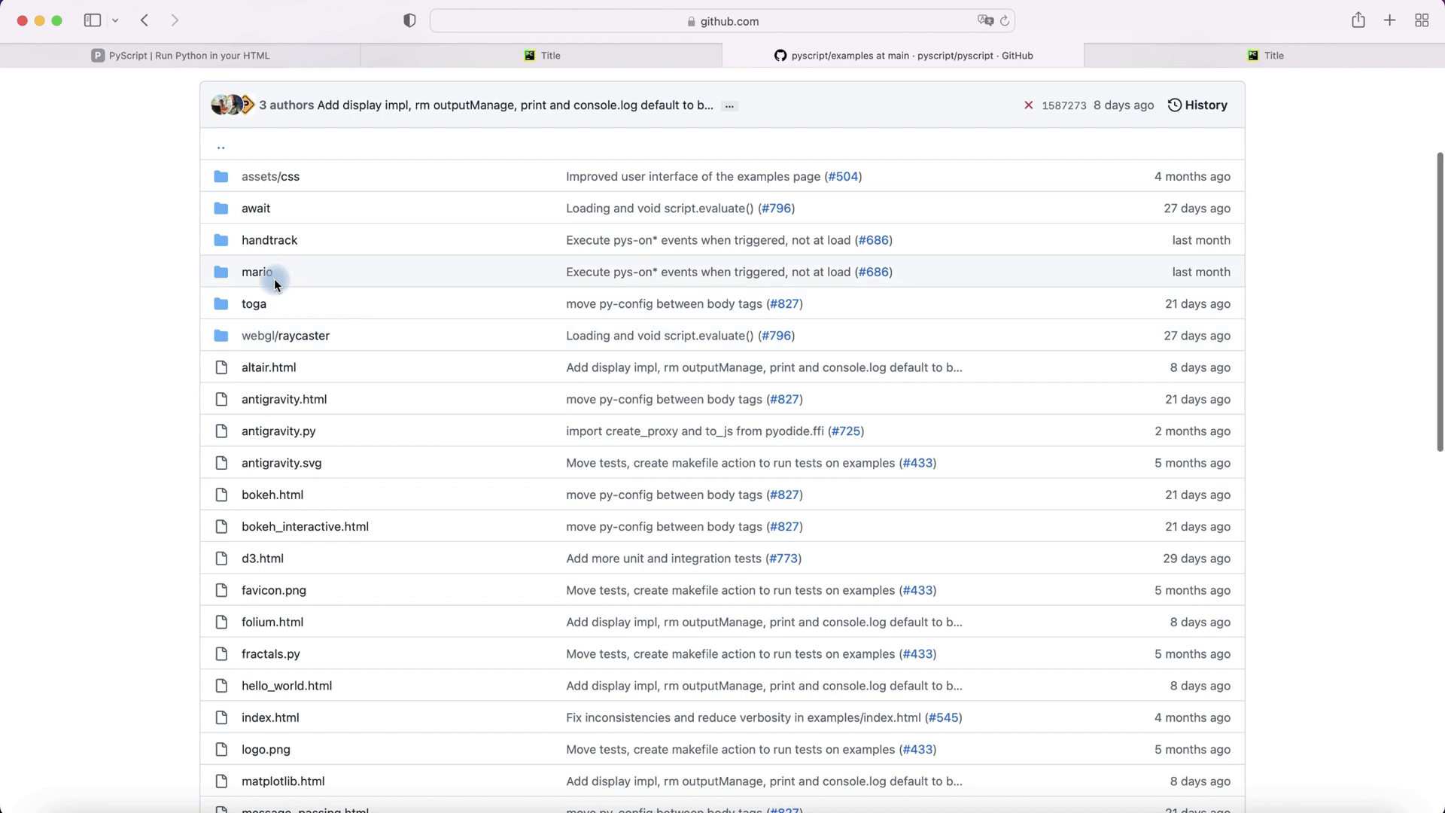
left_click(259, 270)
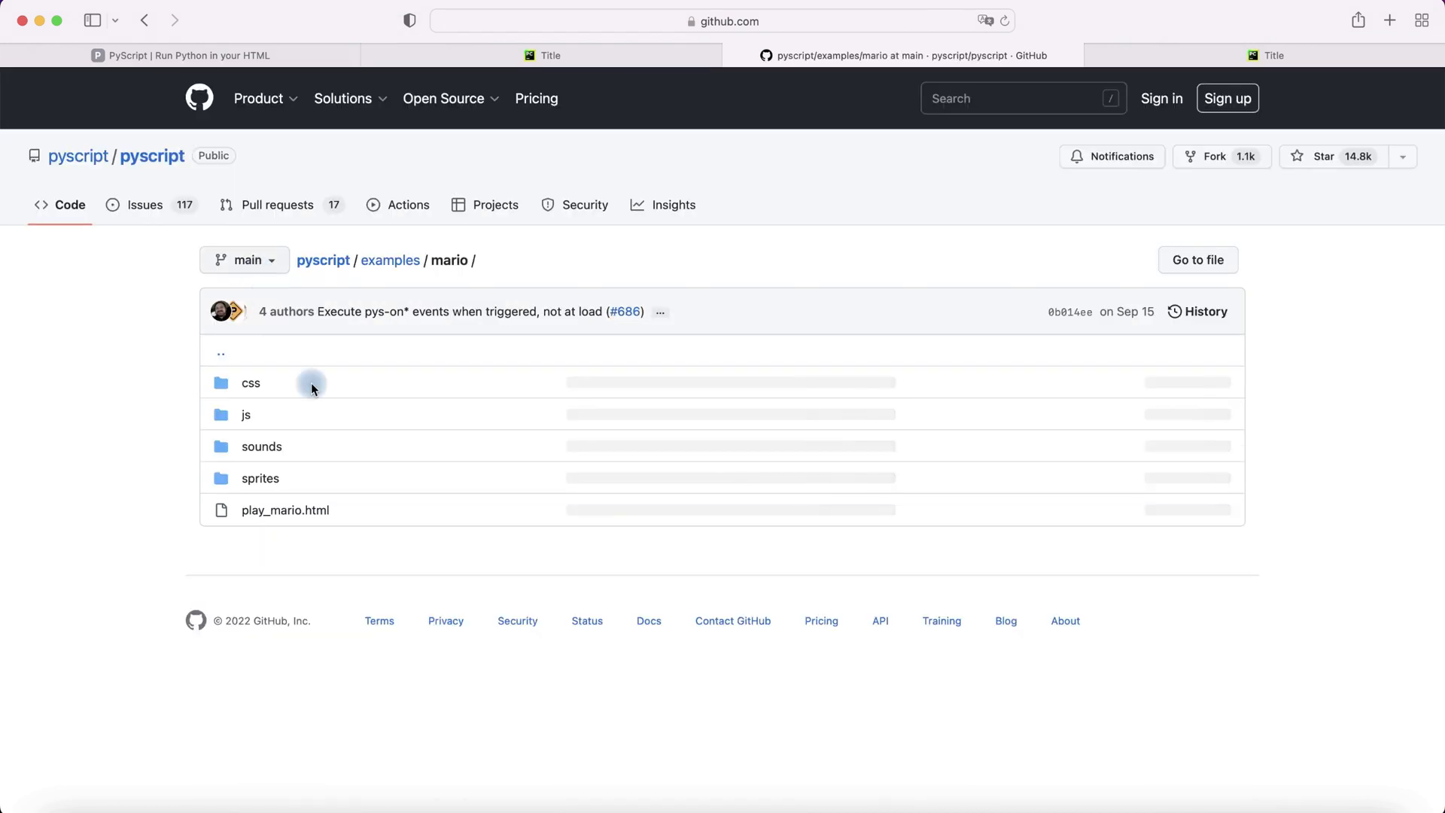